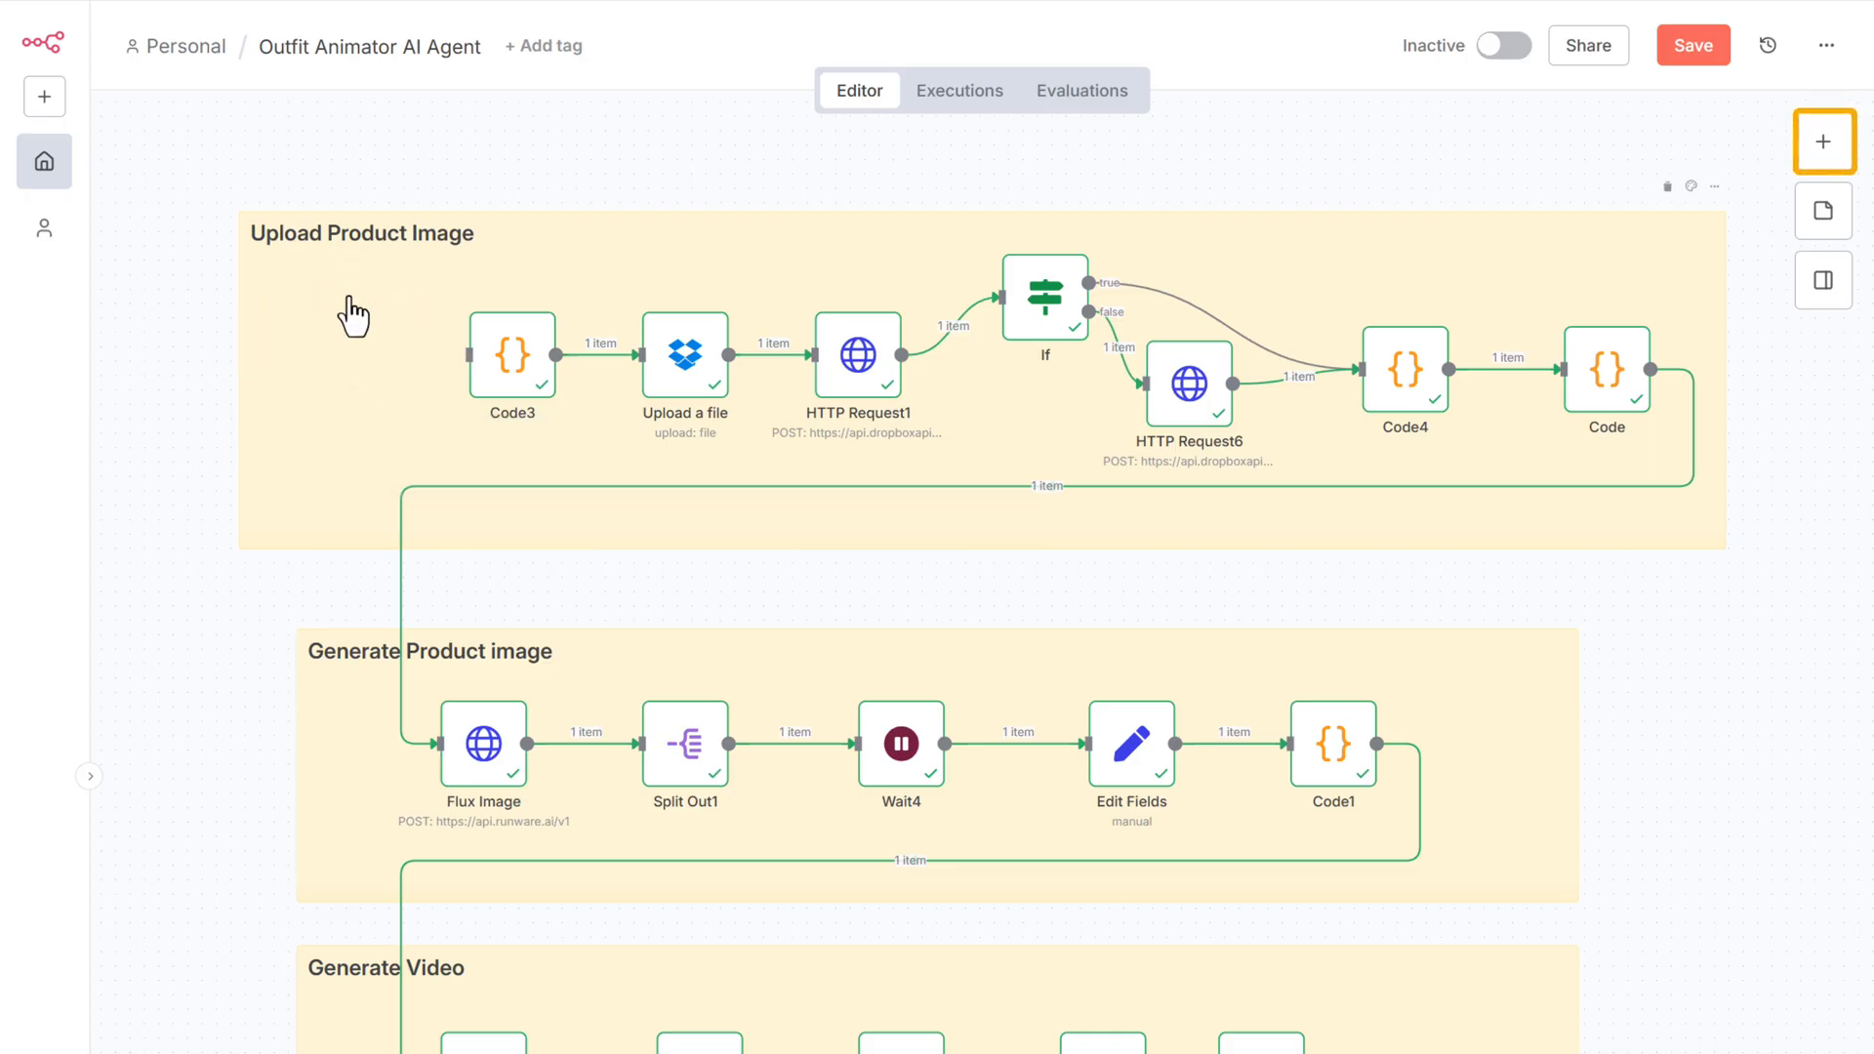
Add a Webhook trigger node and set its HTTP method to POST
click(1823, 141)
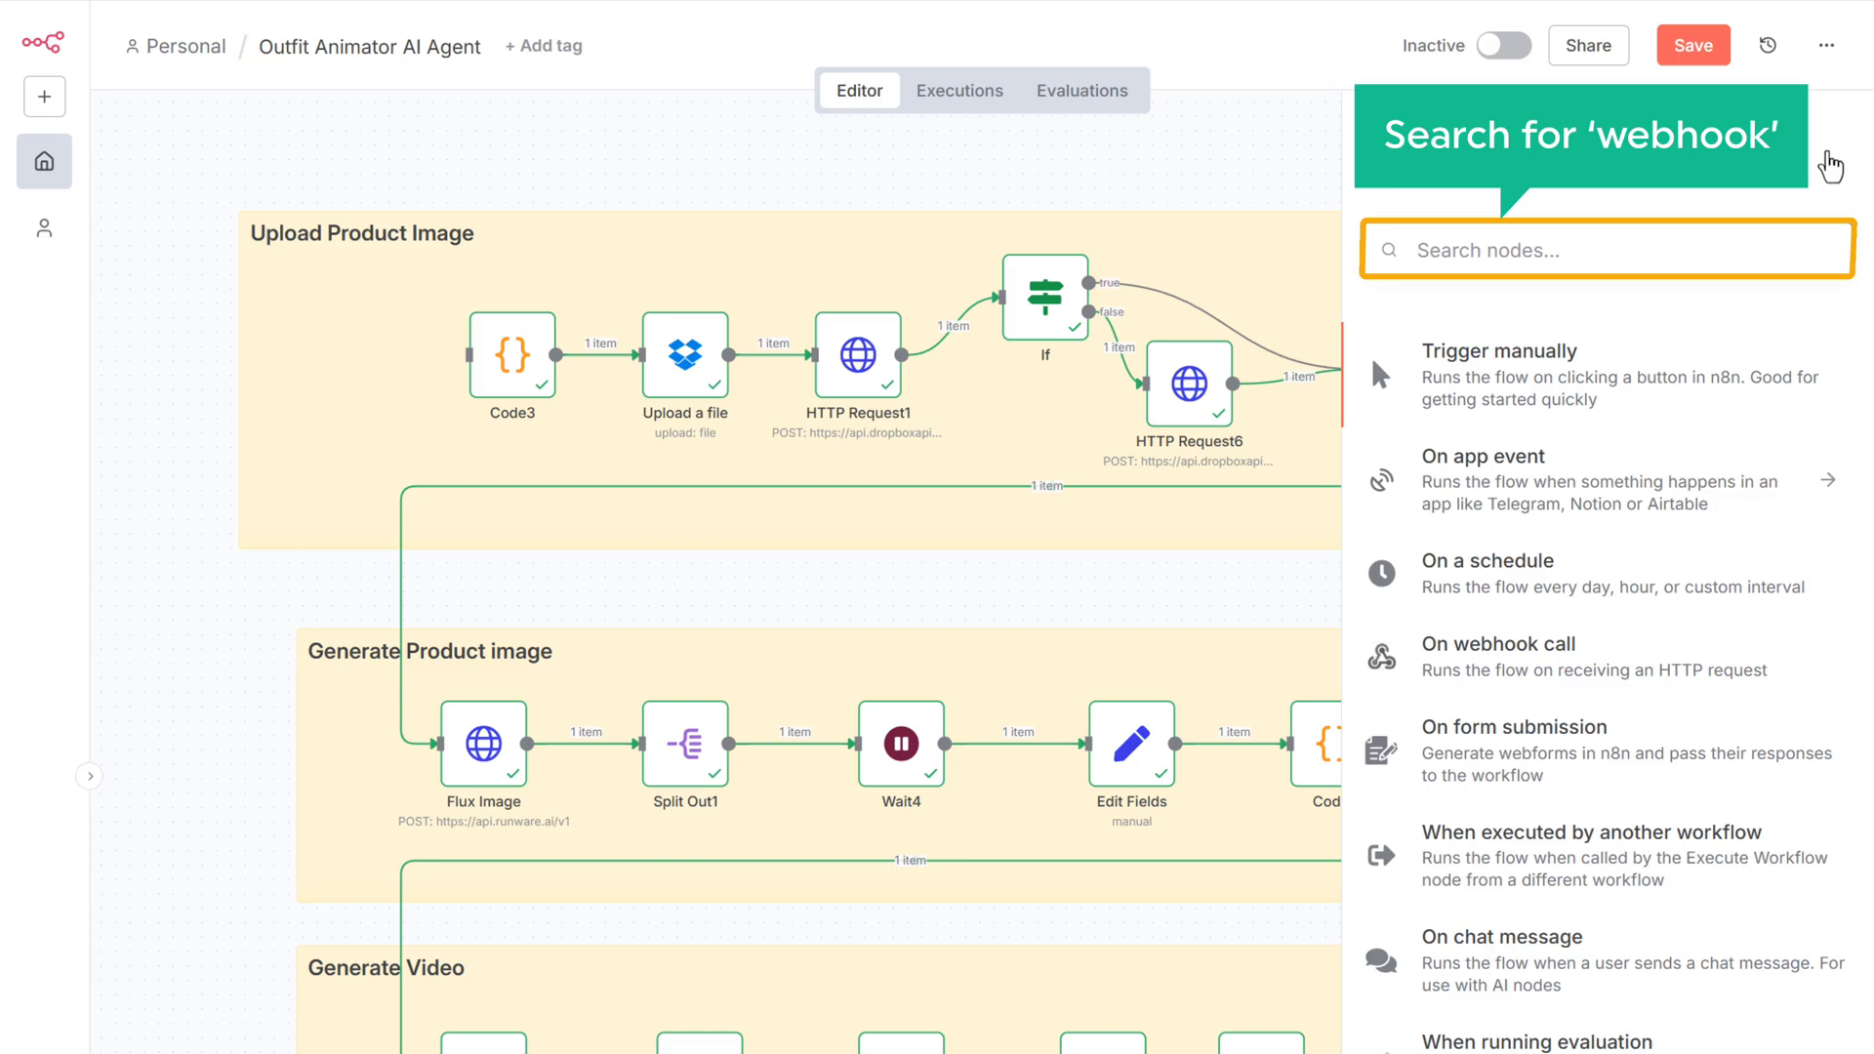
text(Webhook)
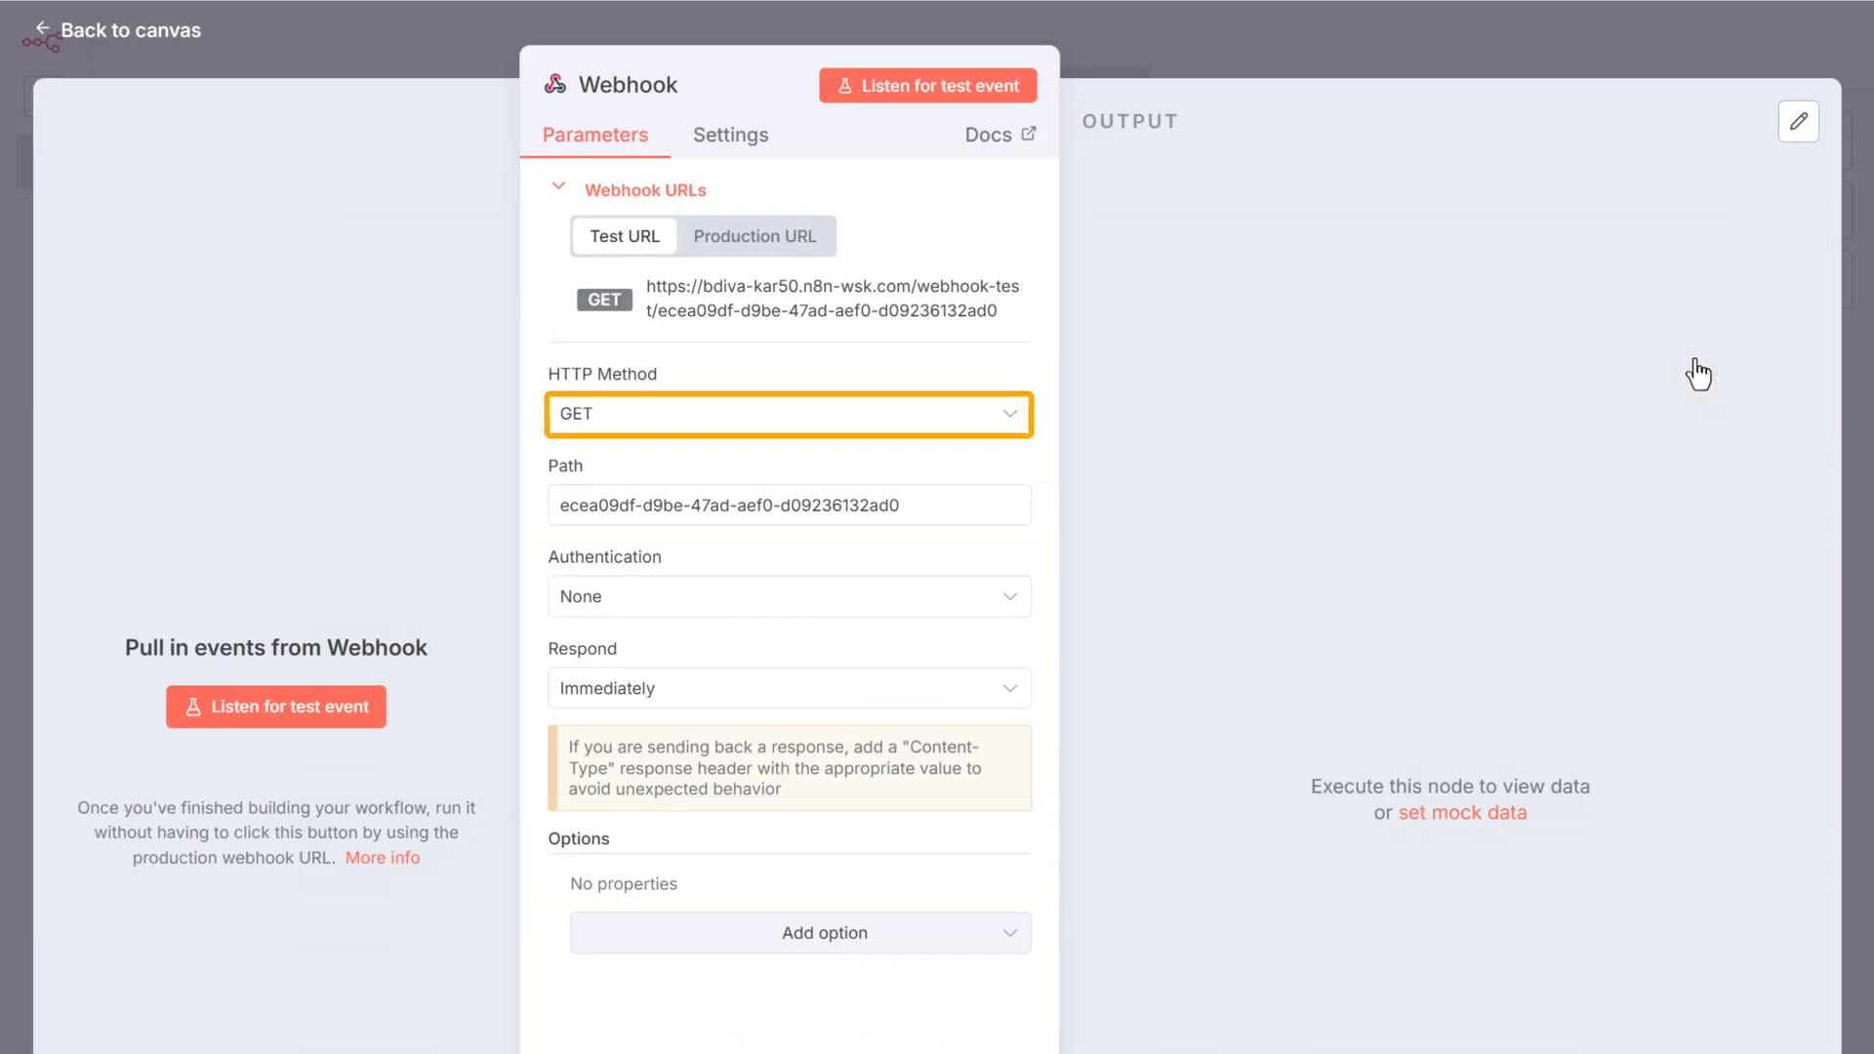
click(787, 414)
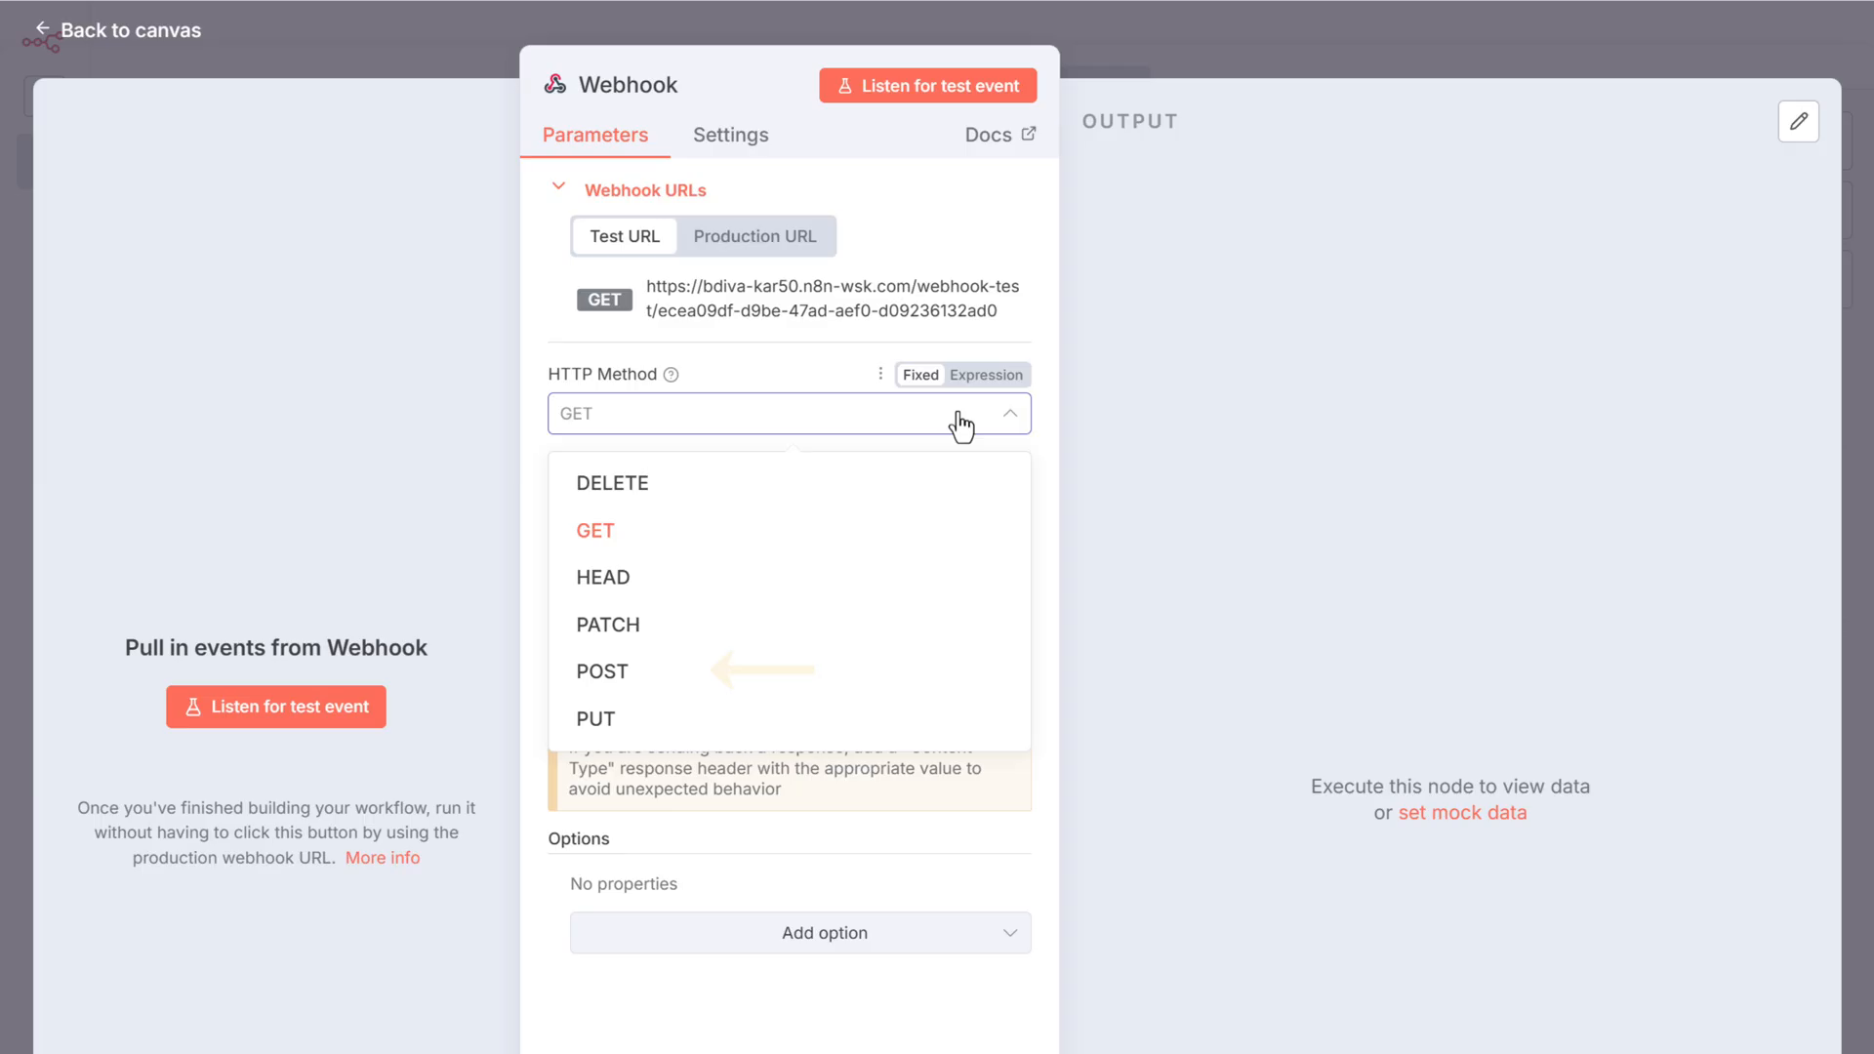
click(604, 670)
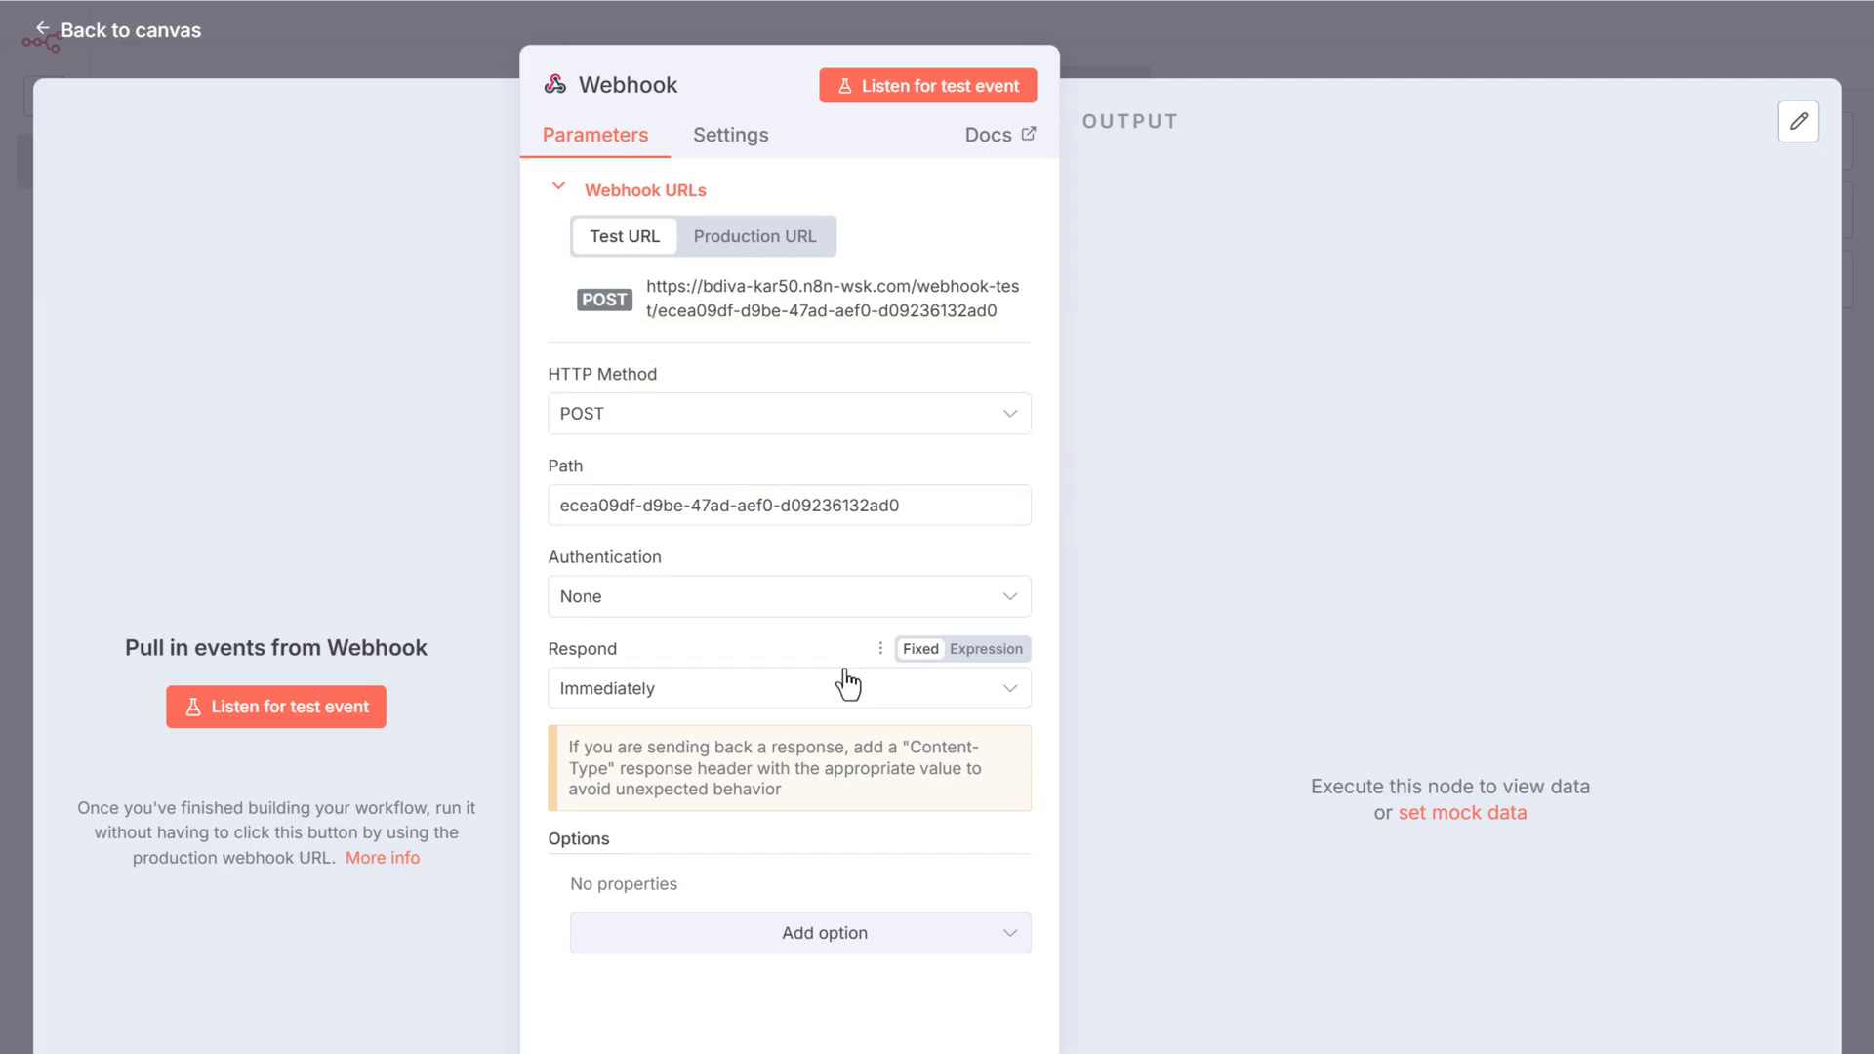
Set the webhook path to outfit-animator-ai-agent and respond using a Respond to Webhook node
text(outfit-animator-)
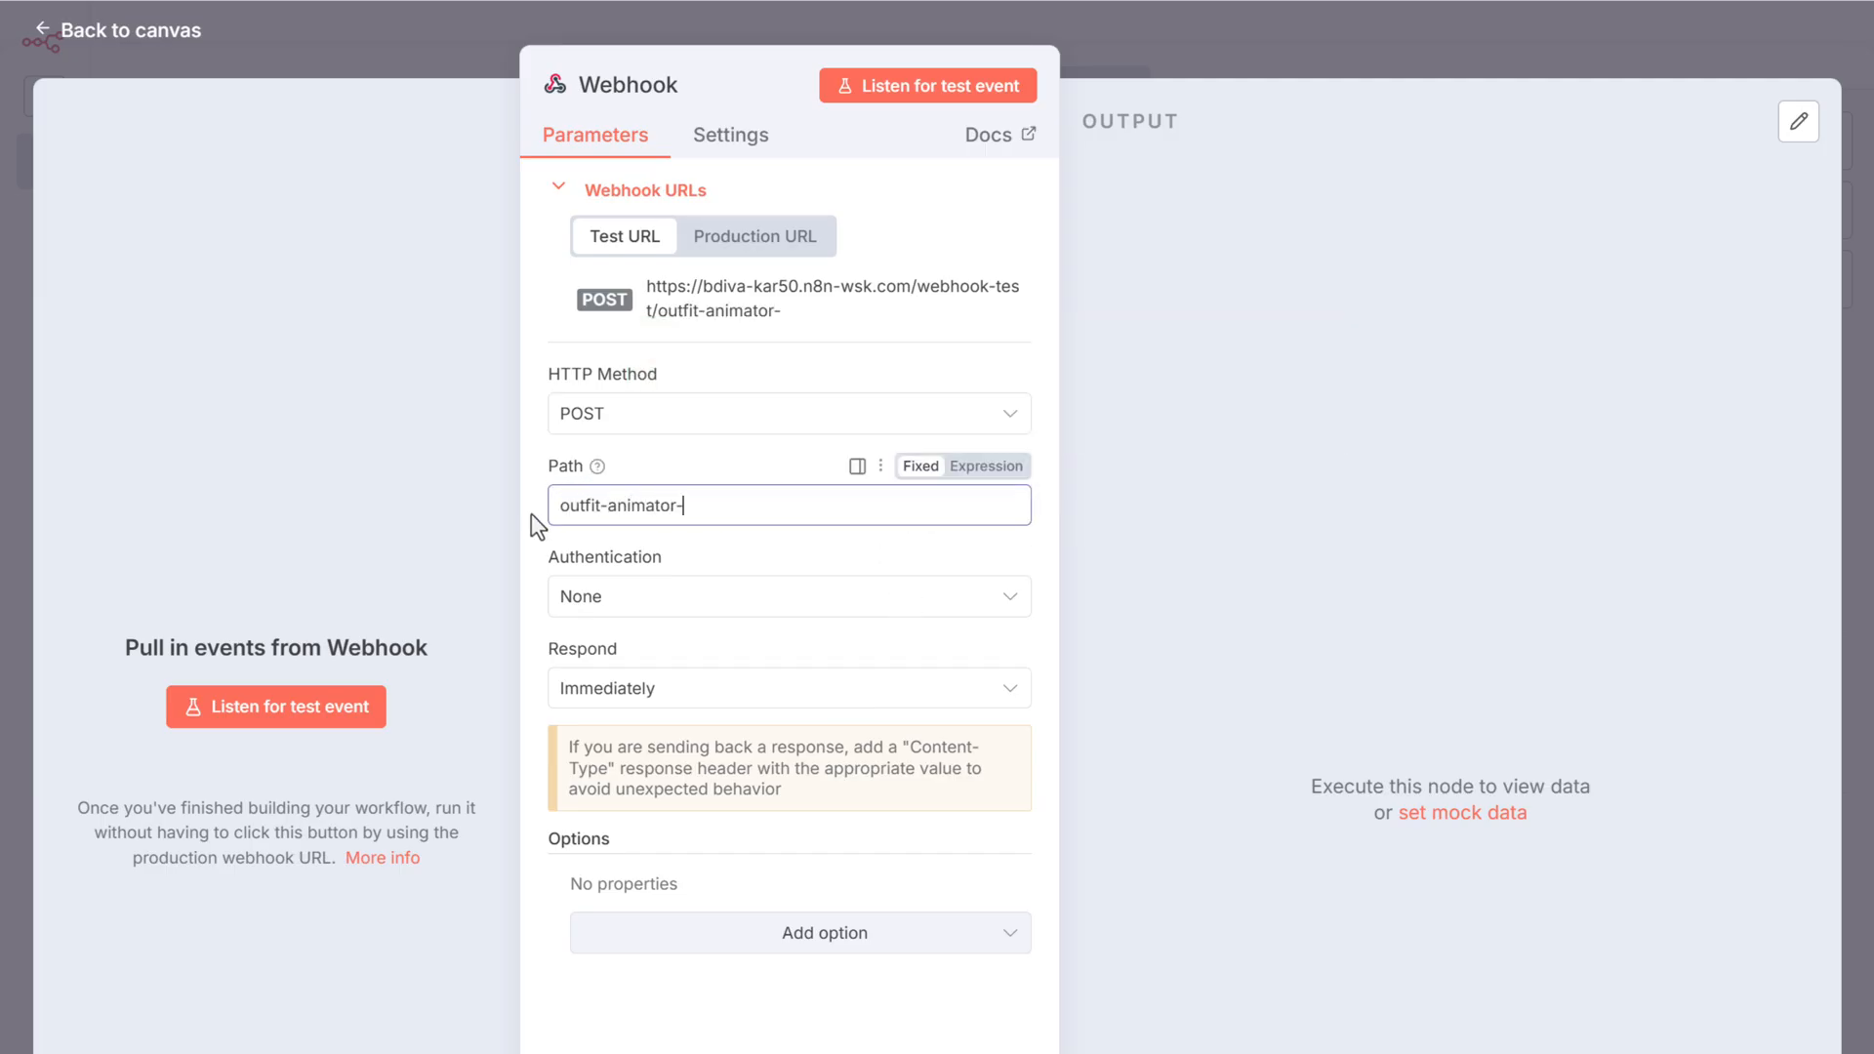
text(ai-agent)
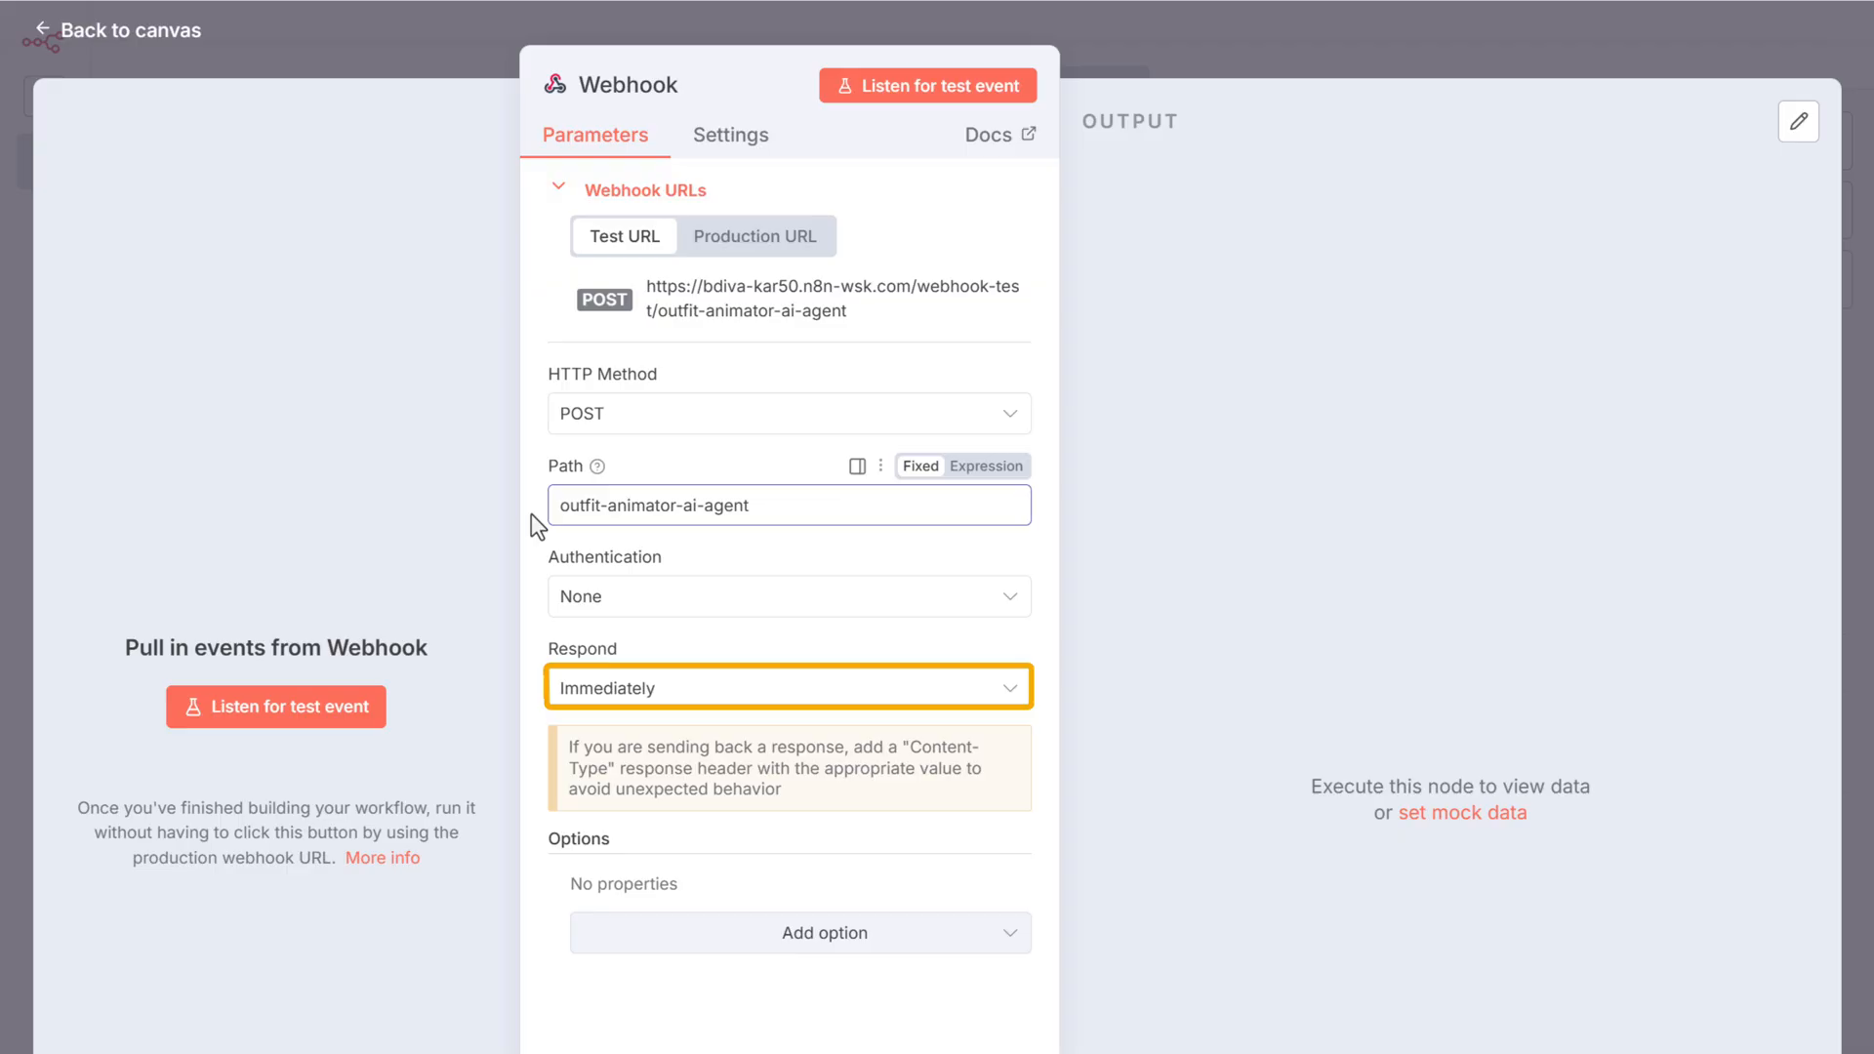
click(787, 687)
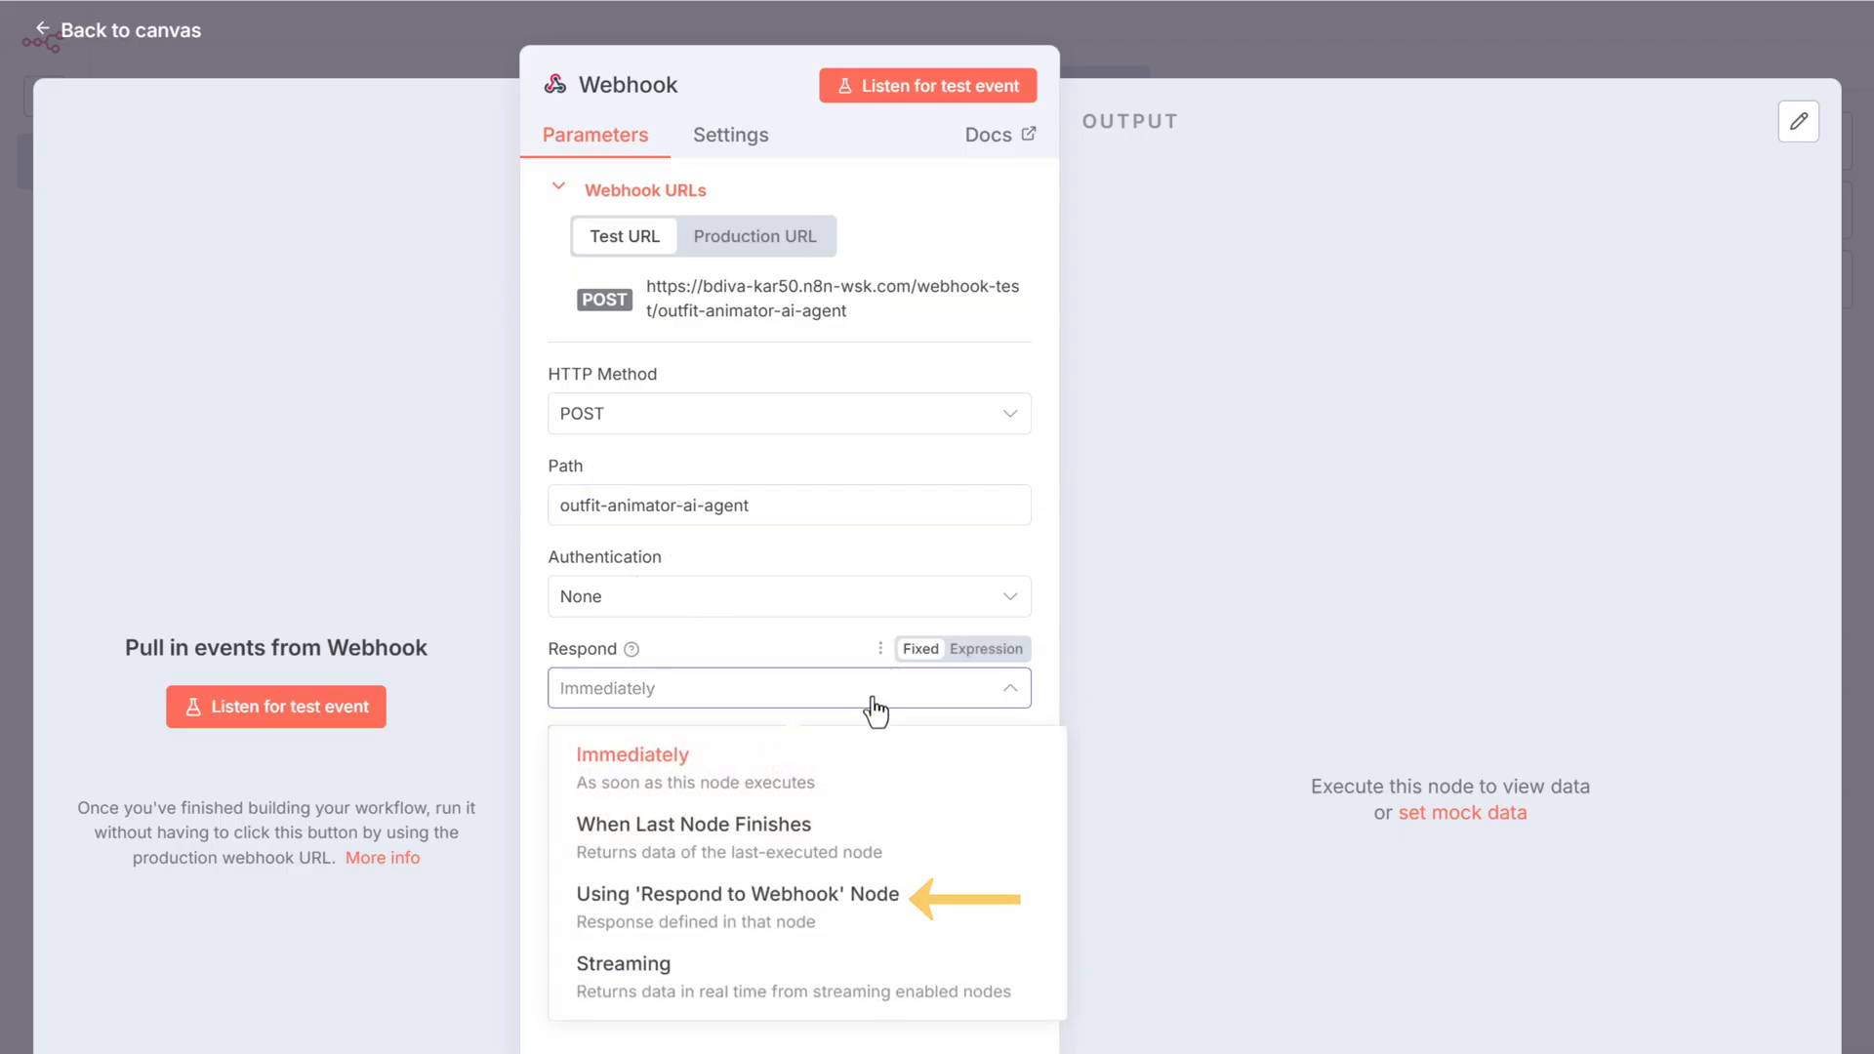
click(738, 894)
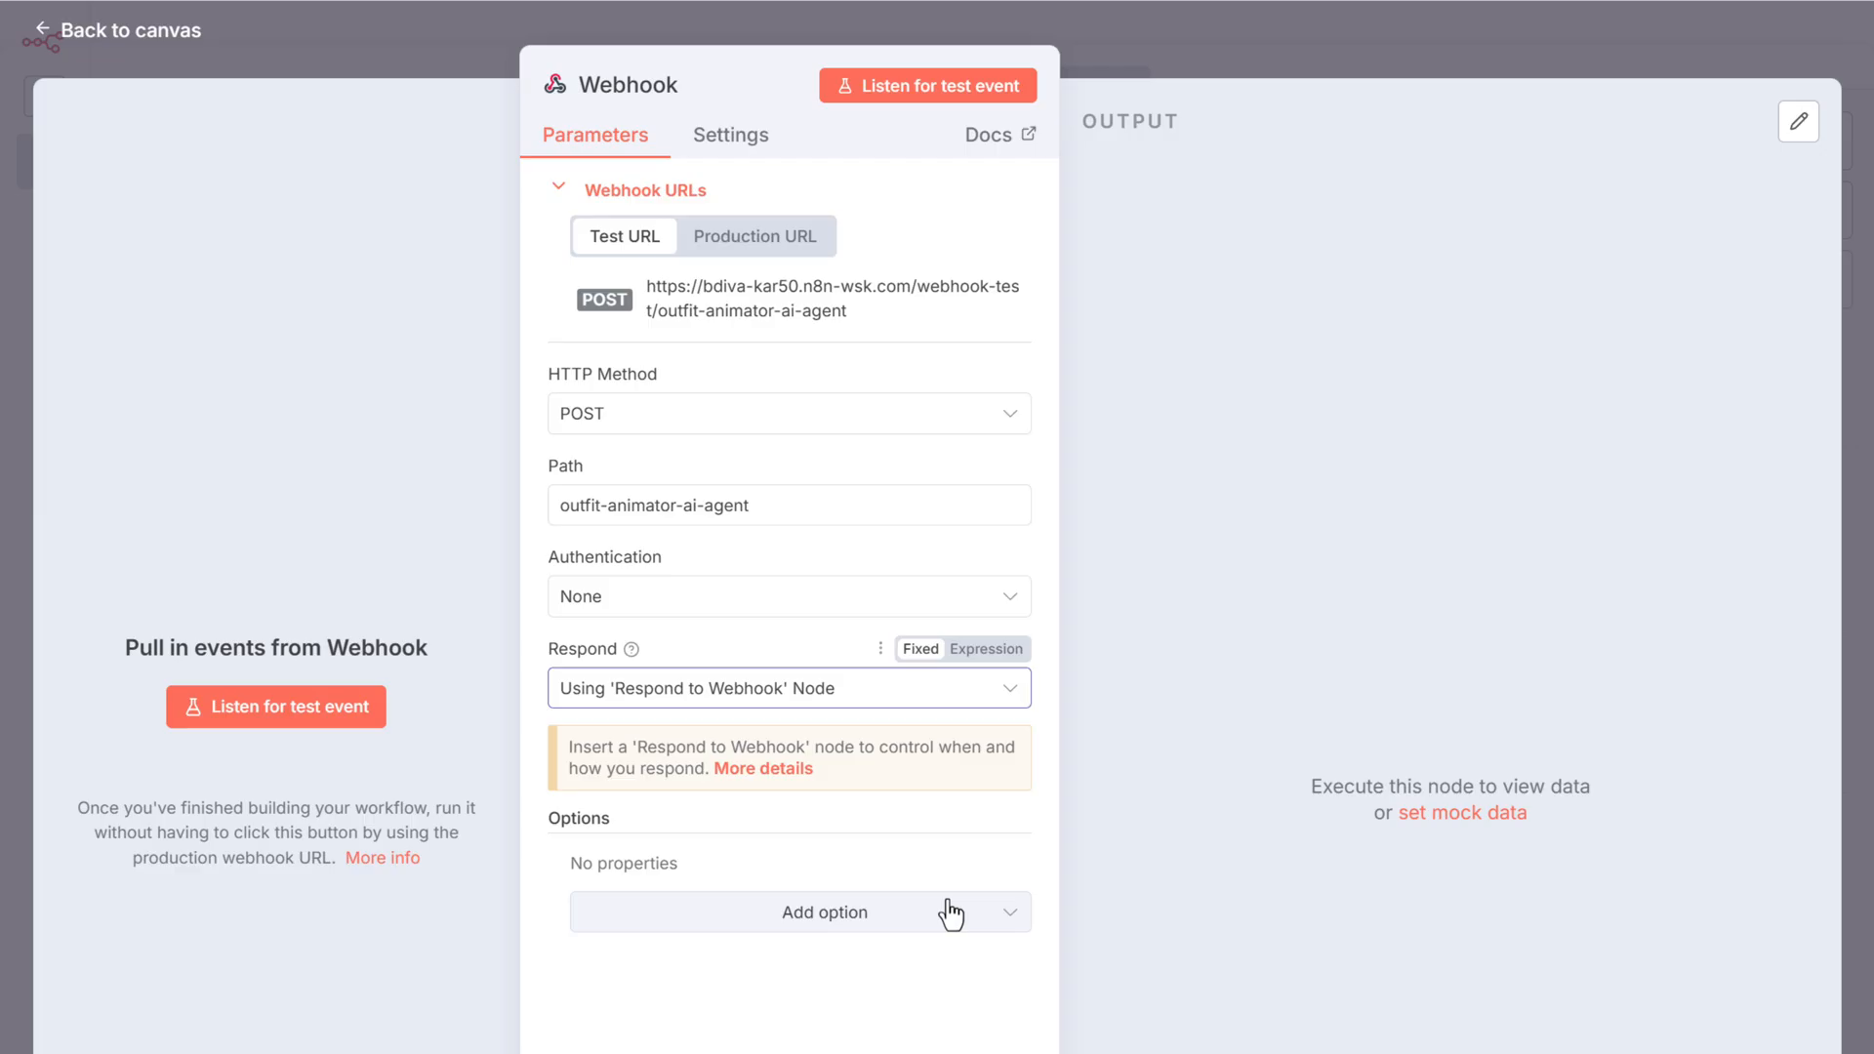
mouse_move(393, 299)
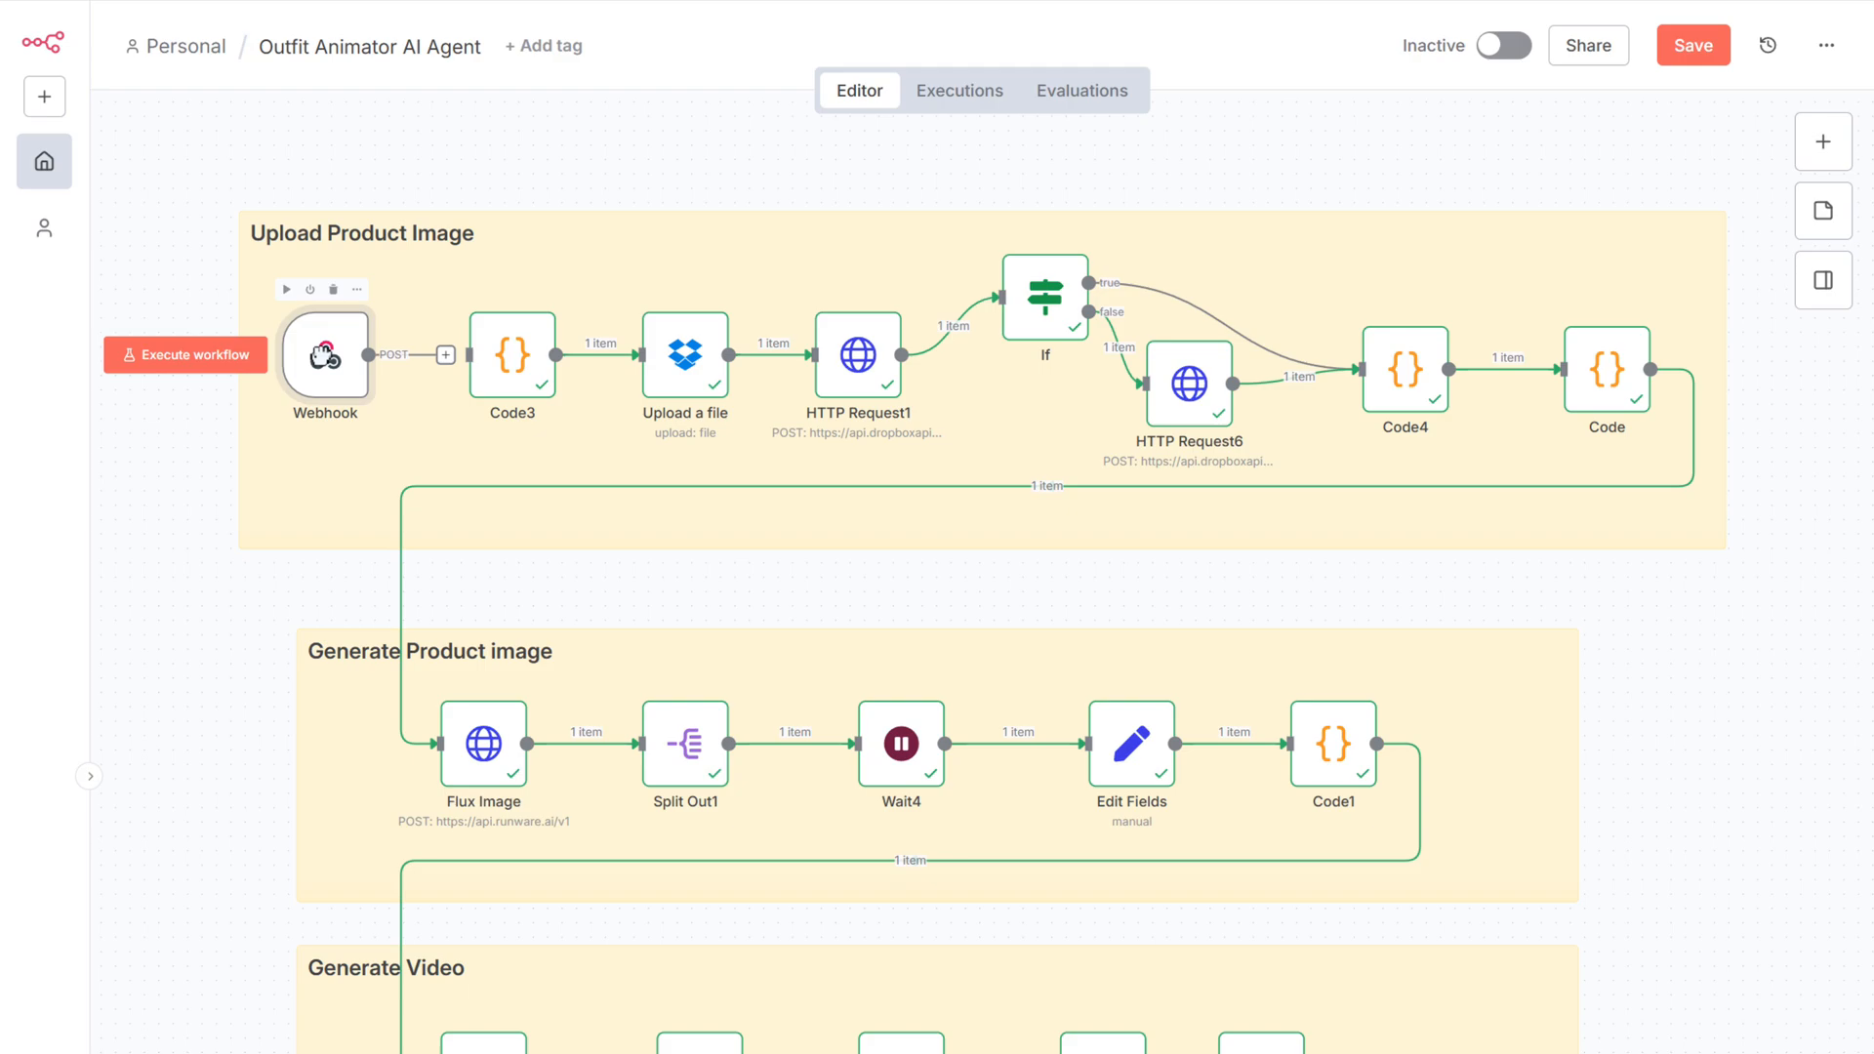
Add a Respond to Webhook node after Edit Fields1 that responds with a JSON body
click(446, 355)
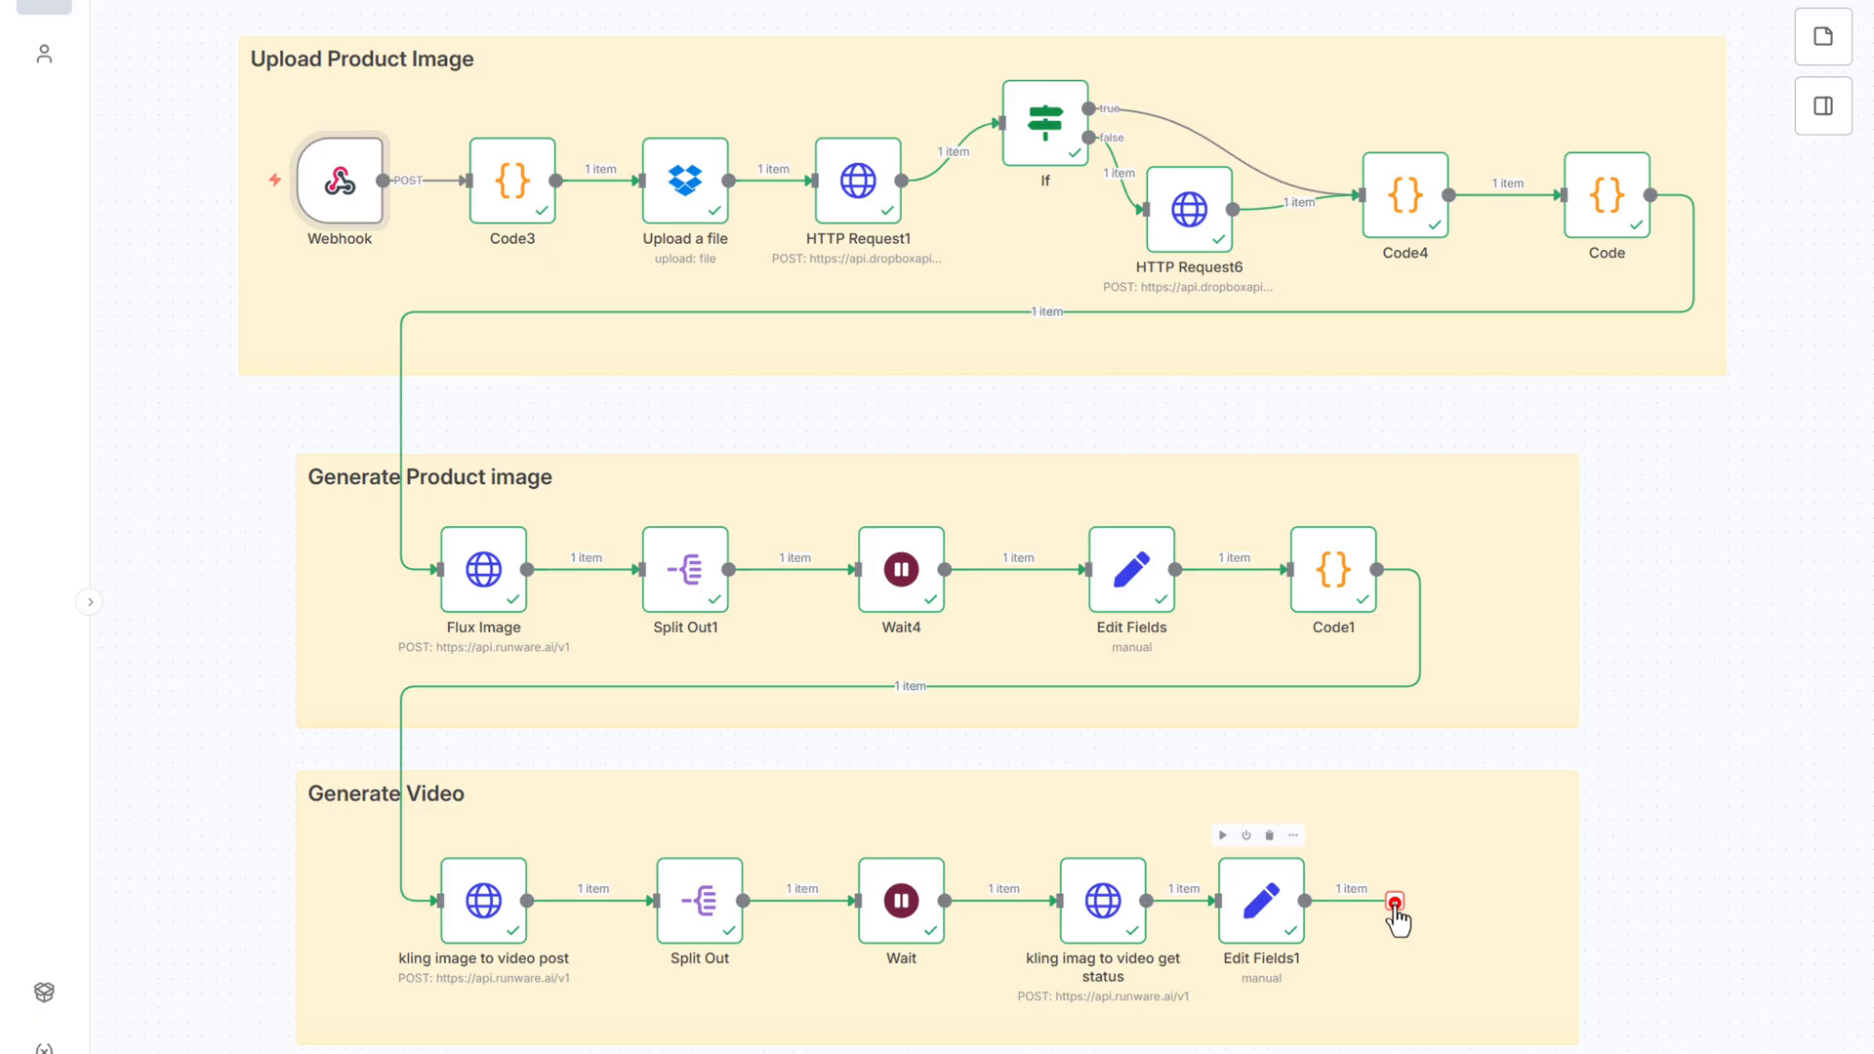
click(1396, 900)
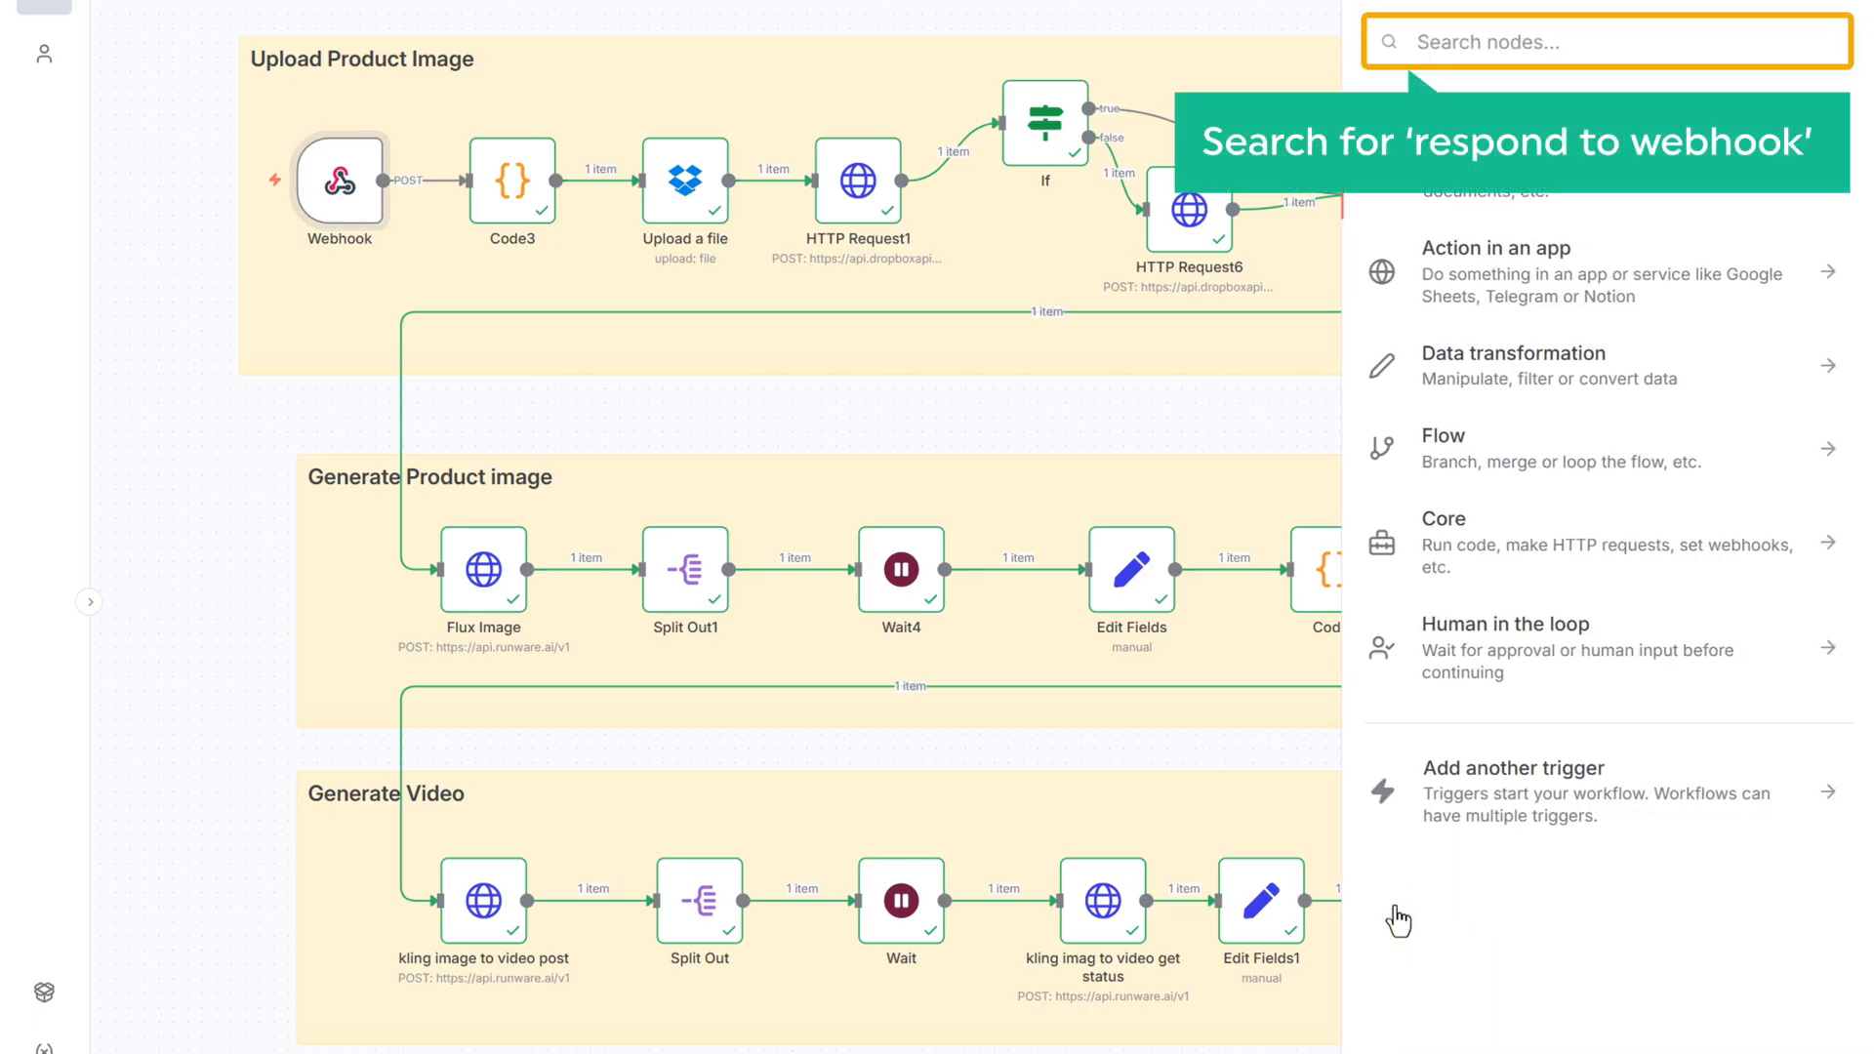
text(Webhook)
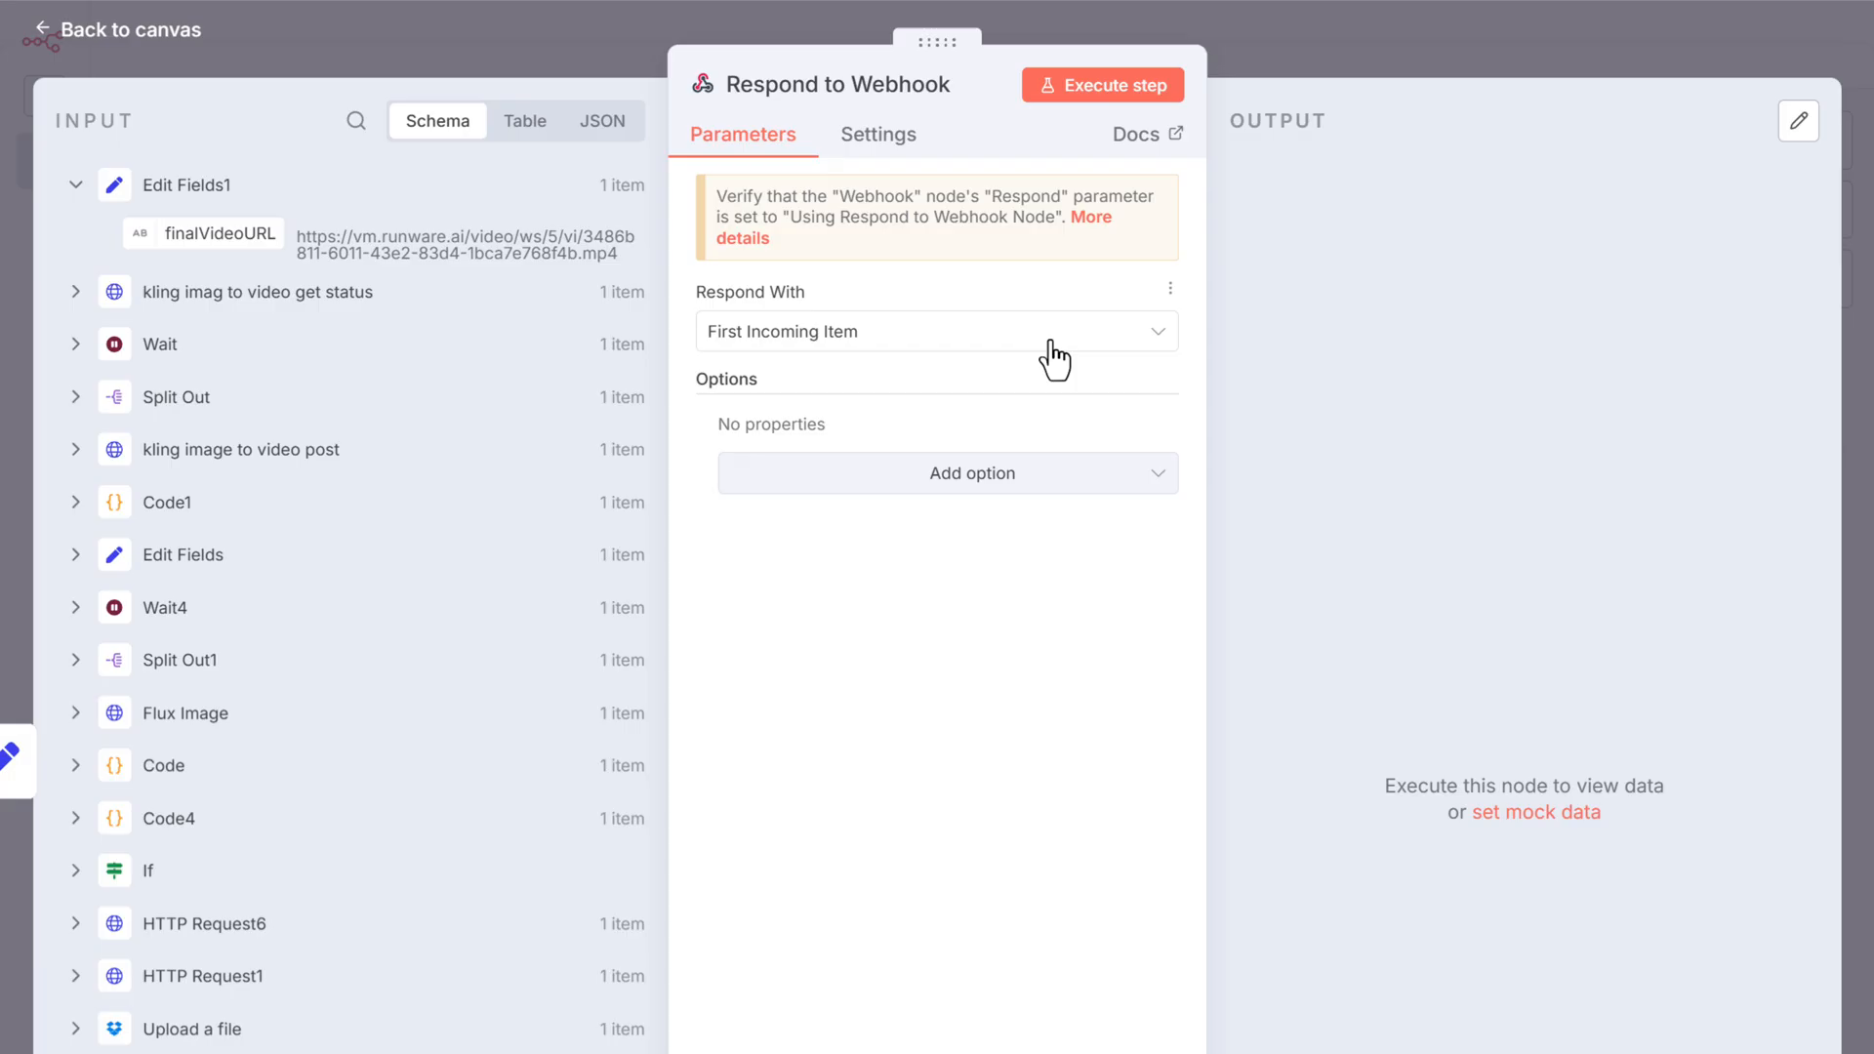
click(935, 332)
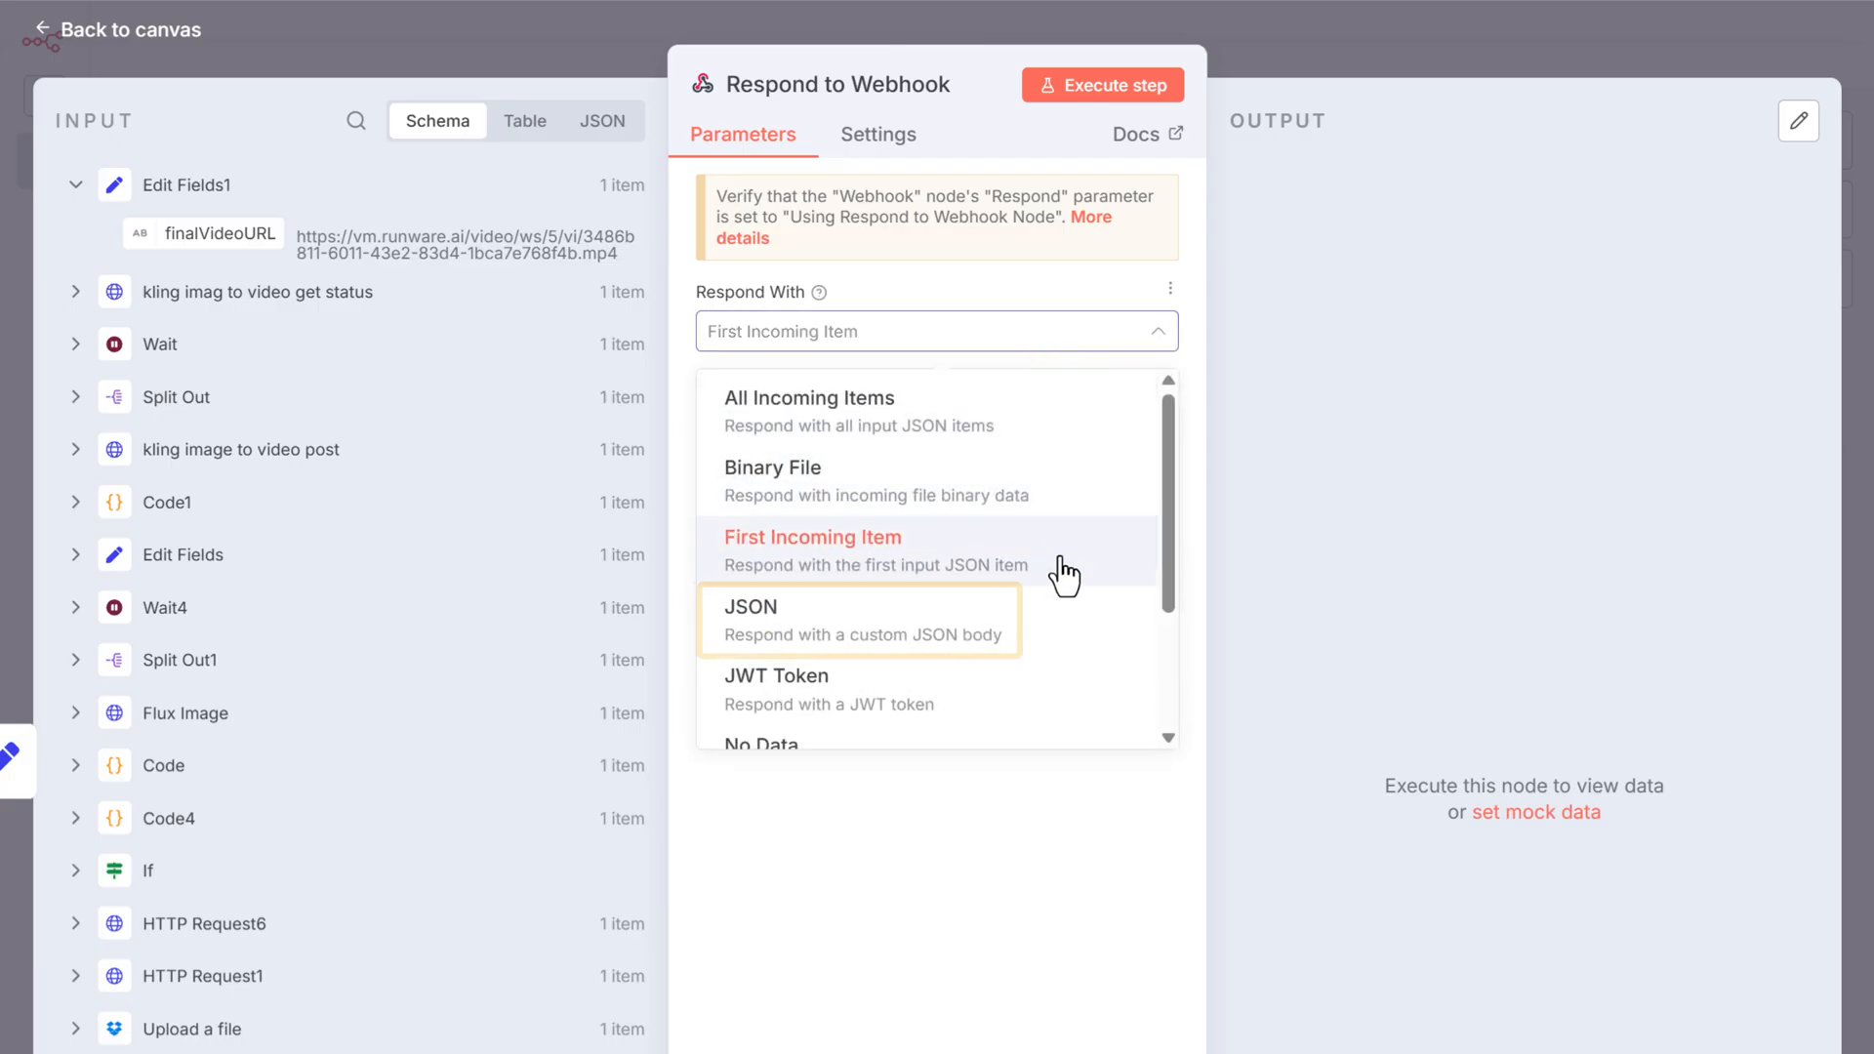
click(748, 619)
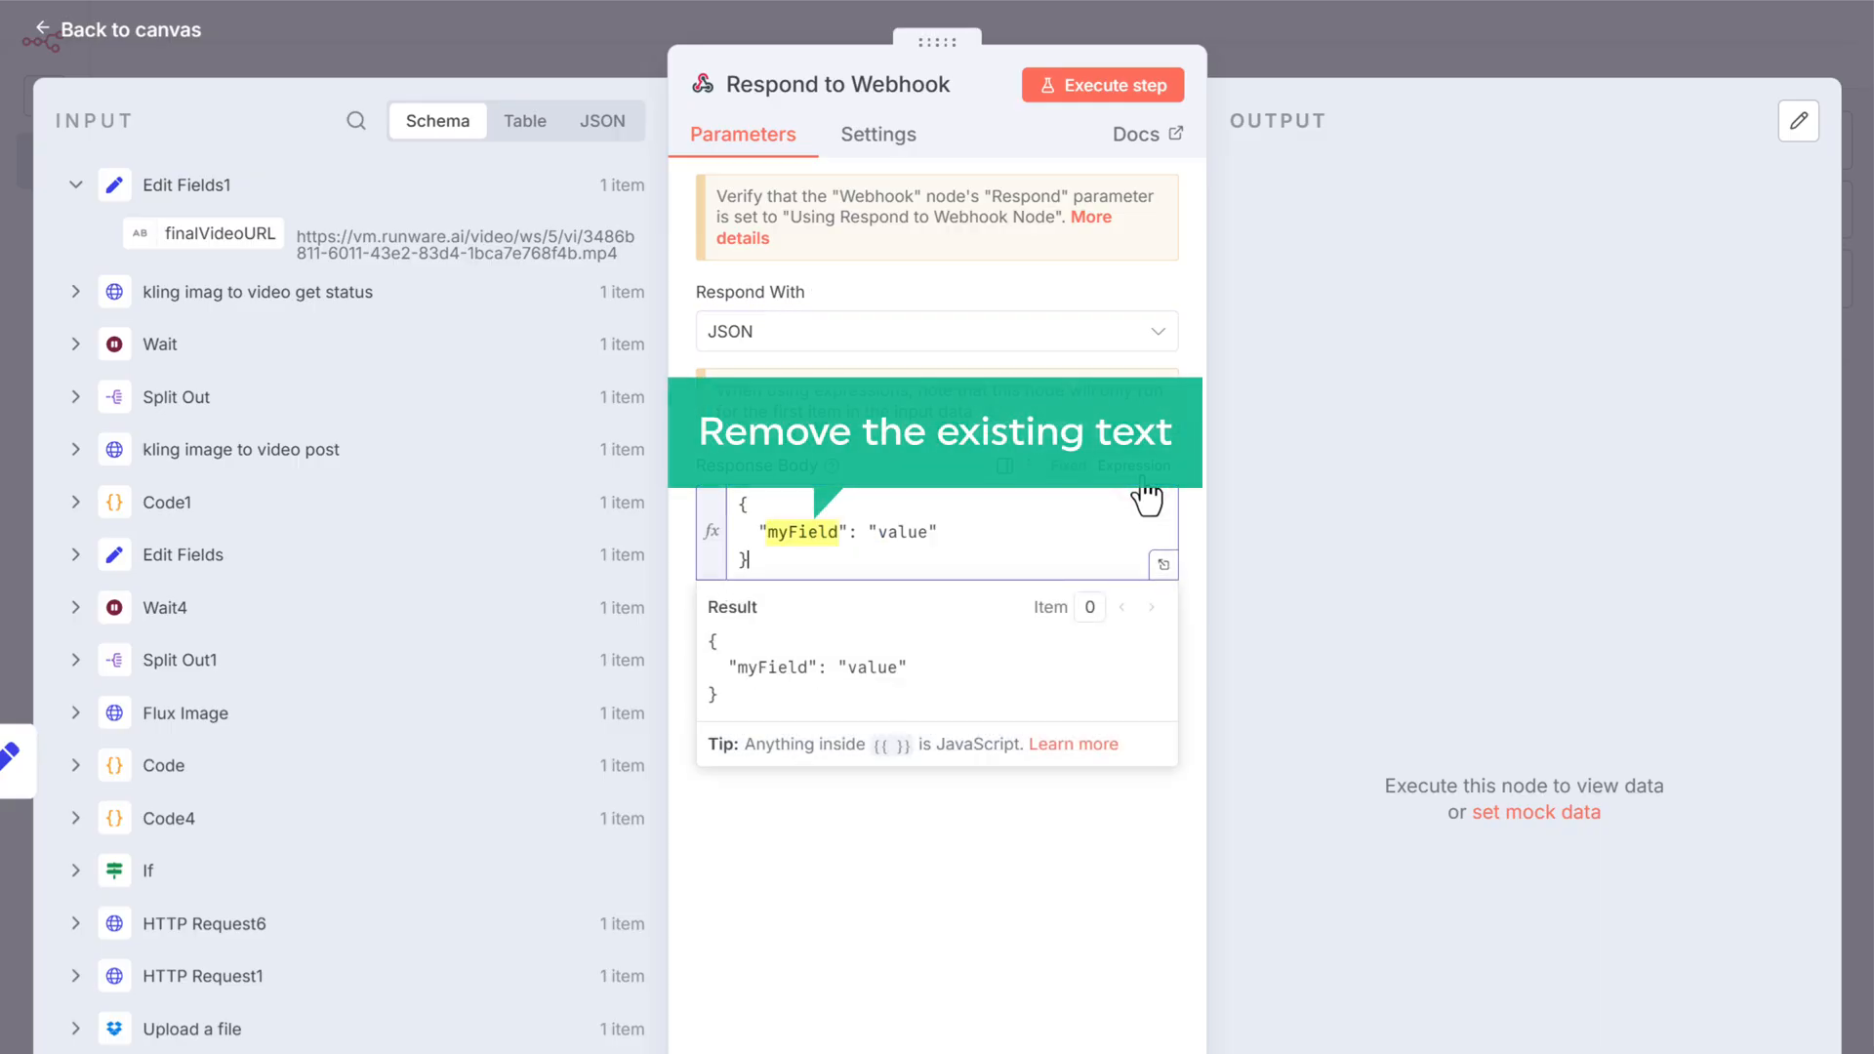
Rename the body key to videoURL and delete its placeholder value
text(video)
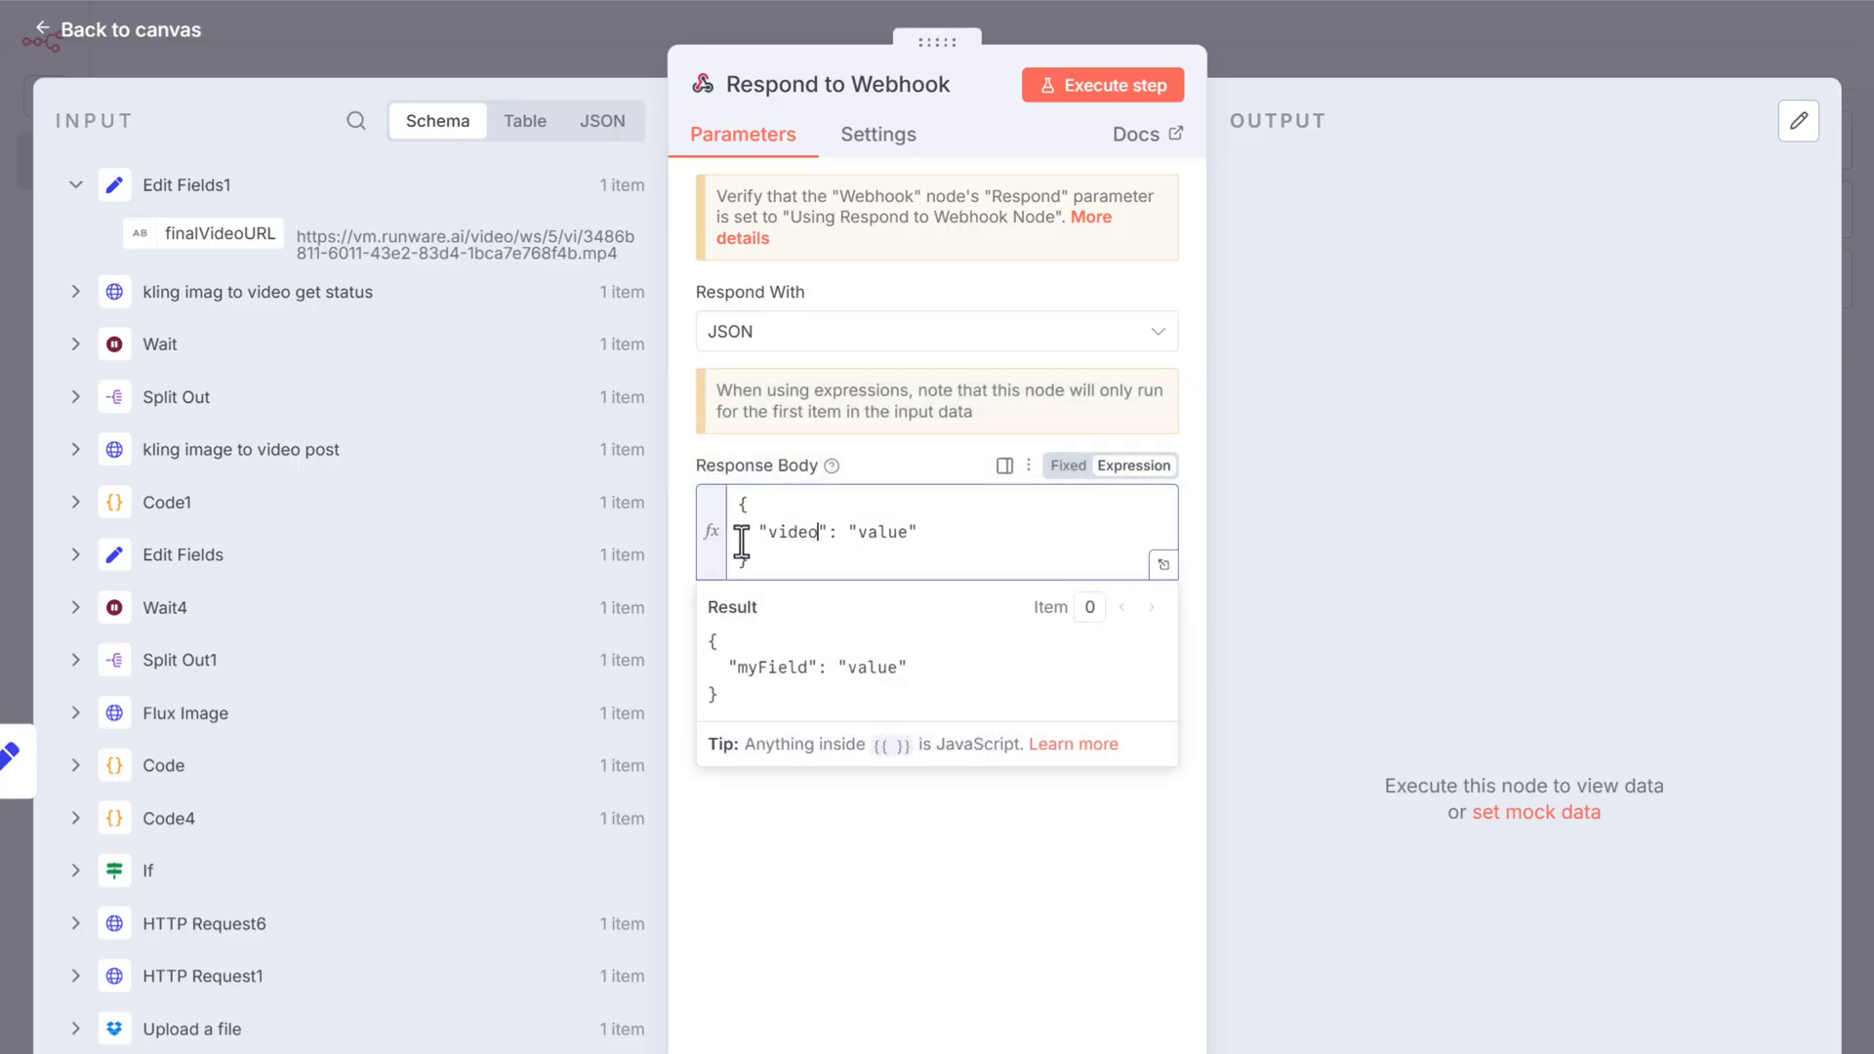
text(URL)
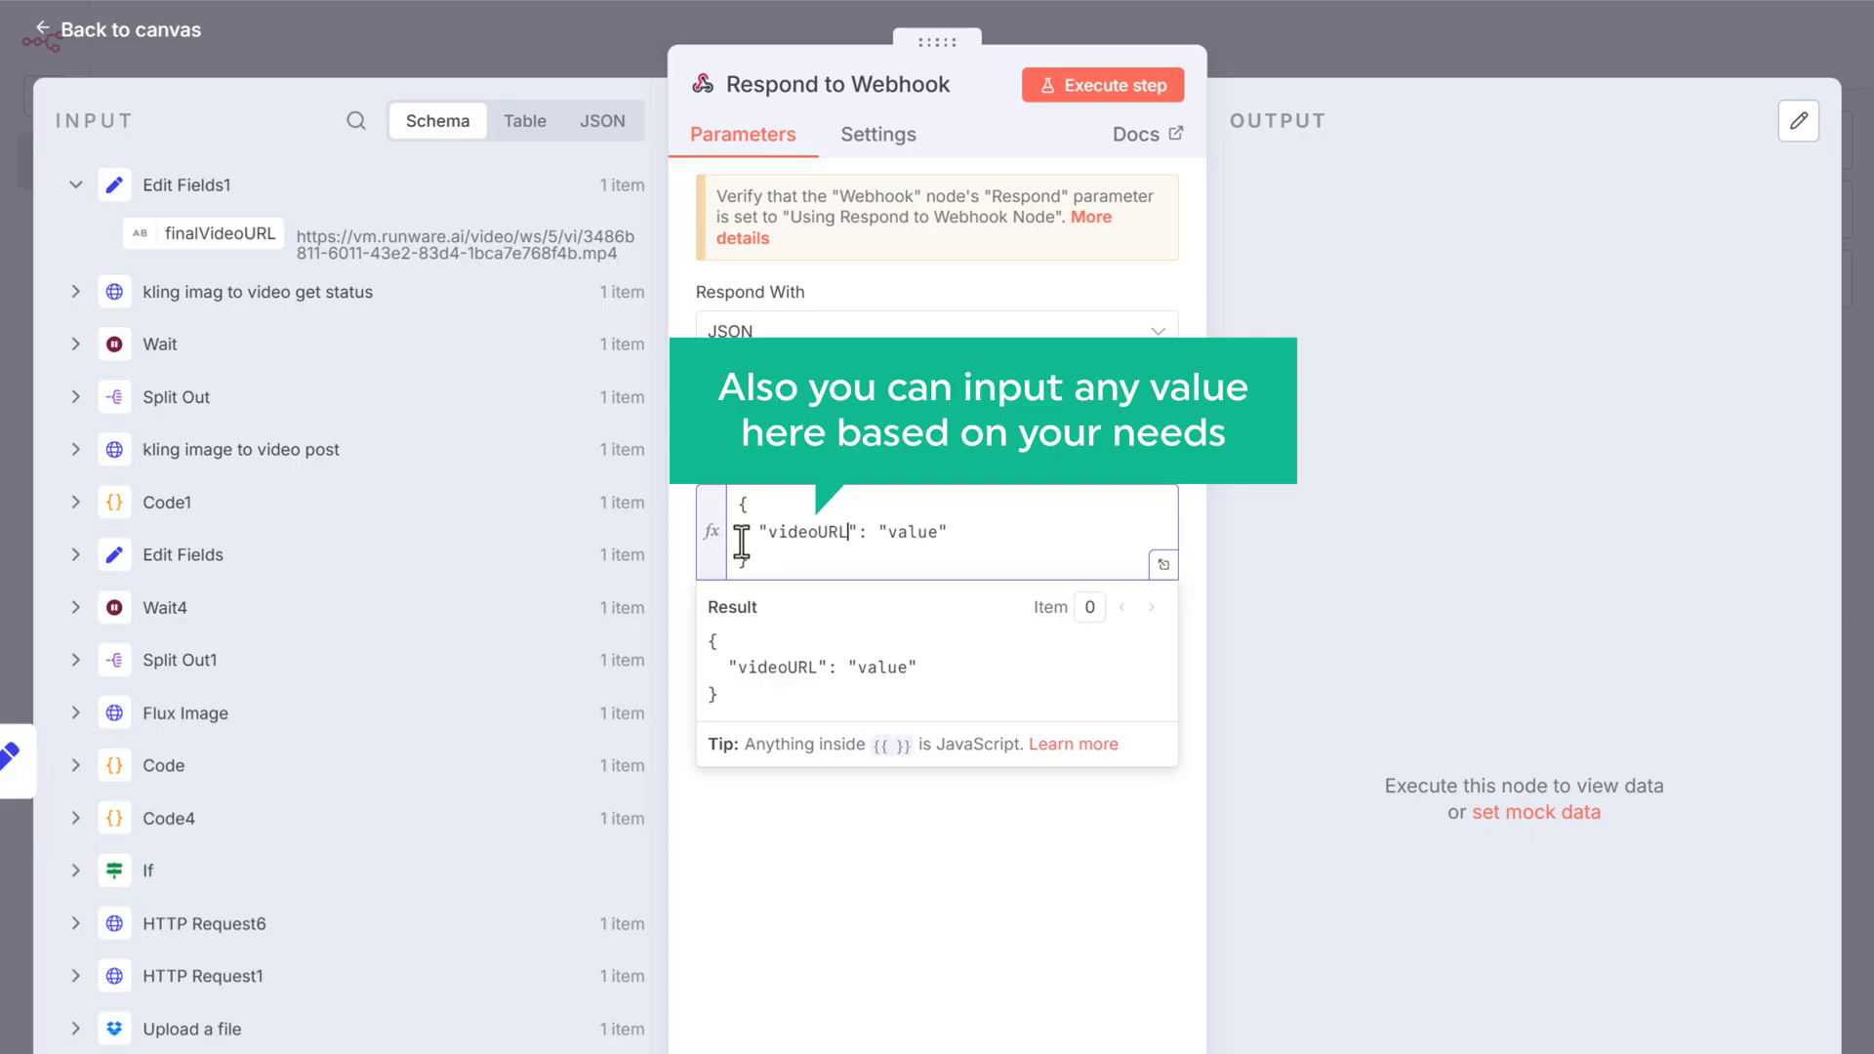
double_click(912, 531)
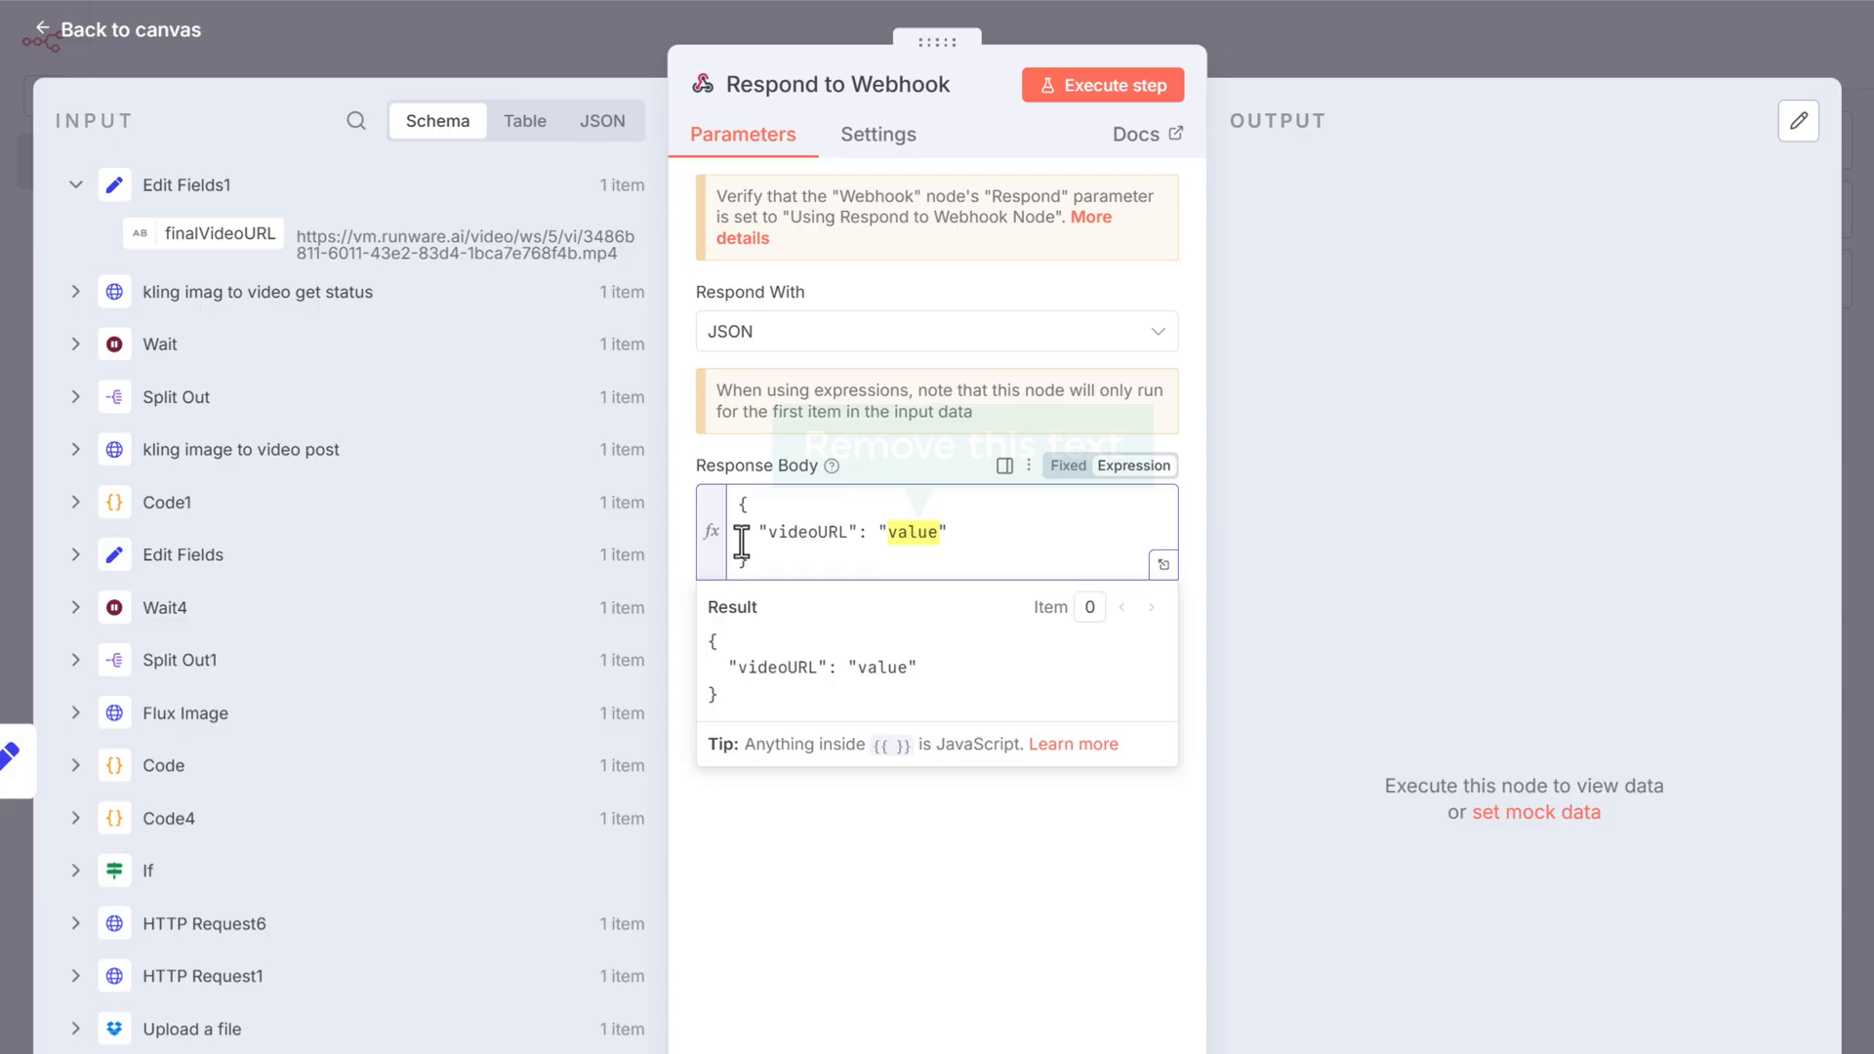
double_click(908, 531)
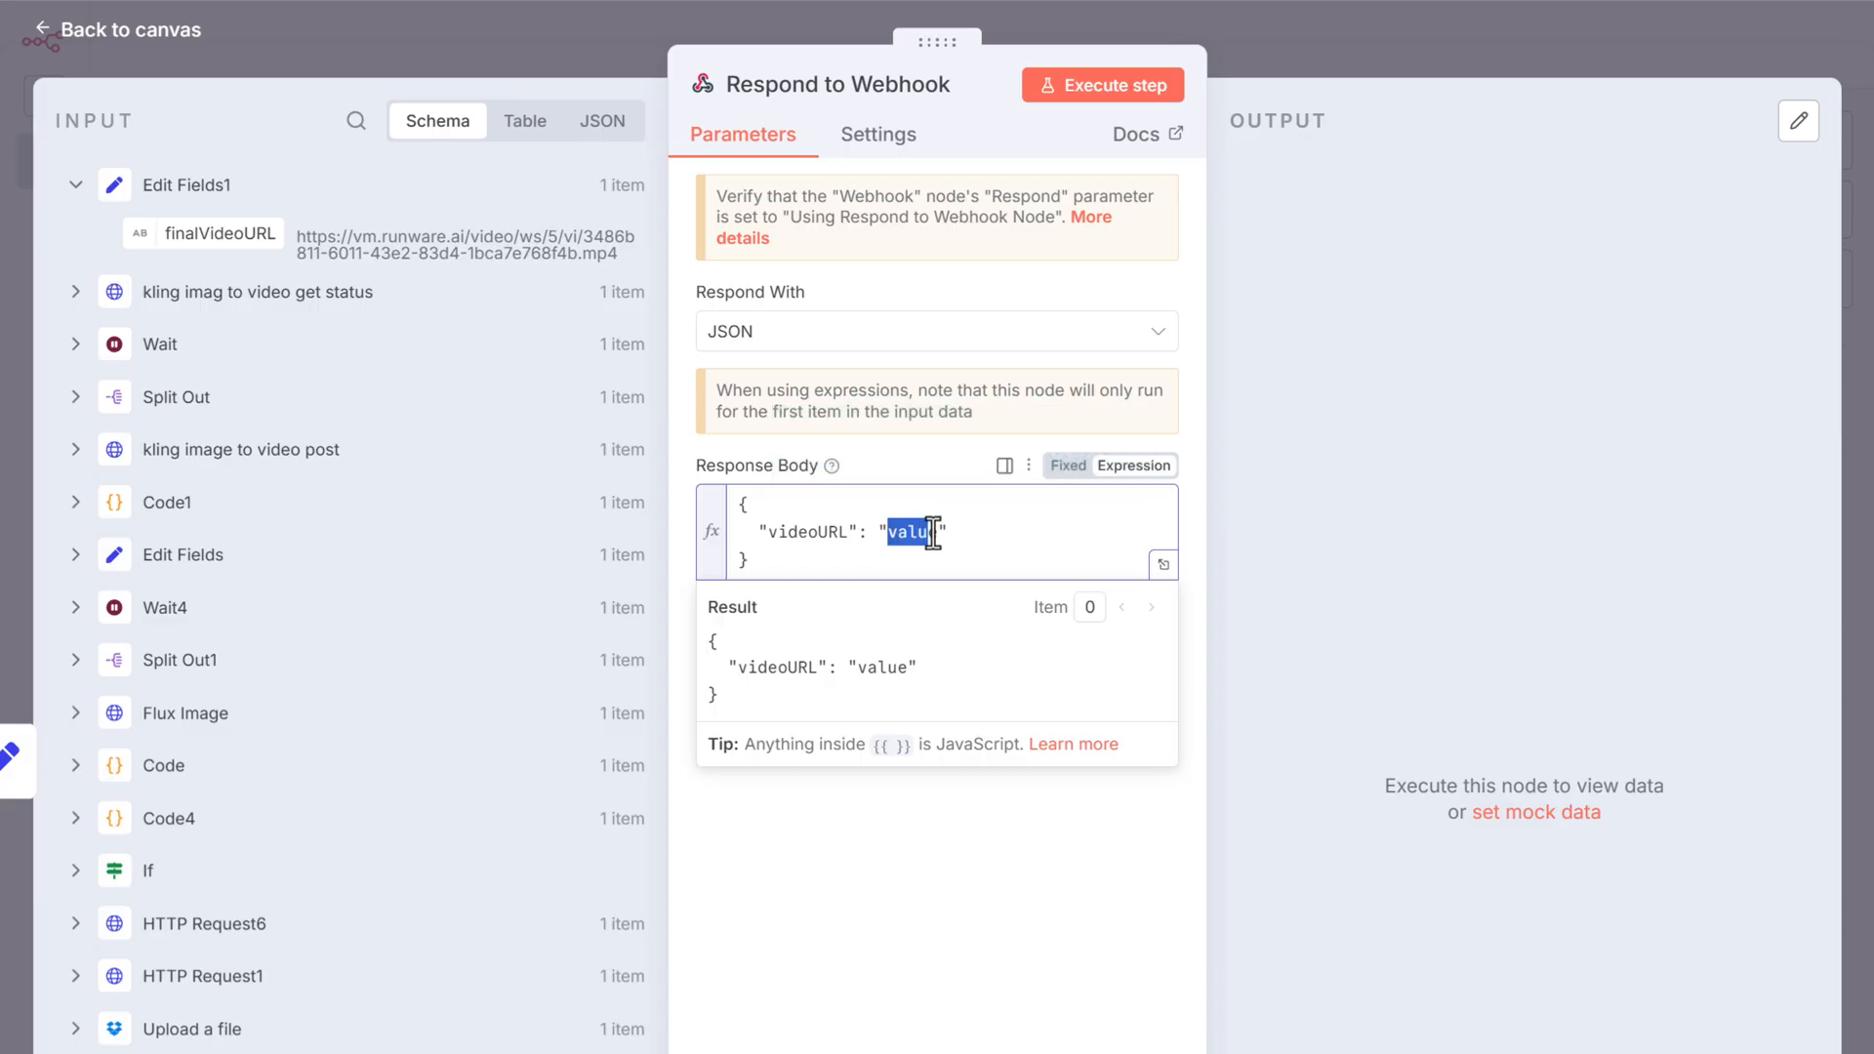
key(Delete)
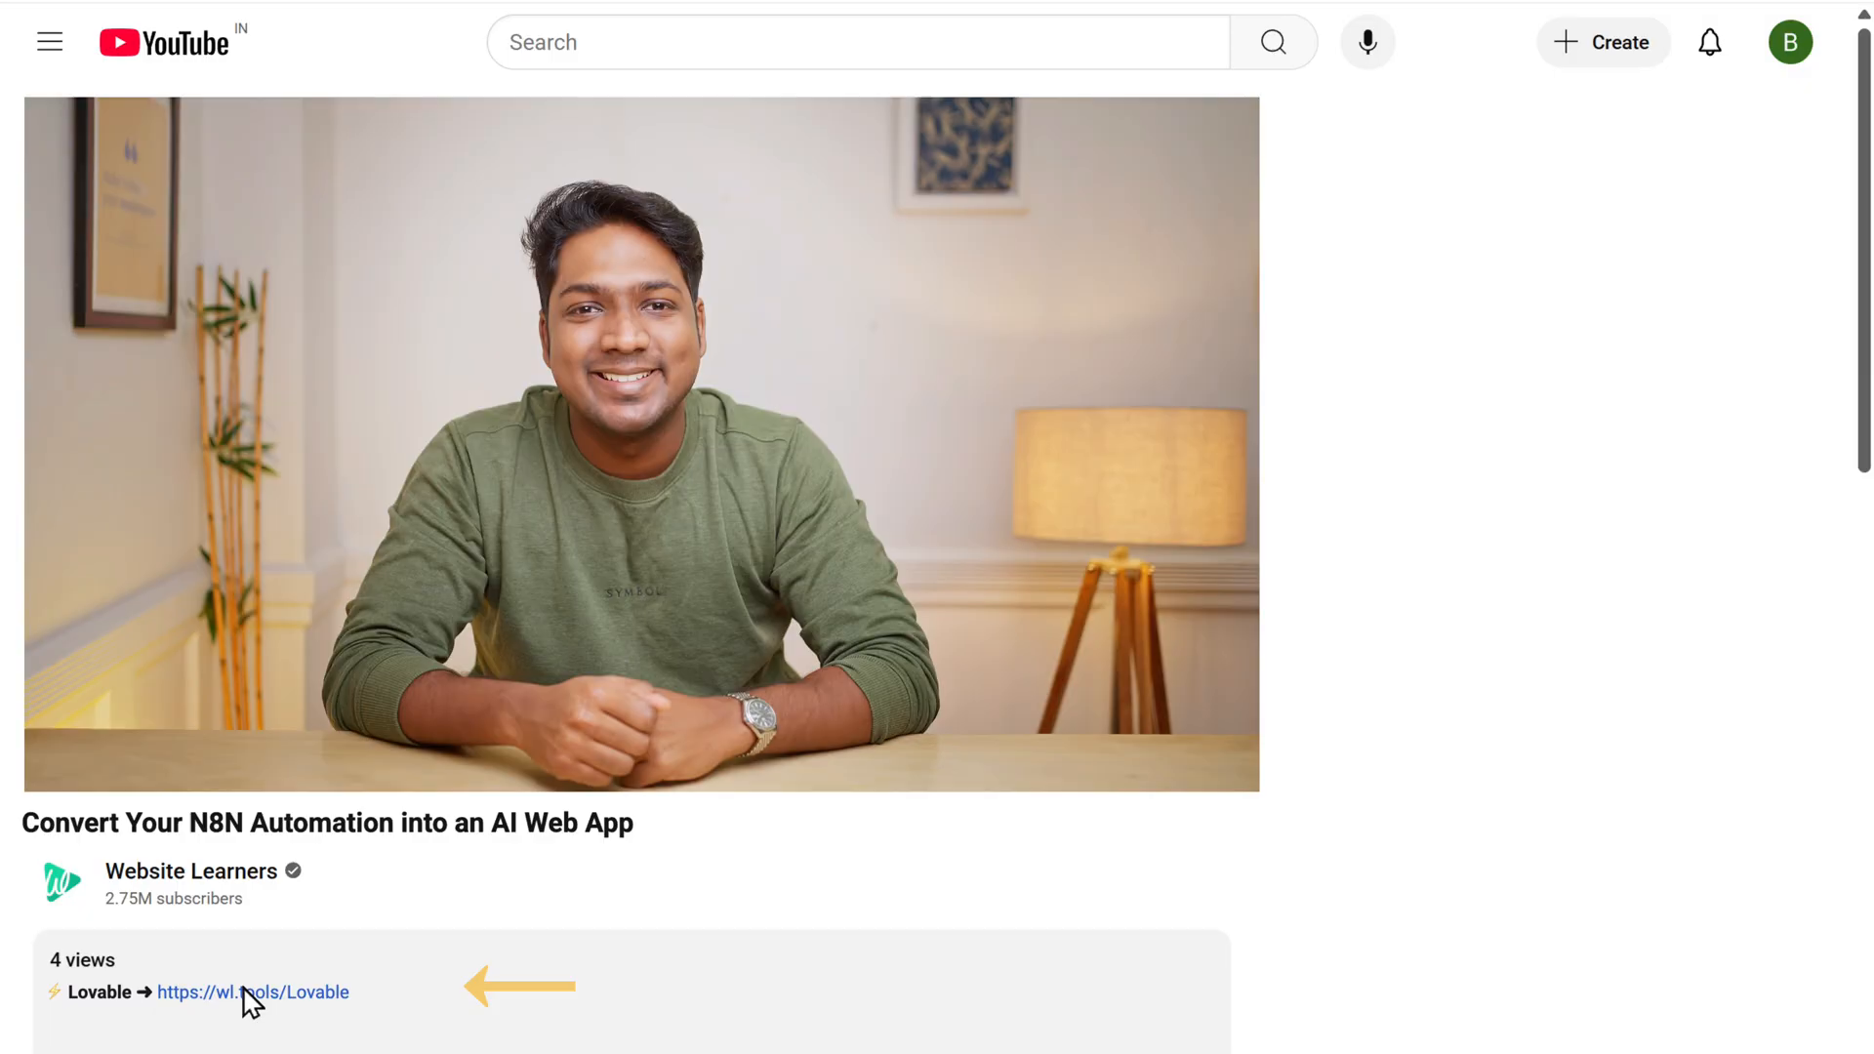
Open Lovable from the video description link and start signing up
click(252, 992)
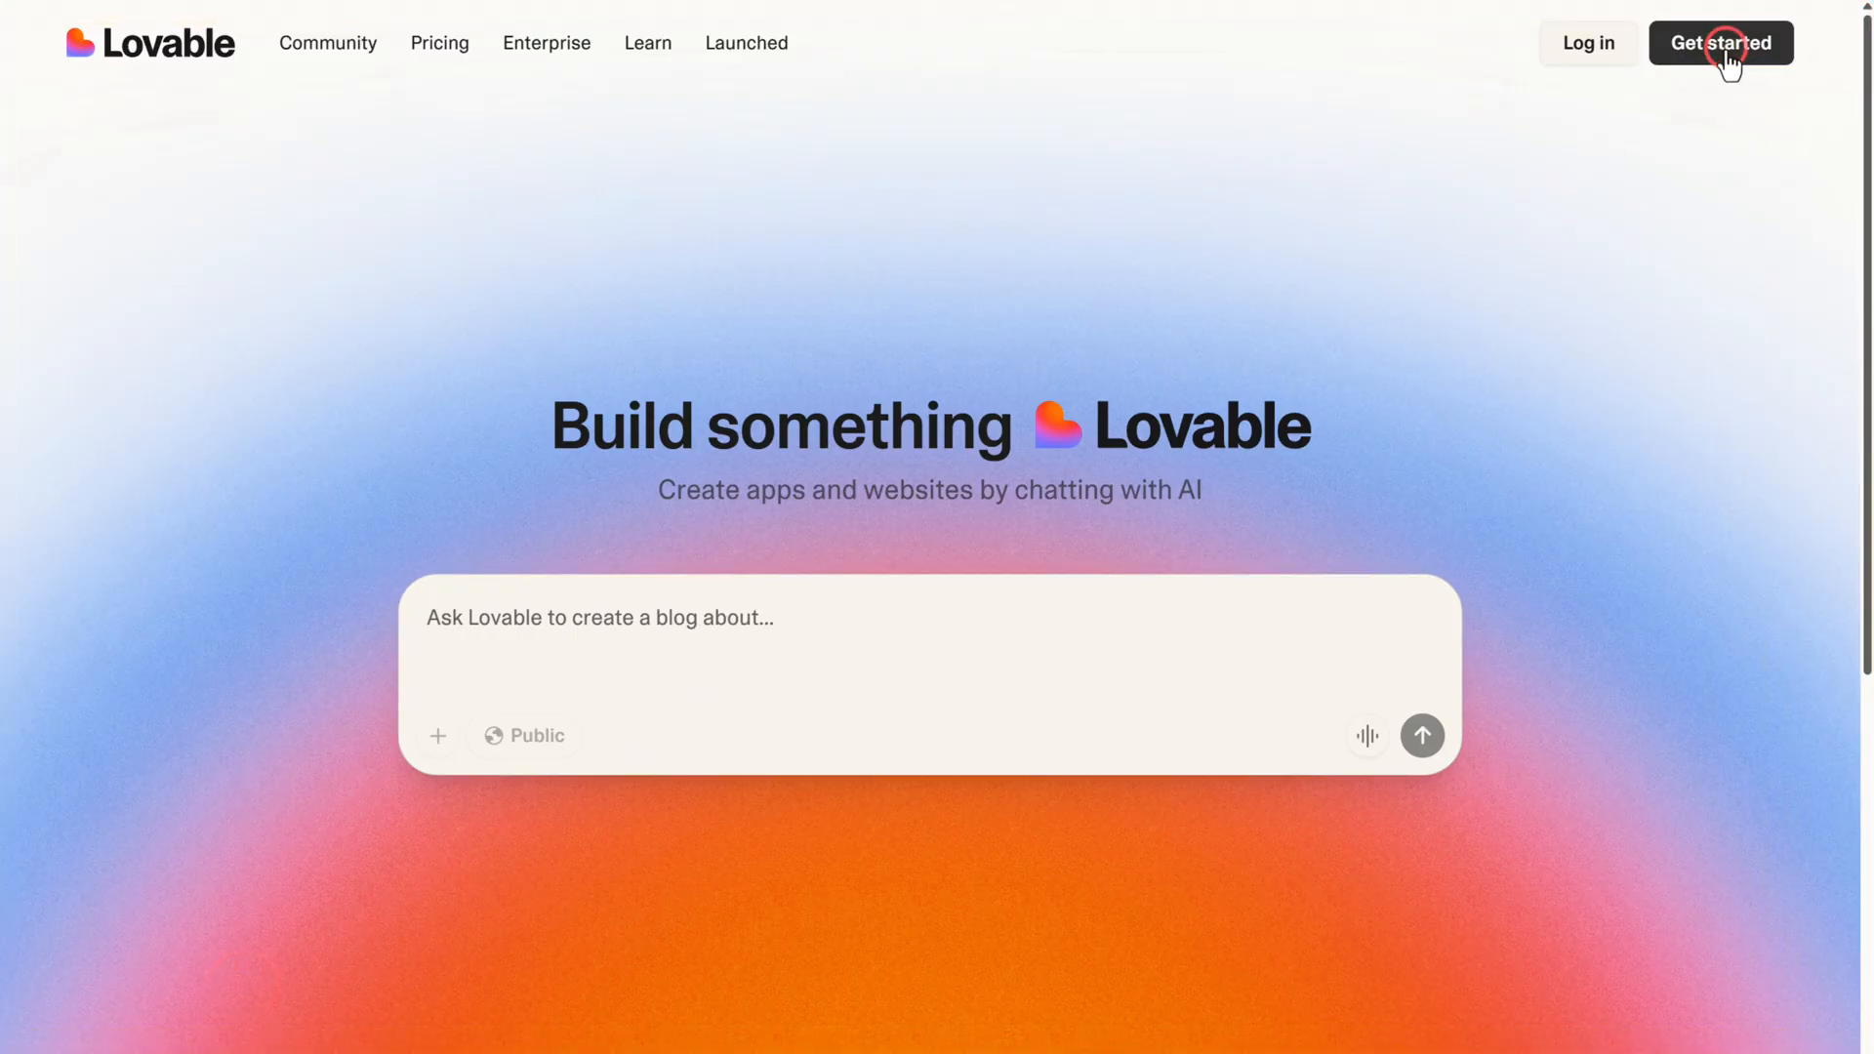
click(1720, 43)
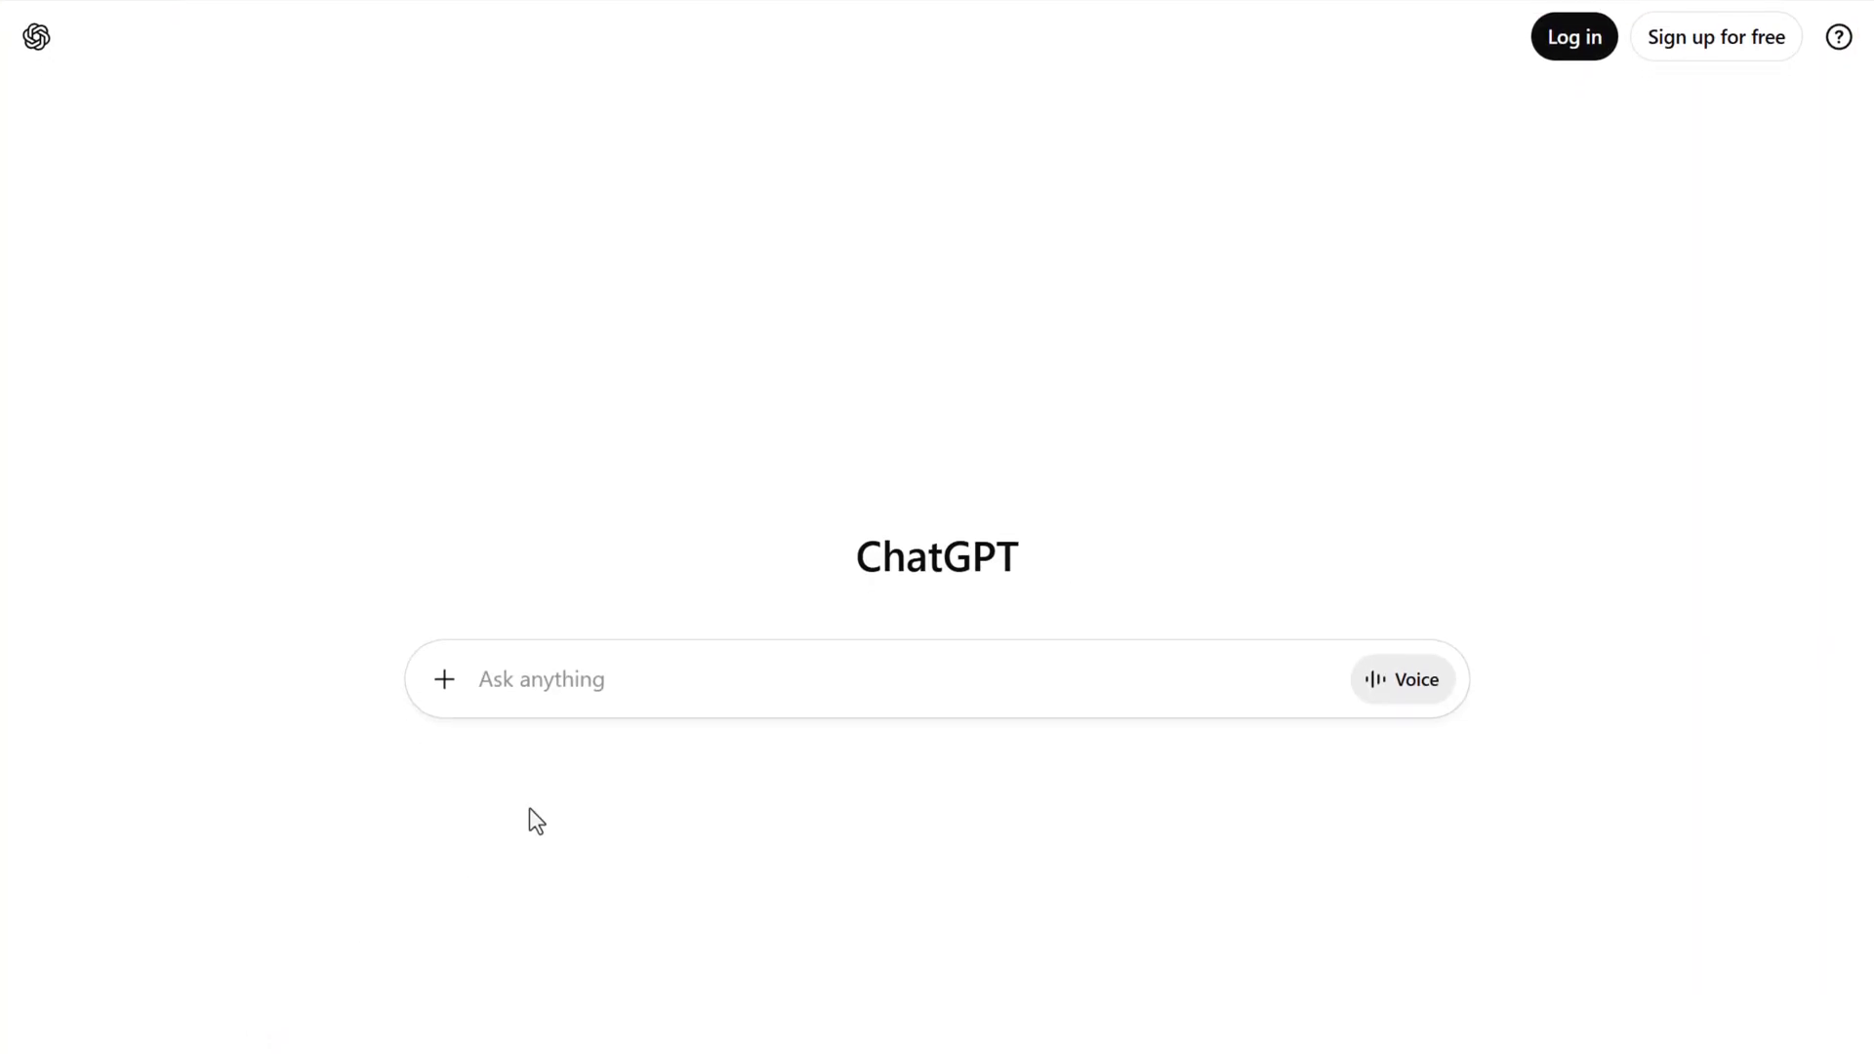
Open the prompt document from the video description, then return to the n8n workflow
click(1716, 35)
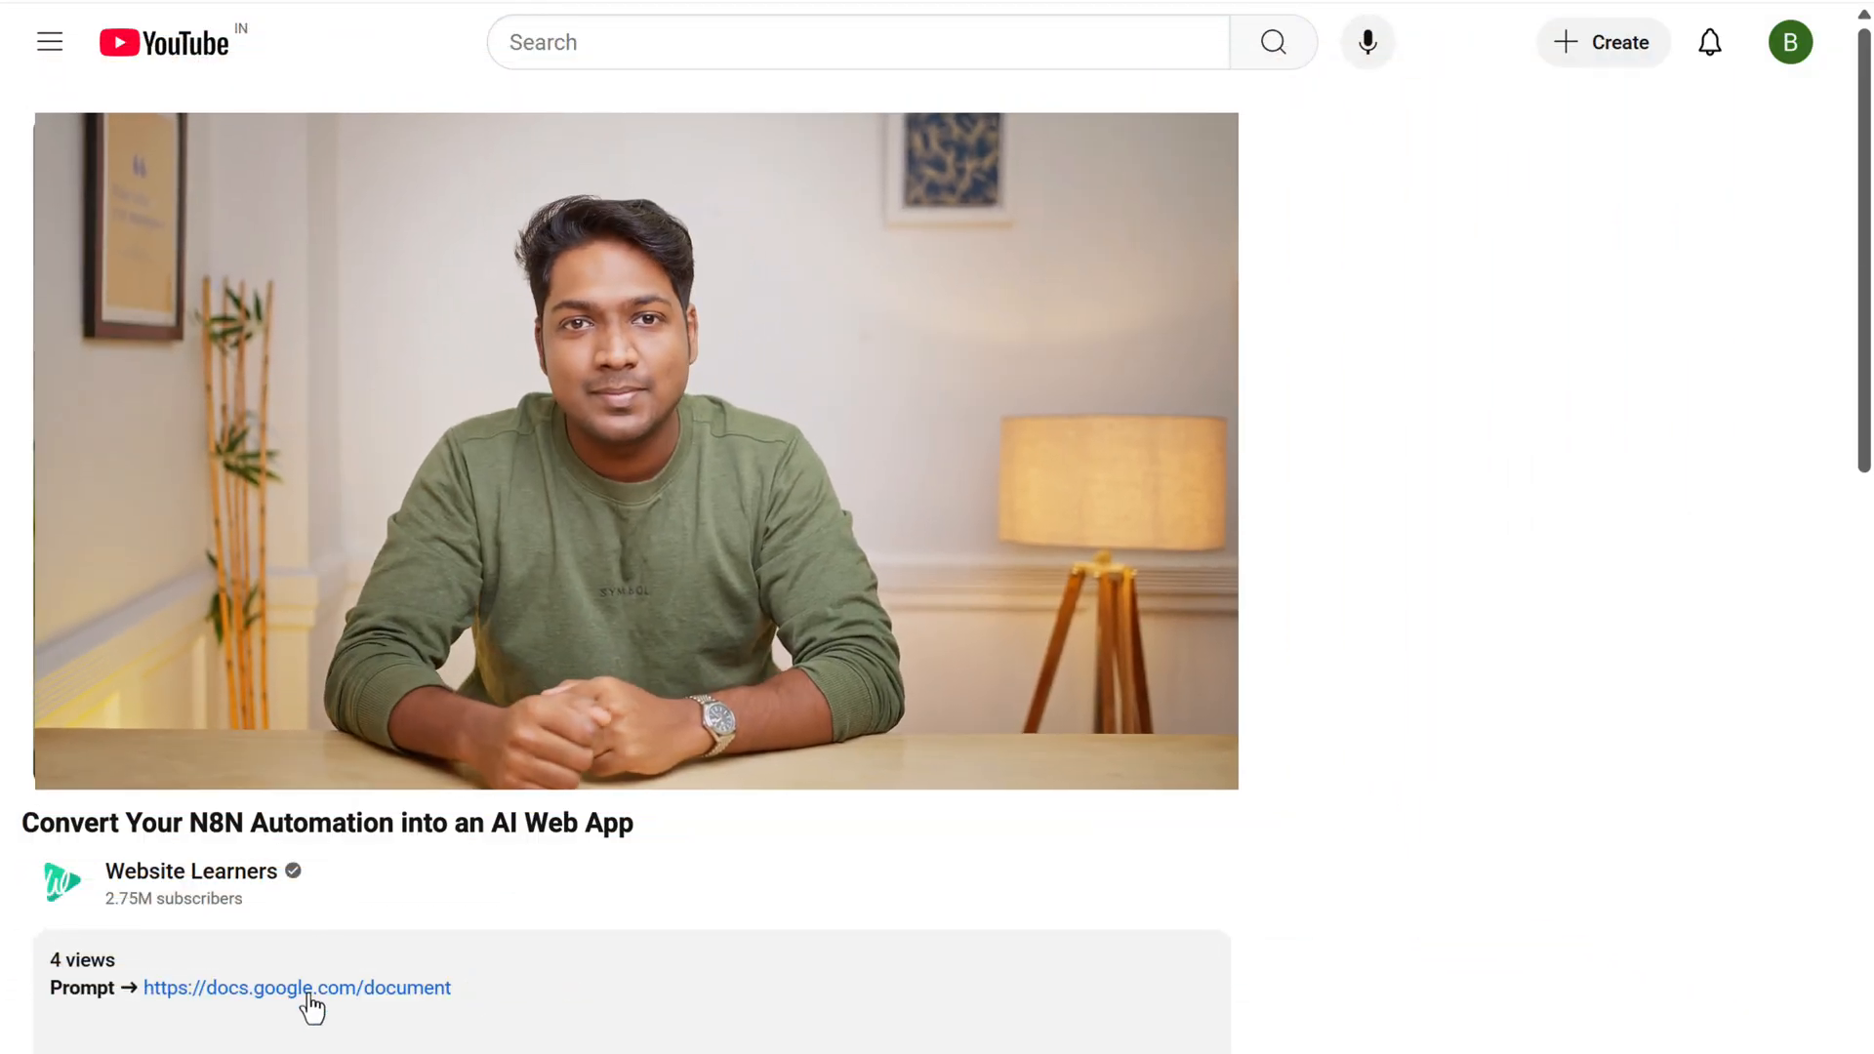
click(297, 988)
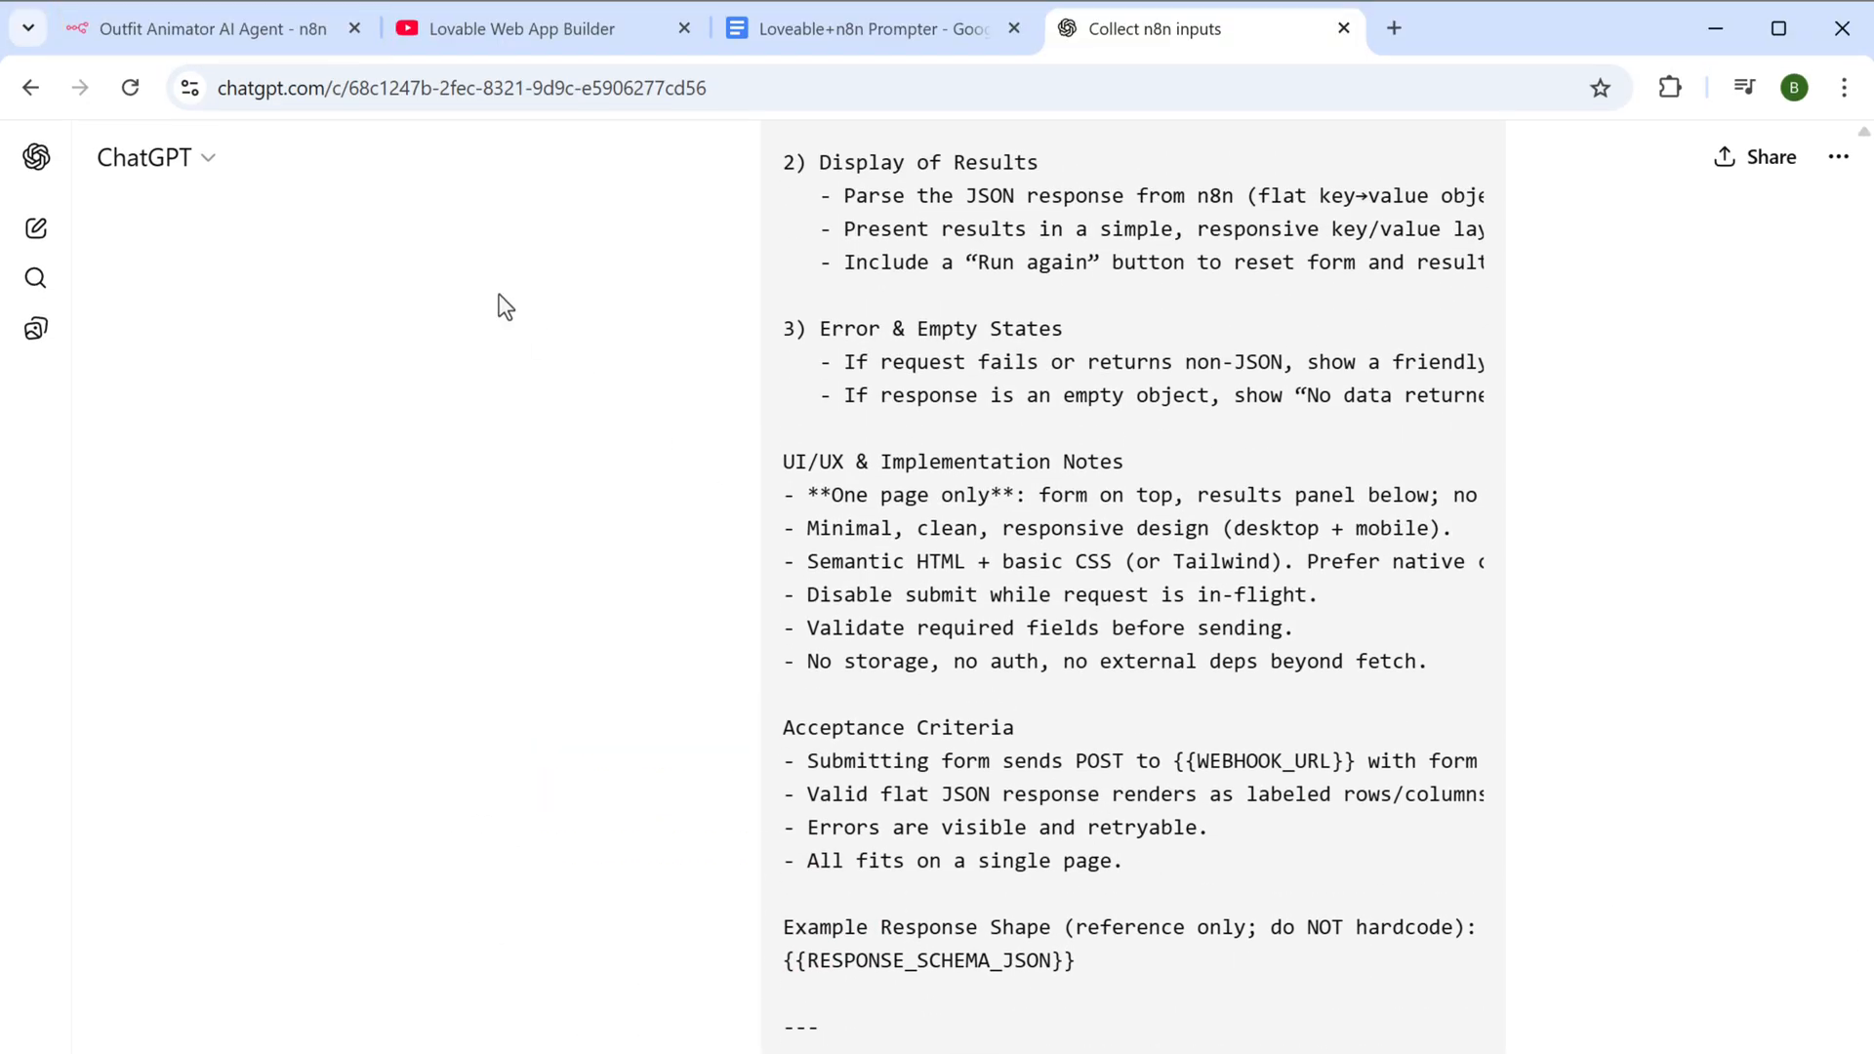
click(209, 27)
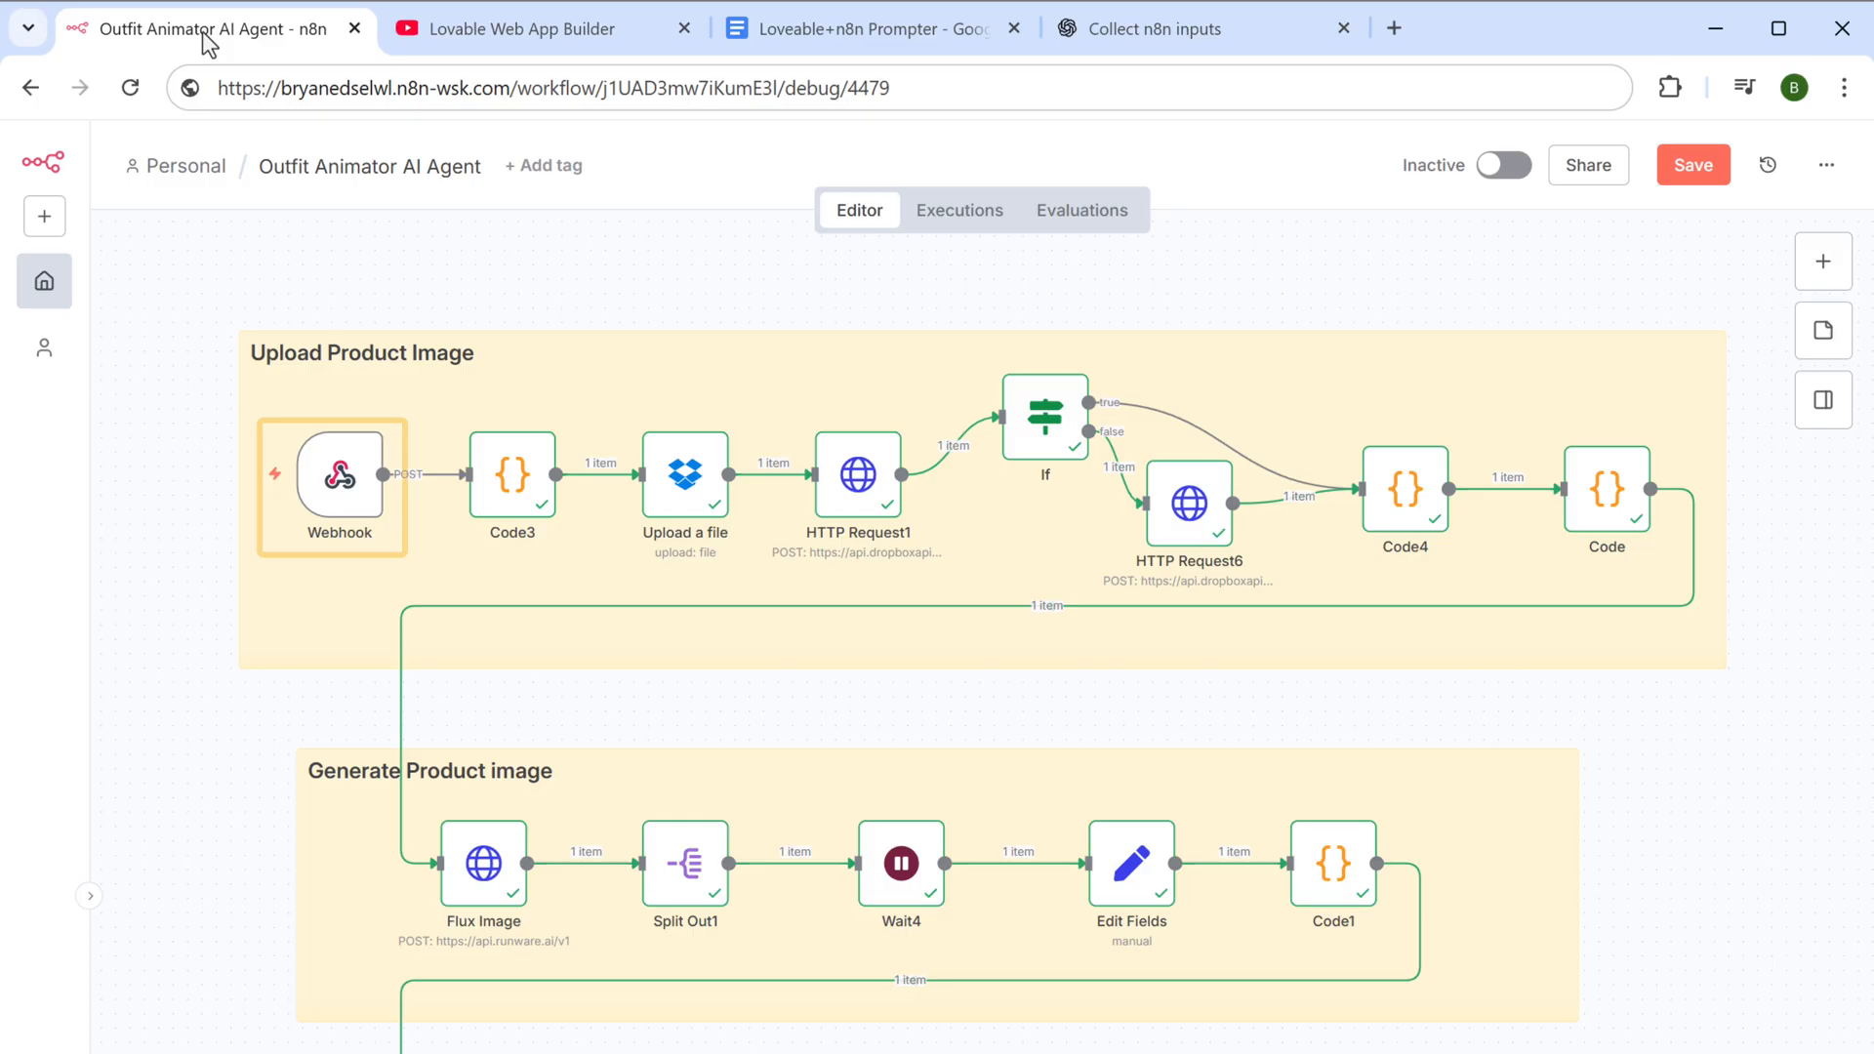
Copy the Webhook node's test URL and bring it into the ChatGPT chat
double_click(338, 476)
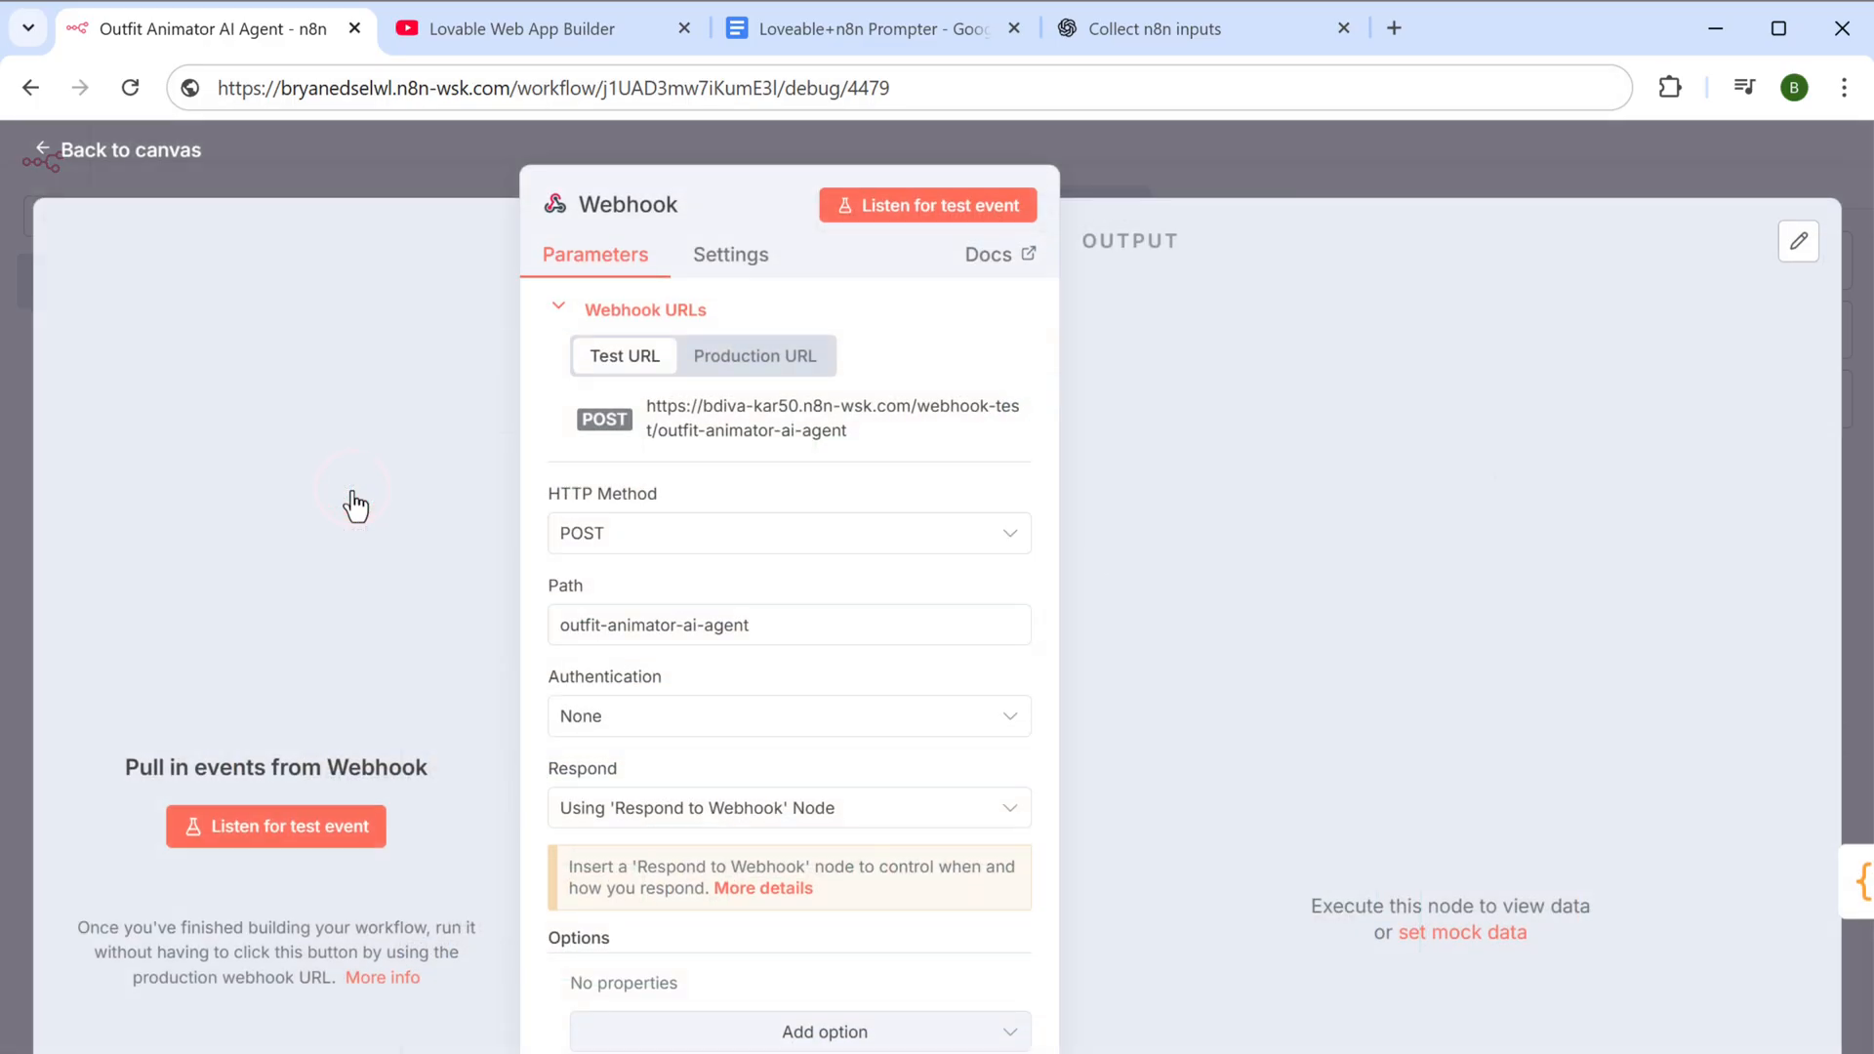
mouse_move(795, 429)
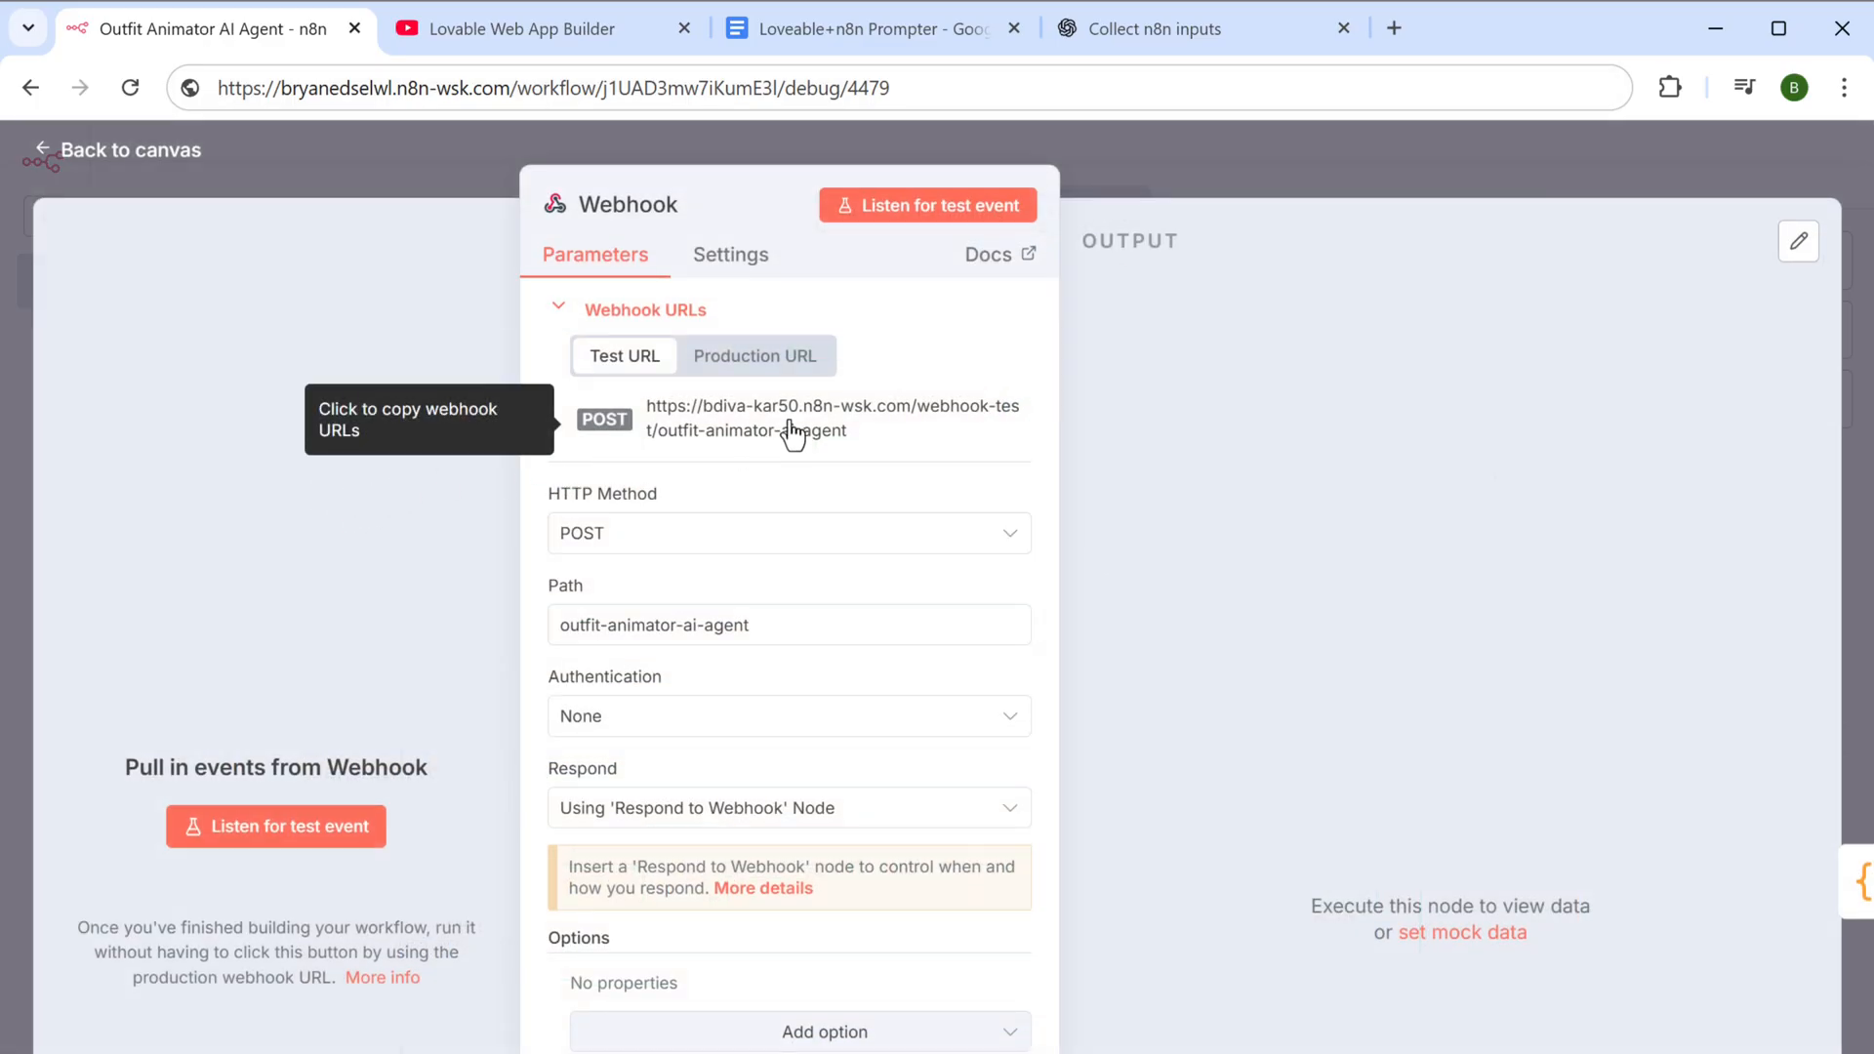
click(1154, 30)
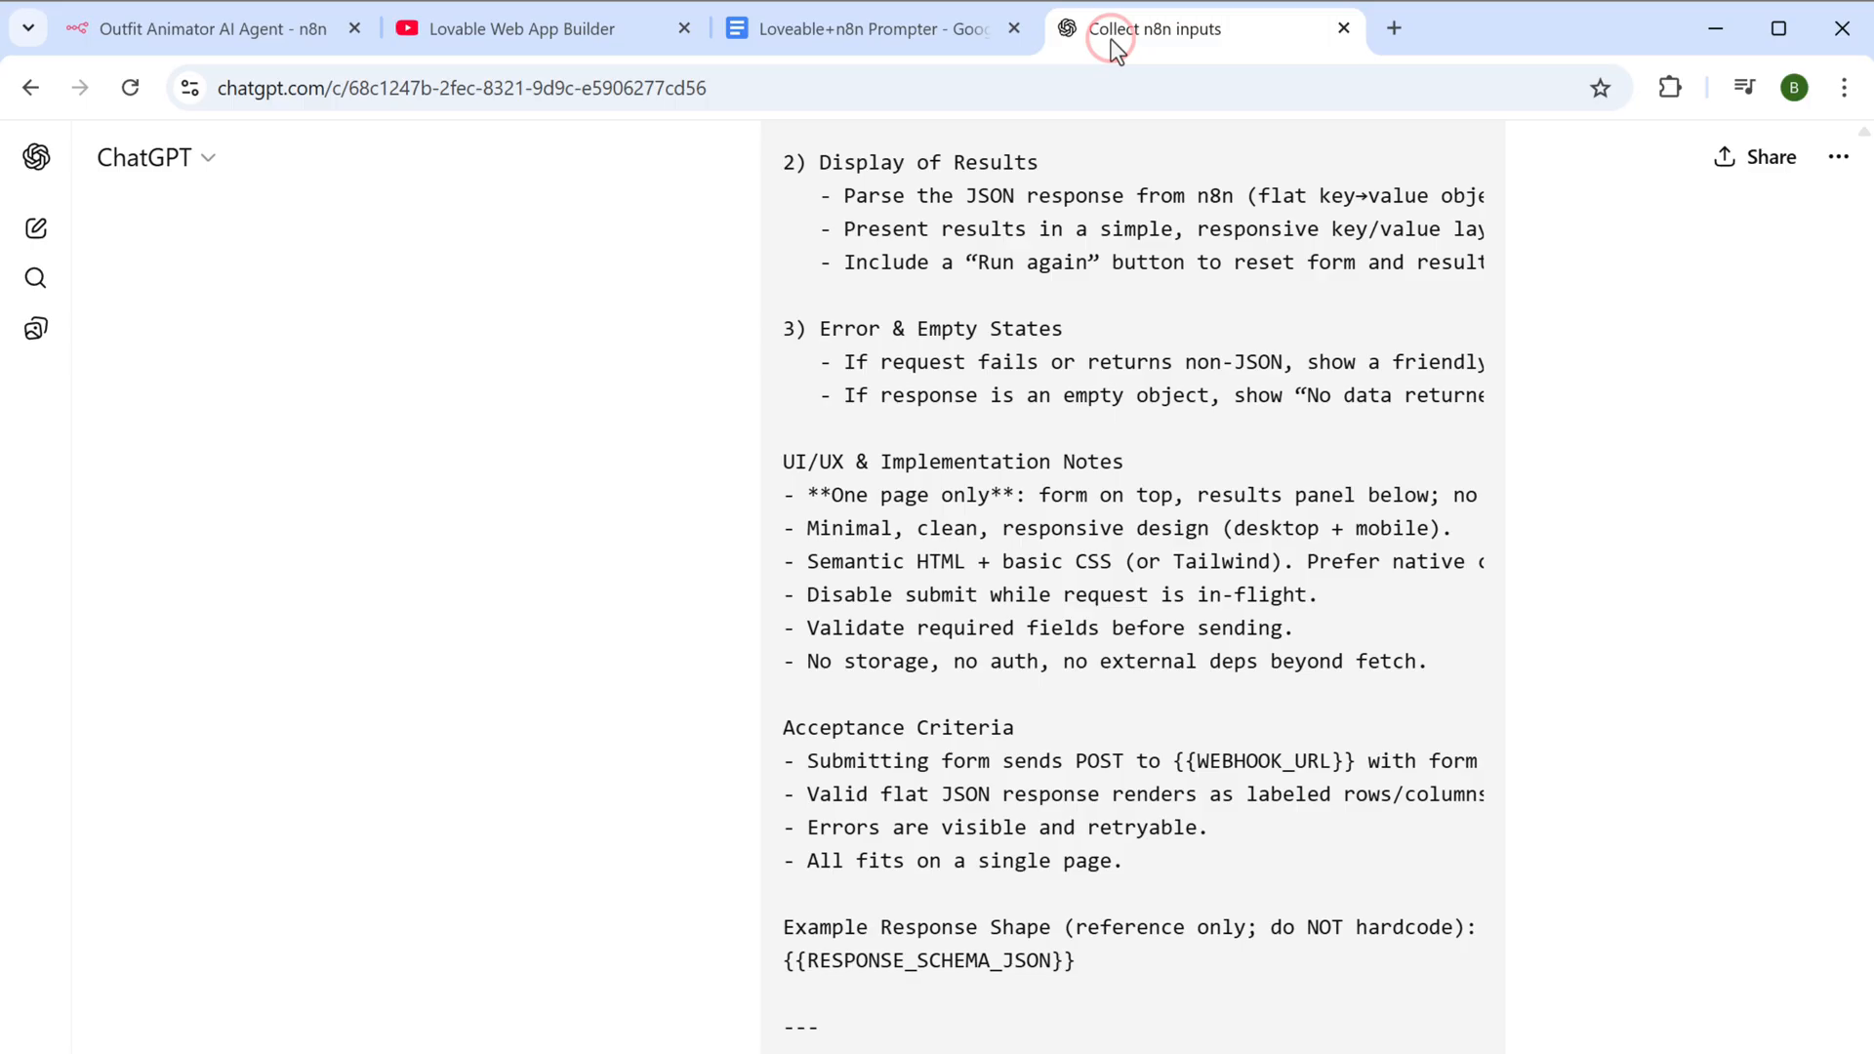
scroll(down, 3)
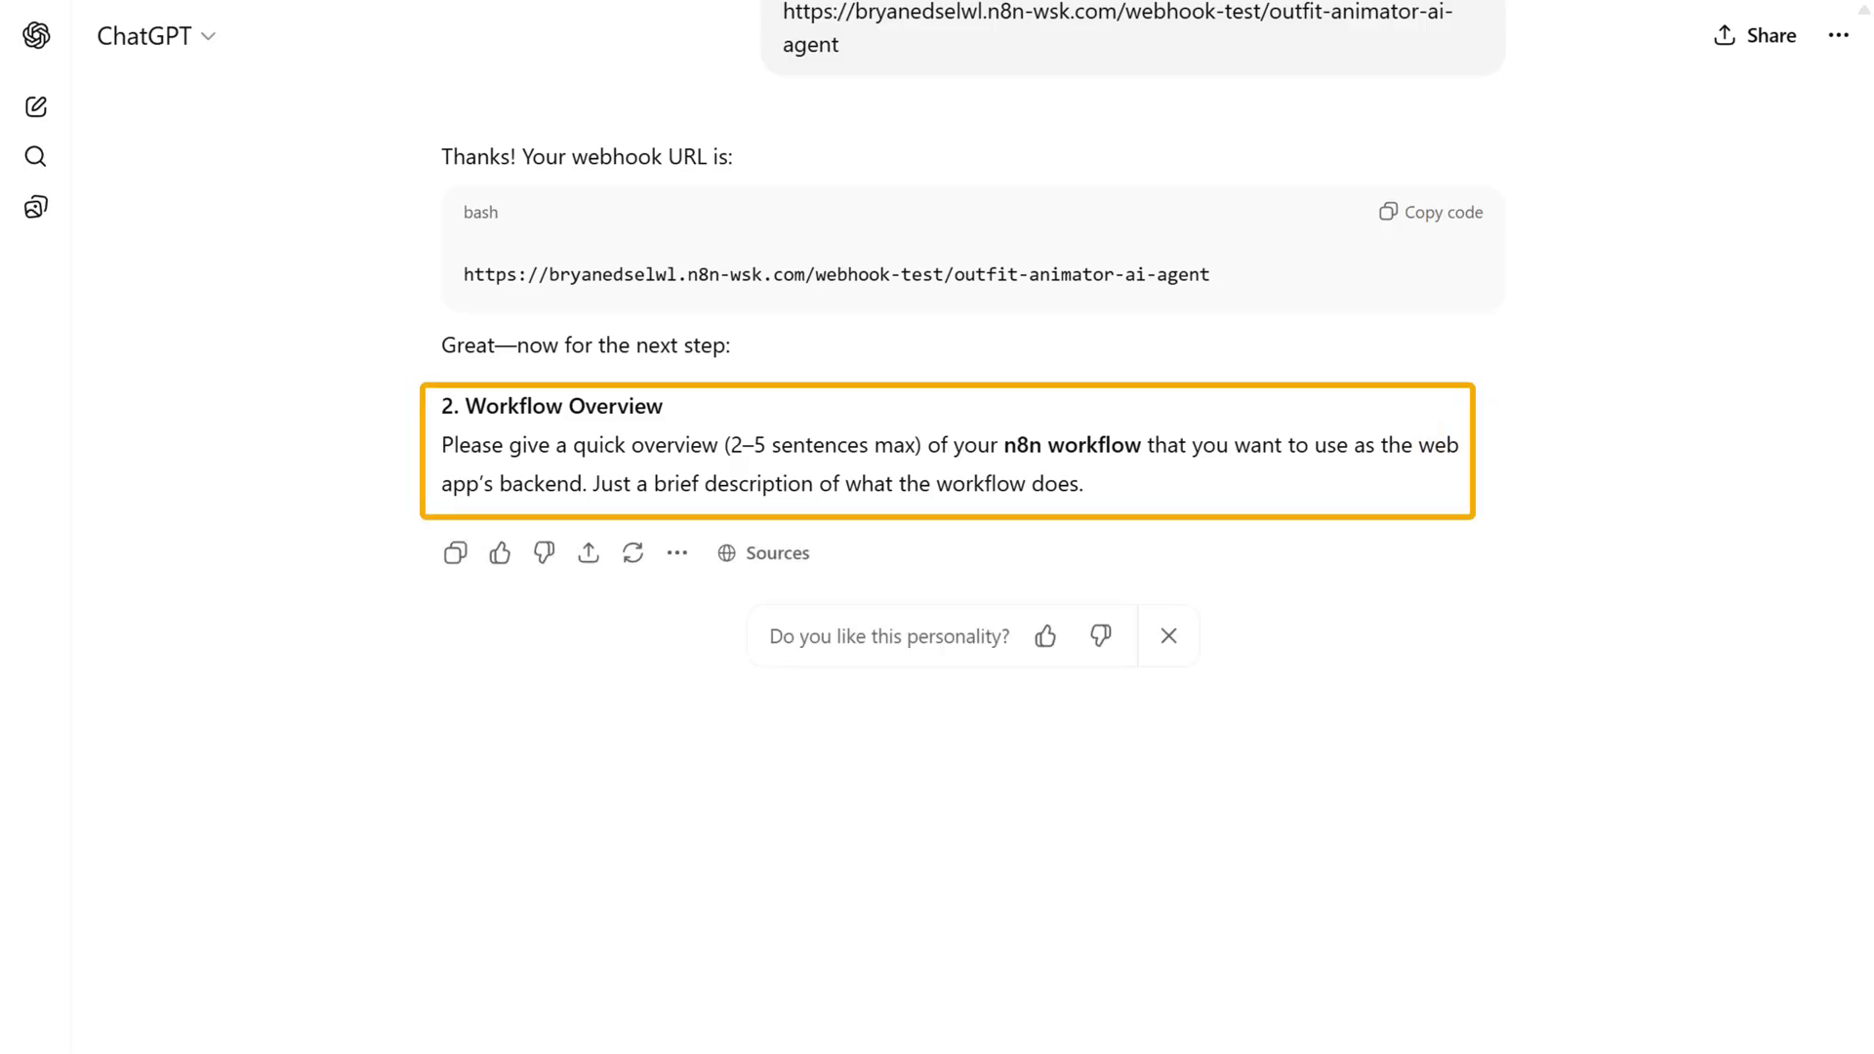
scroll(down, 3)
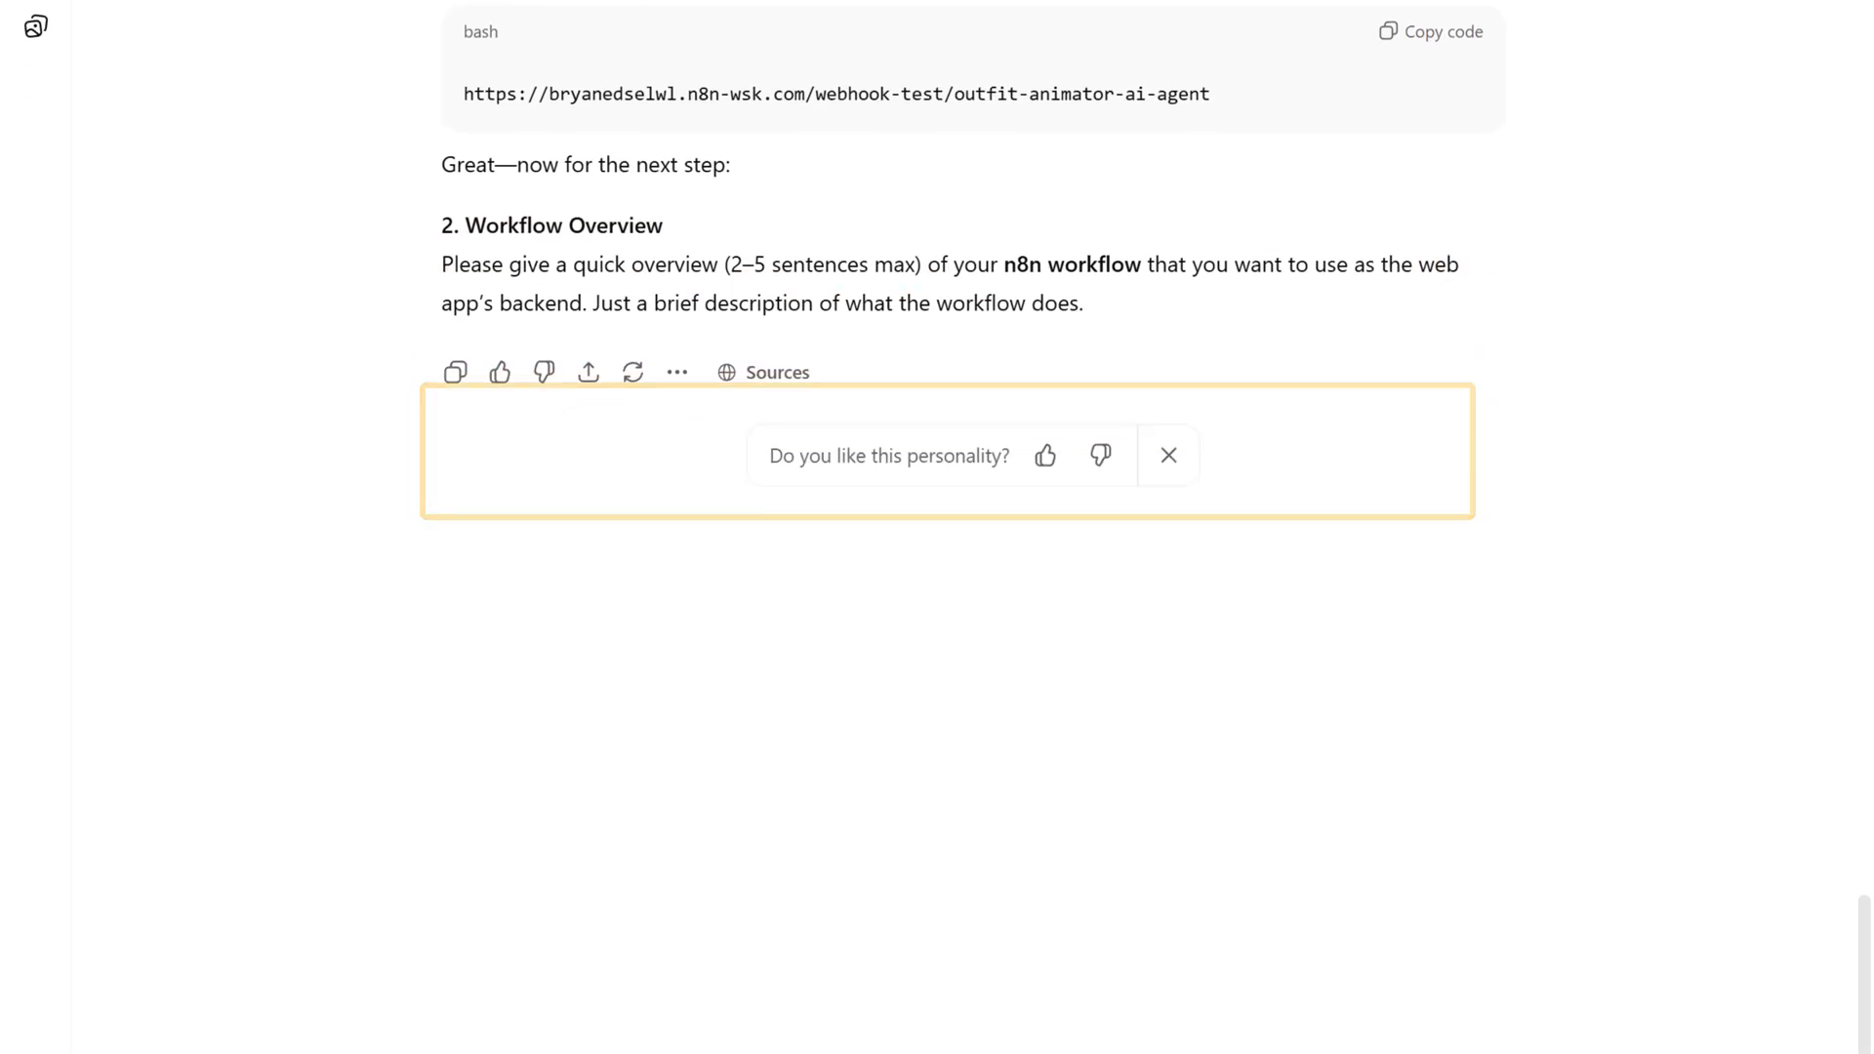
Send ChatGPT the workflow overview for retail and e-commerce marketers
text(This workflow is designed for marketers and product managers in the retail and e-commerce sector looking to automatically create CGI (computer-generated imagery) ad videos for their products using AI. Users will receive a high-quality C)
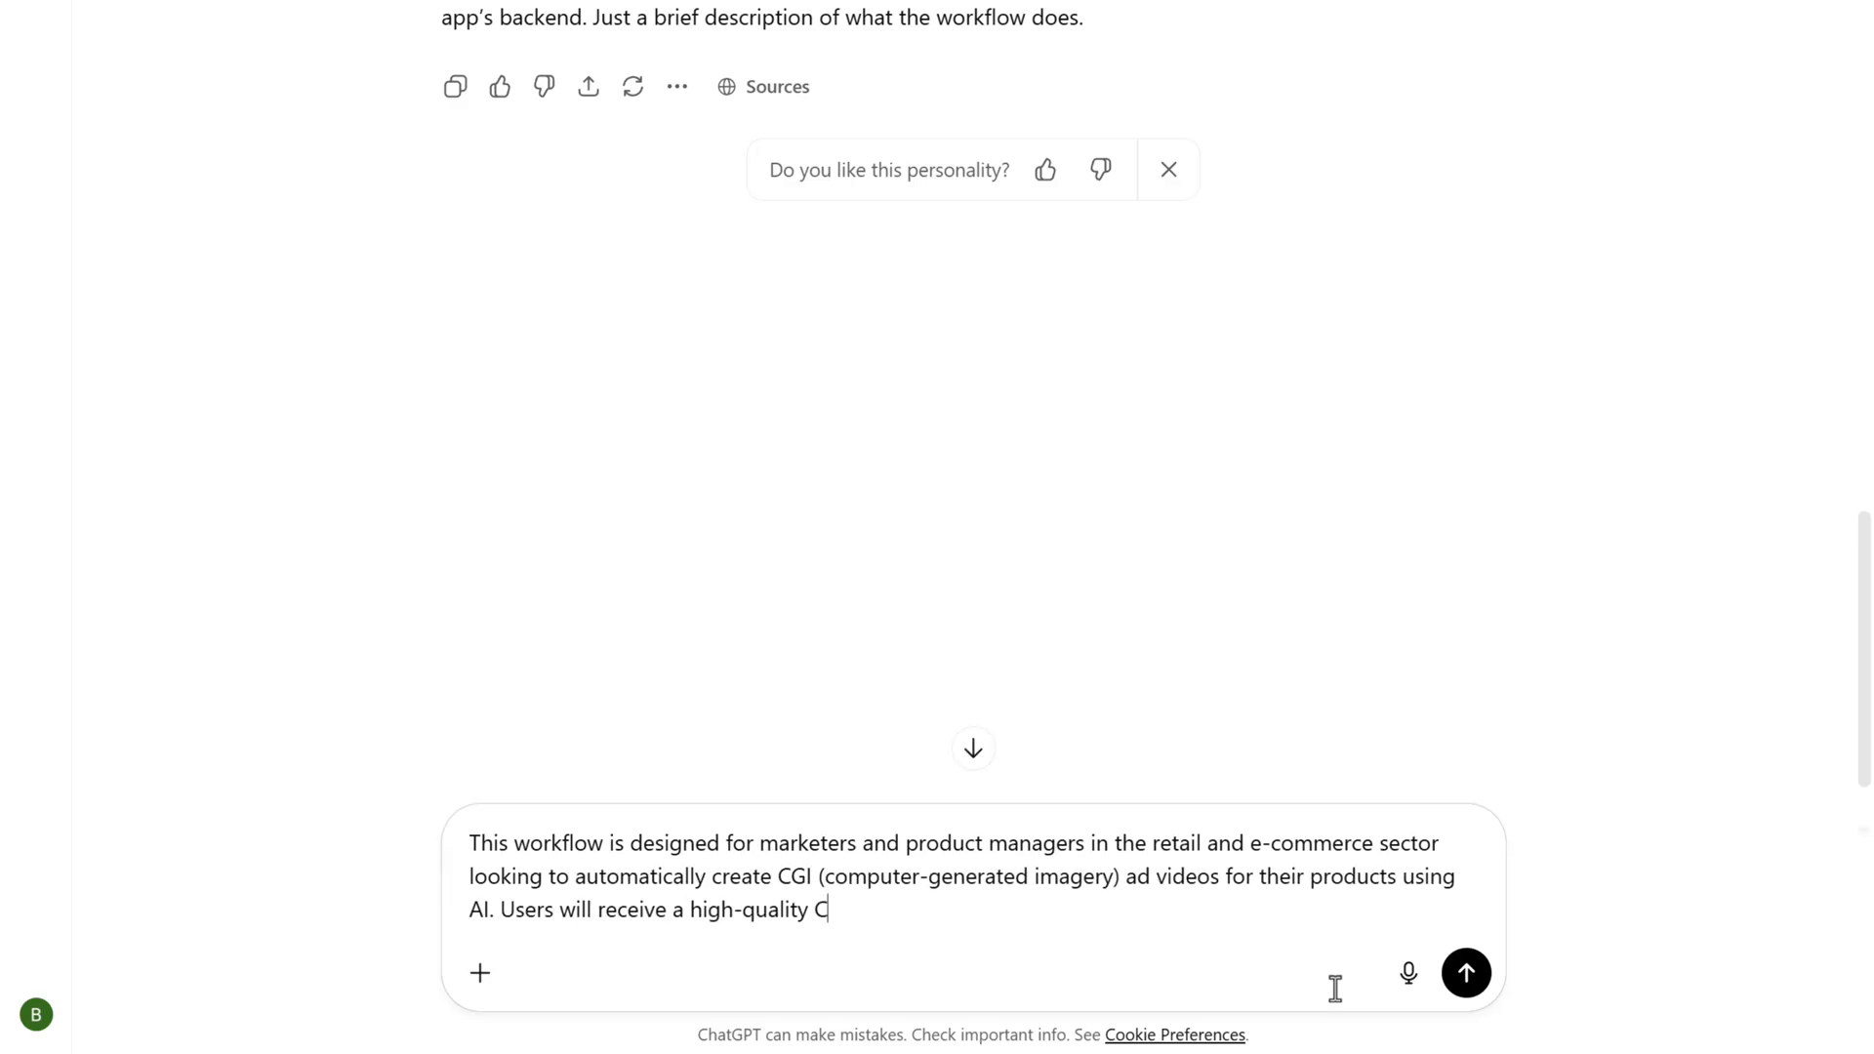
click(1466, 972)
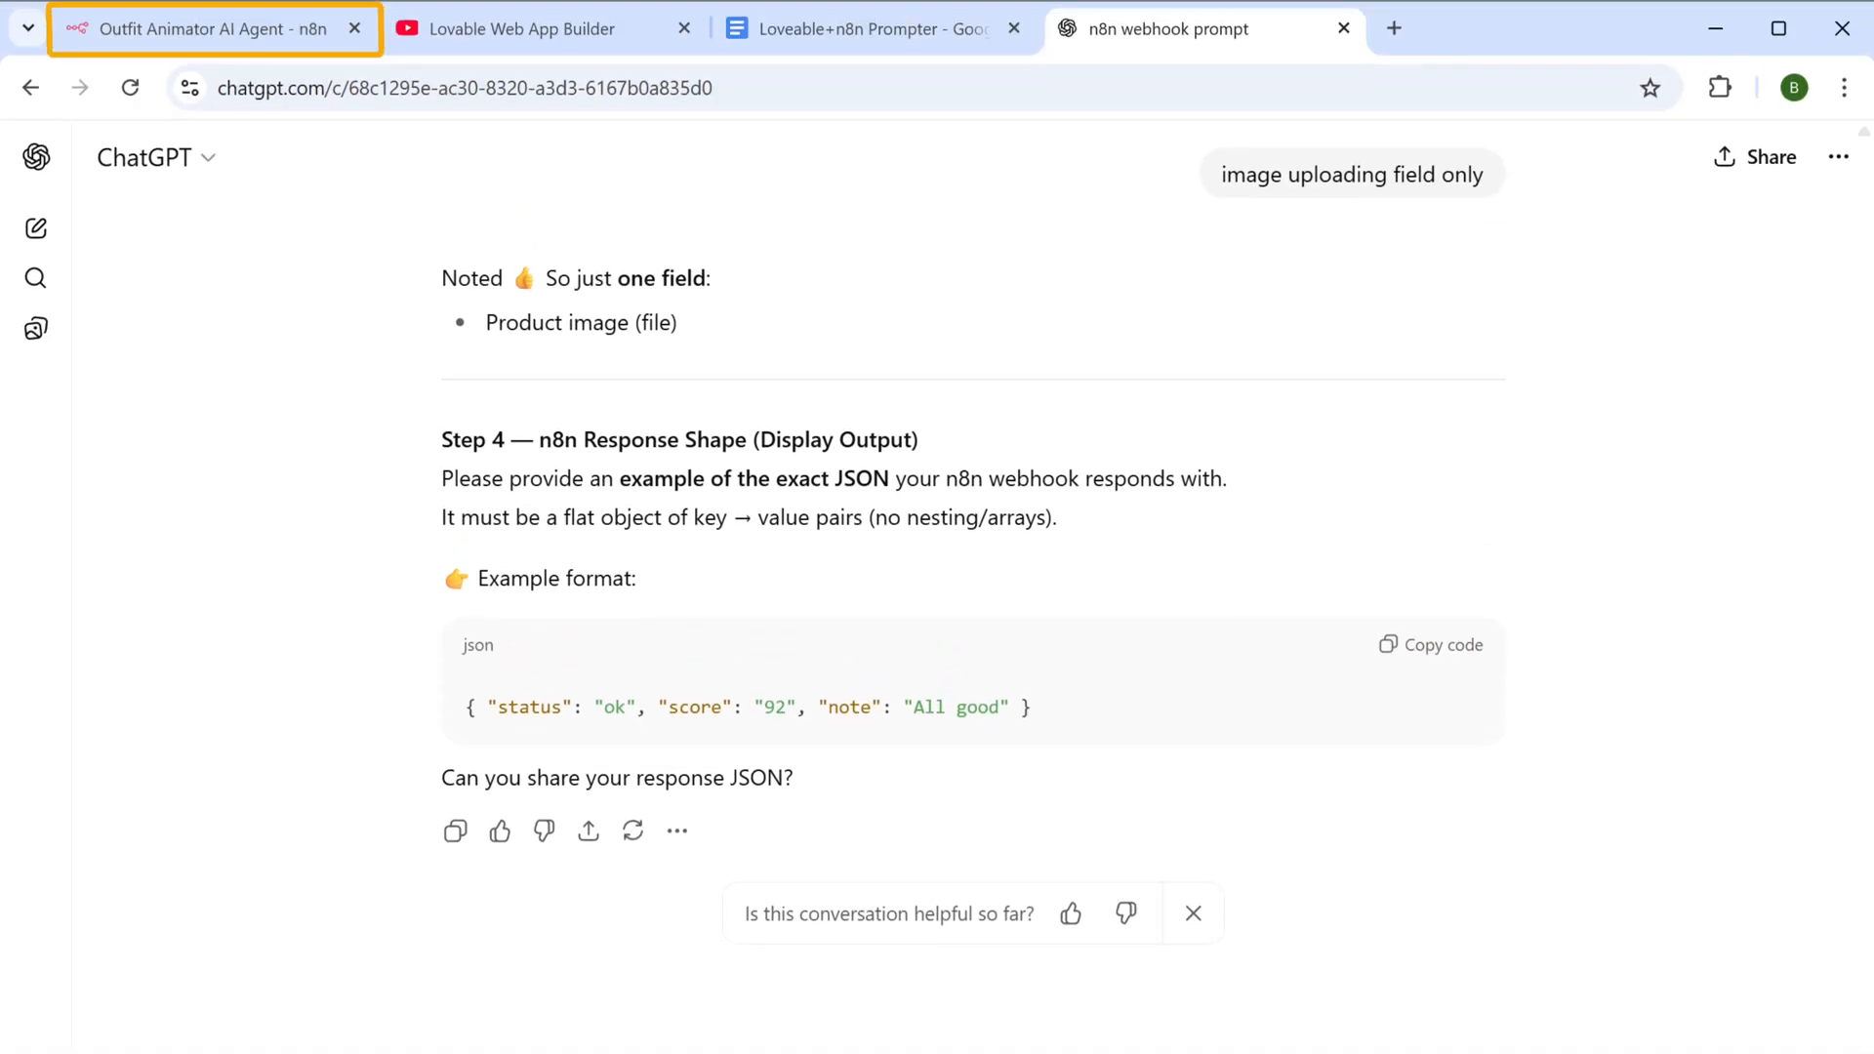
Copy the Respond to Webhook node's videoURL JSON body and return to ChatGPT
click(215, 27)
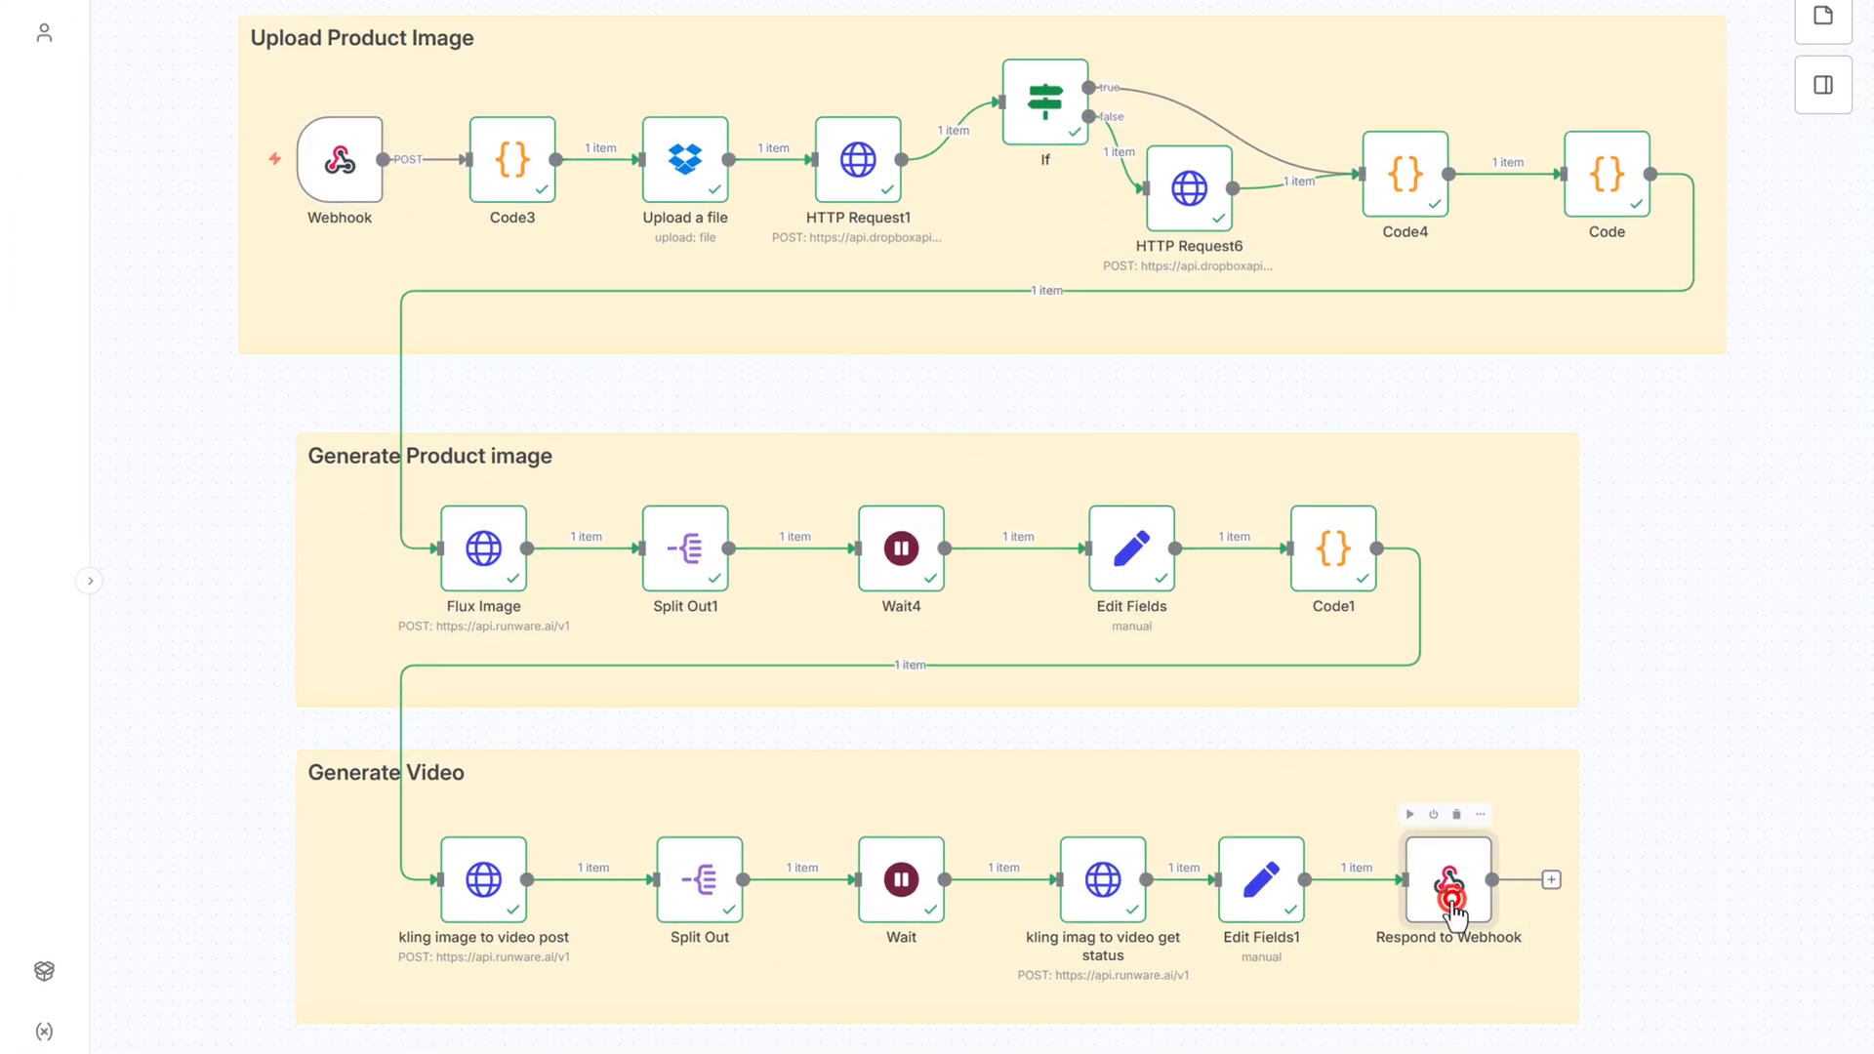
double_click(1446, 880)
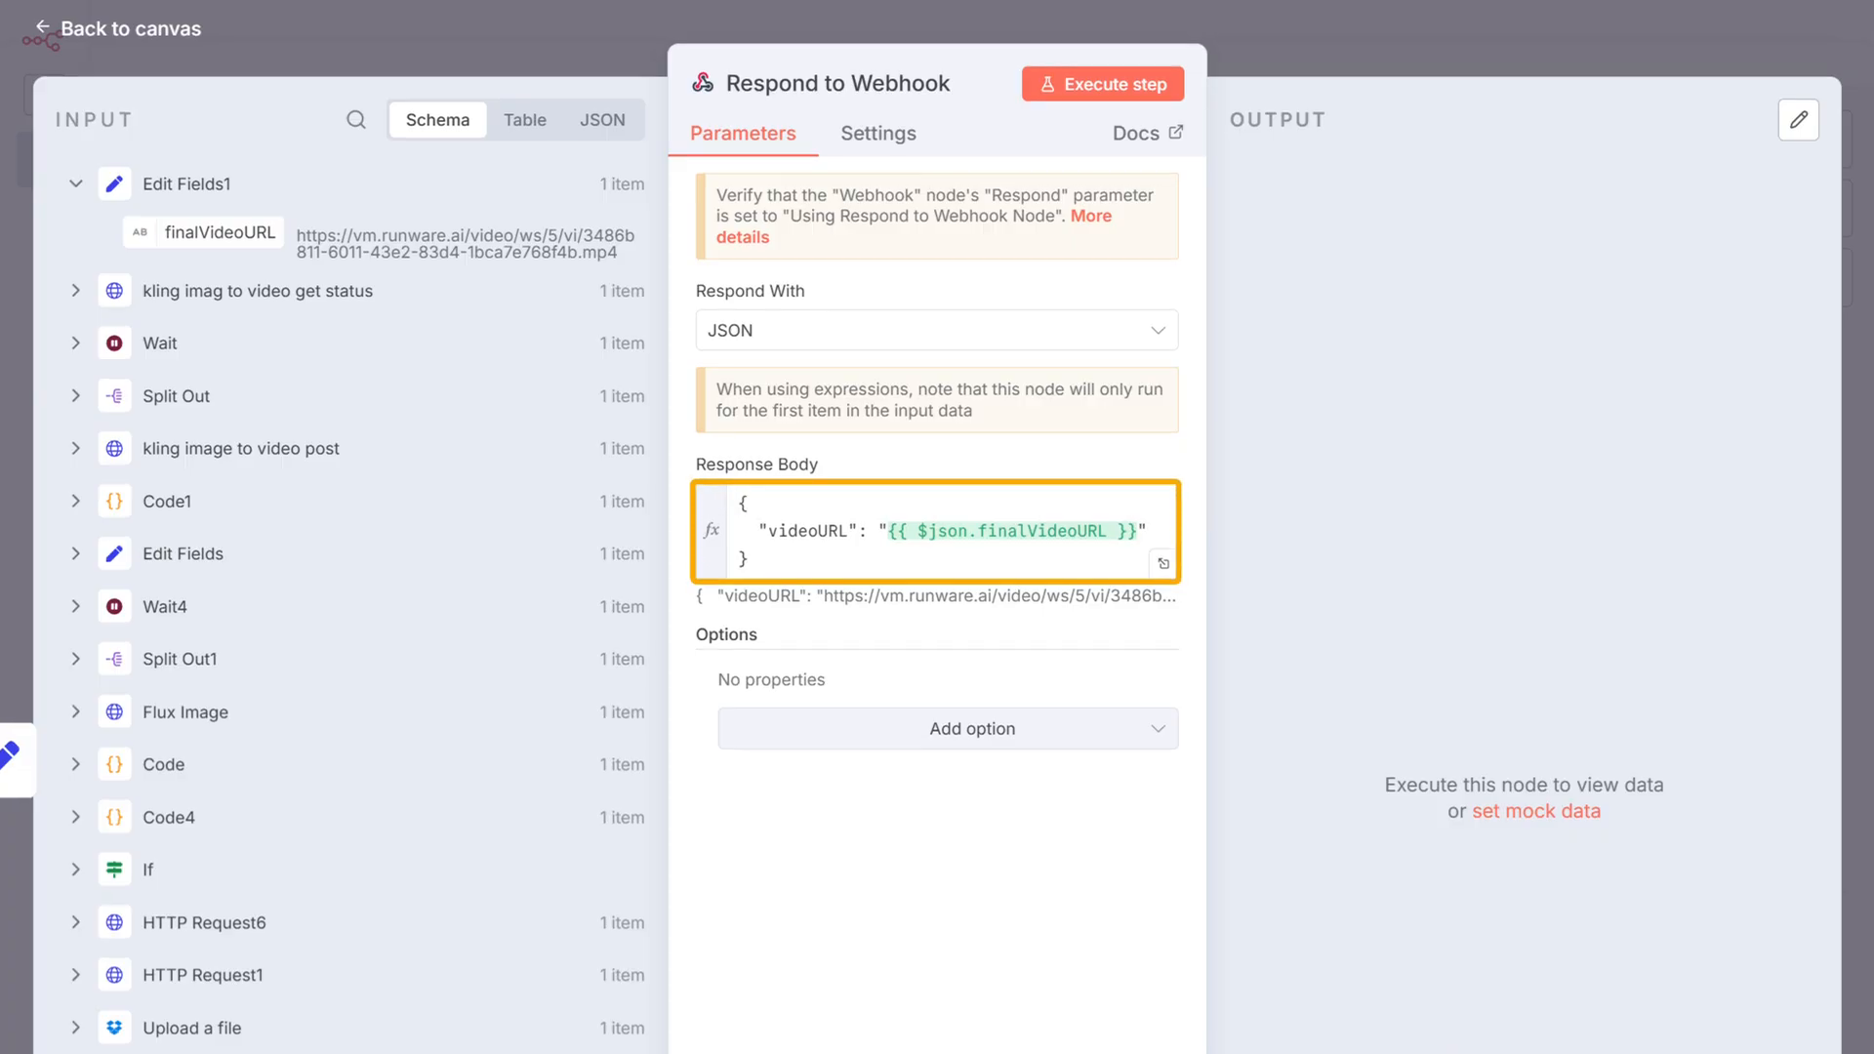
click(945, 531)
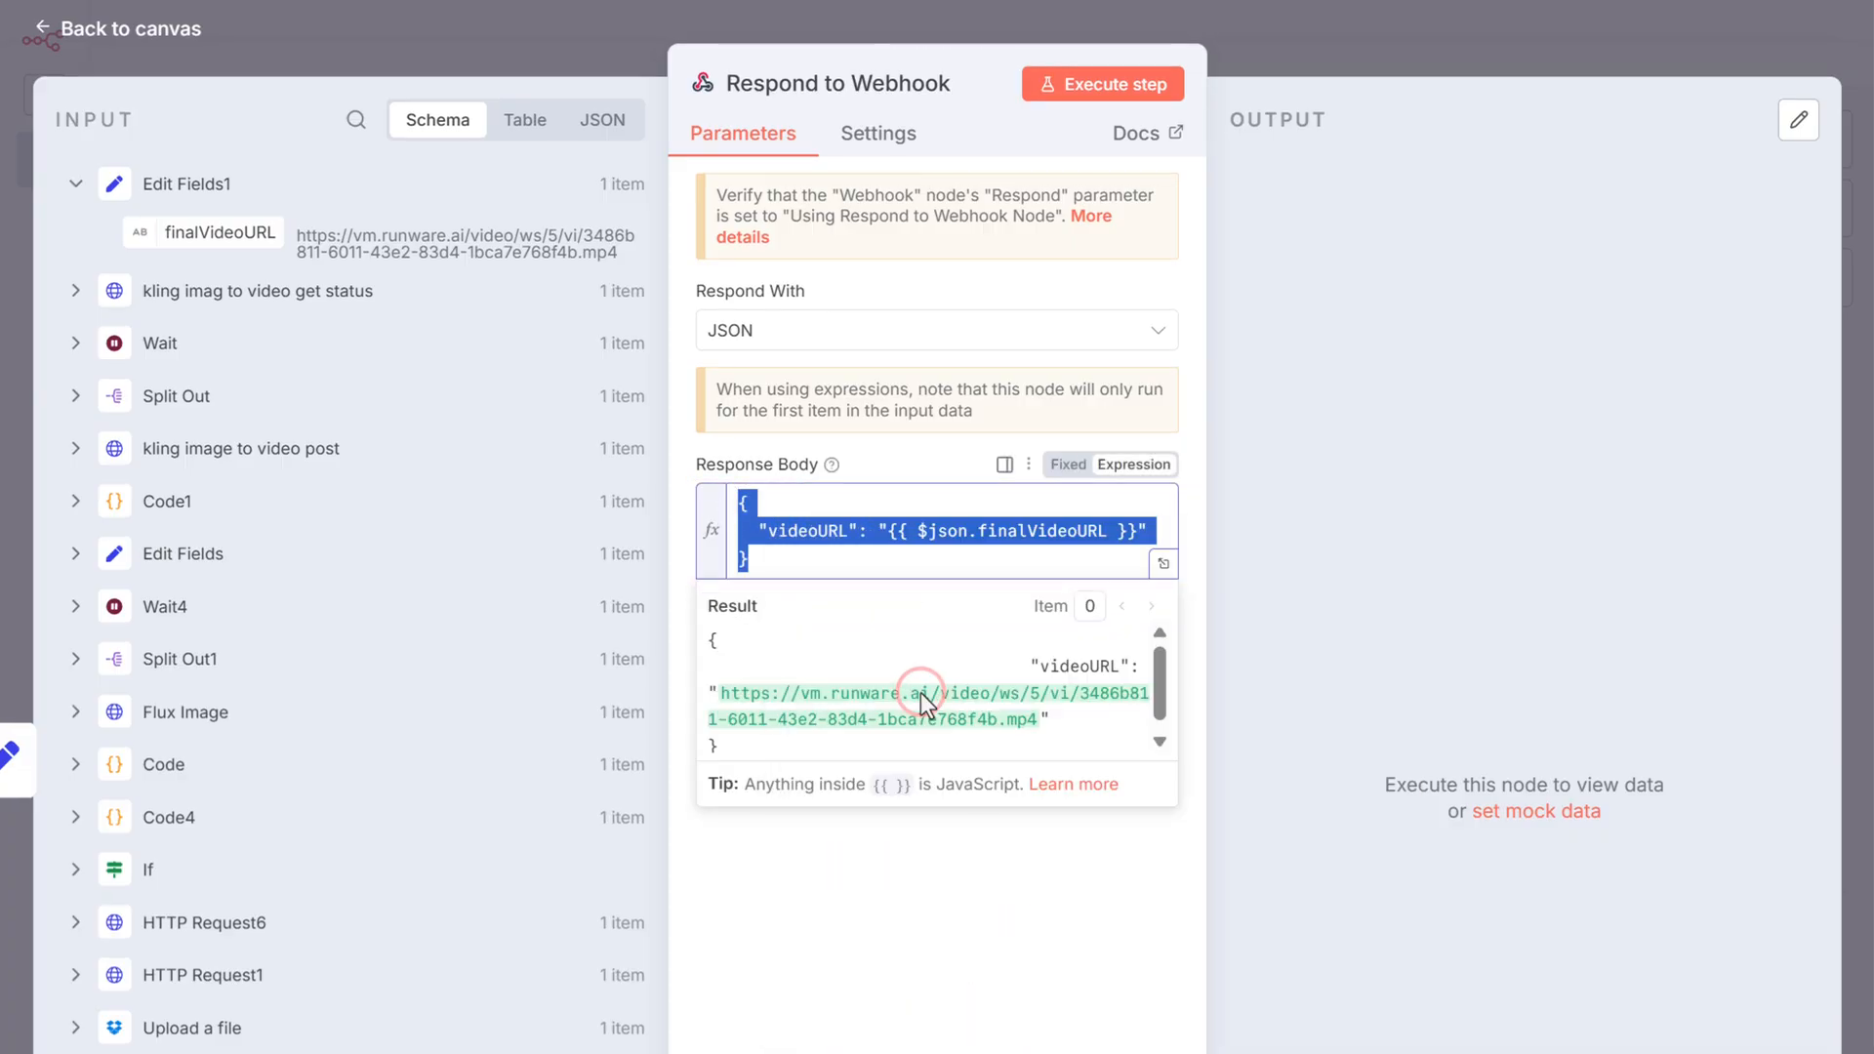
click(1169, 30)
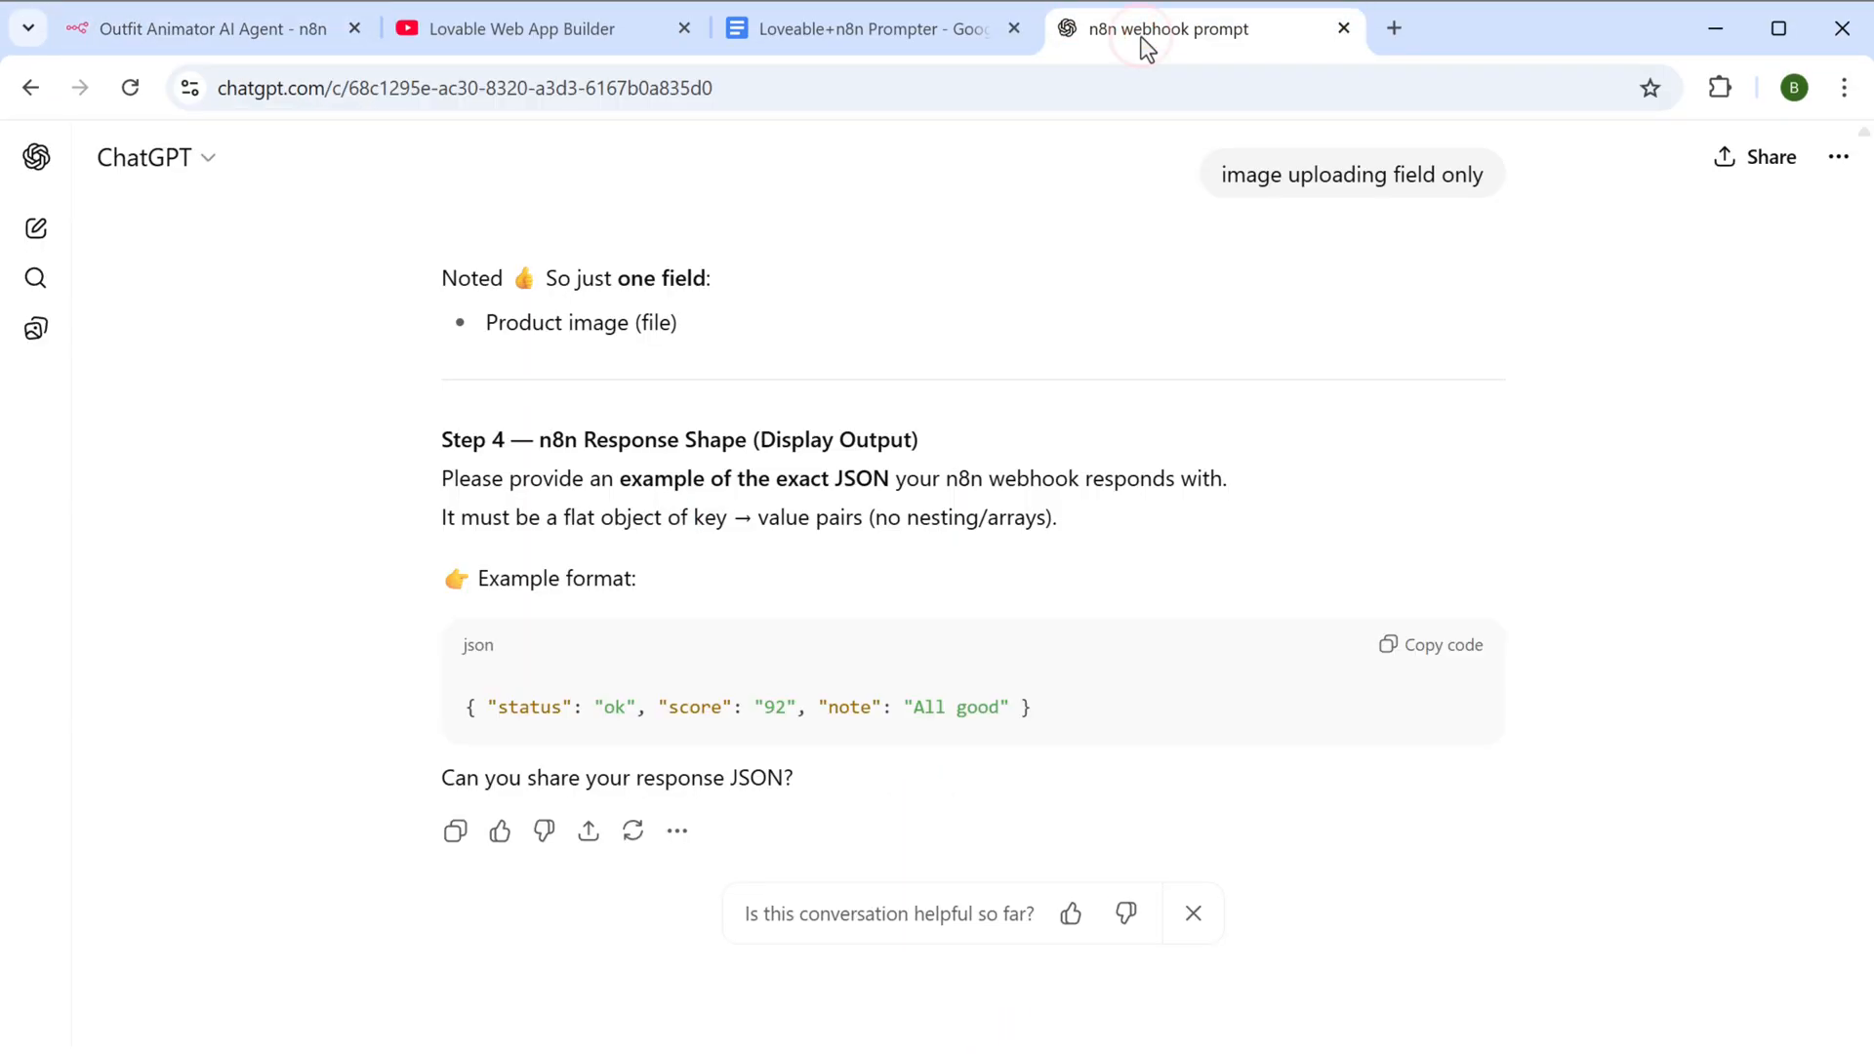
Send ChatGPT the videoURL JSON with the expression inside its quotes emptied
scroll(down, 3)
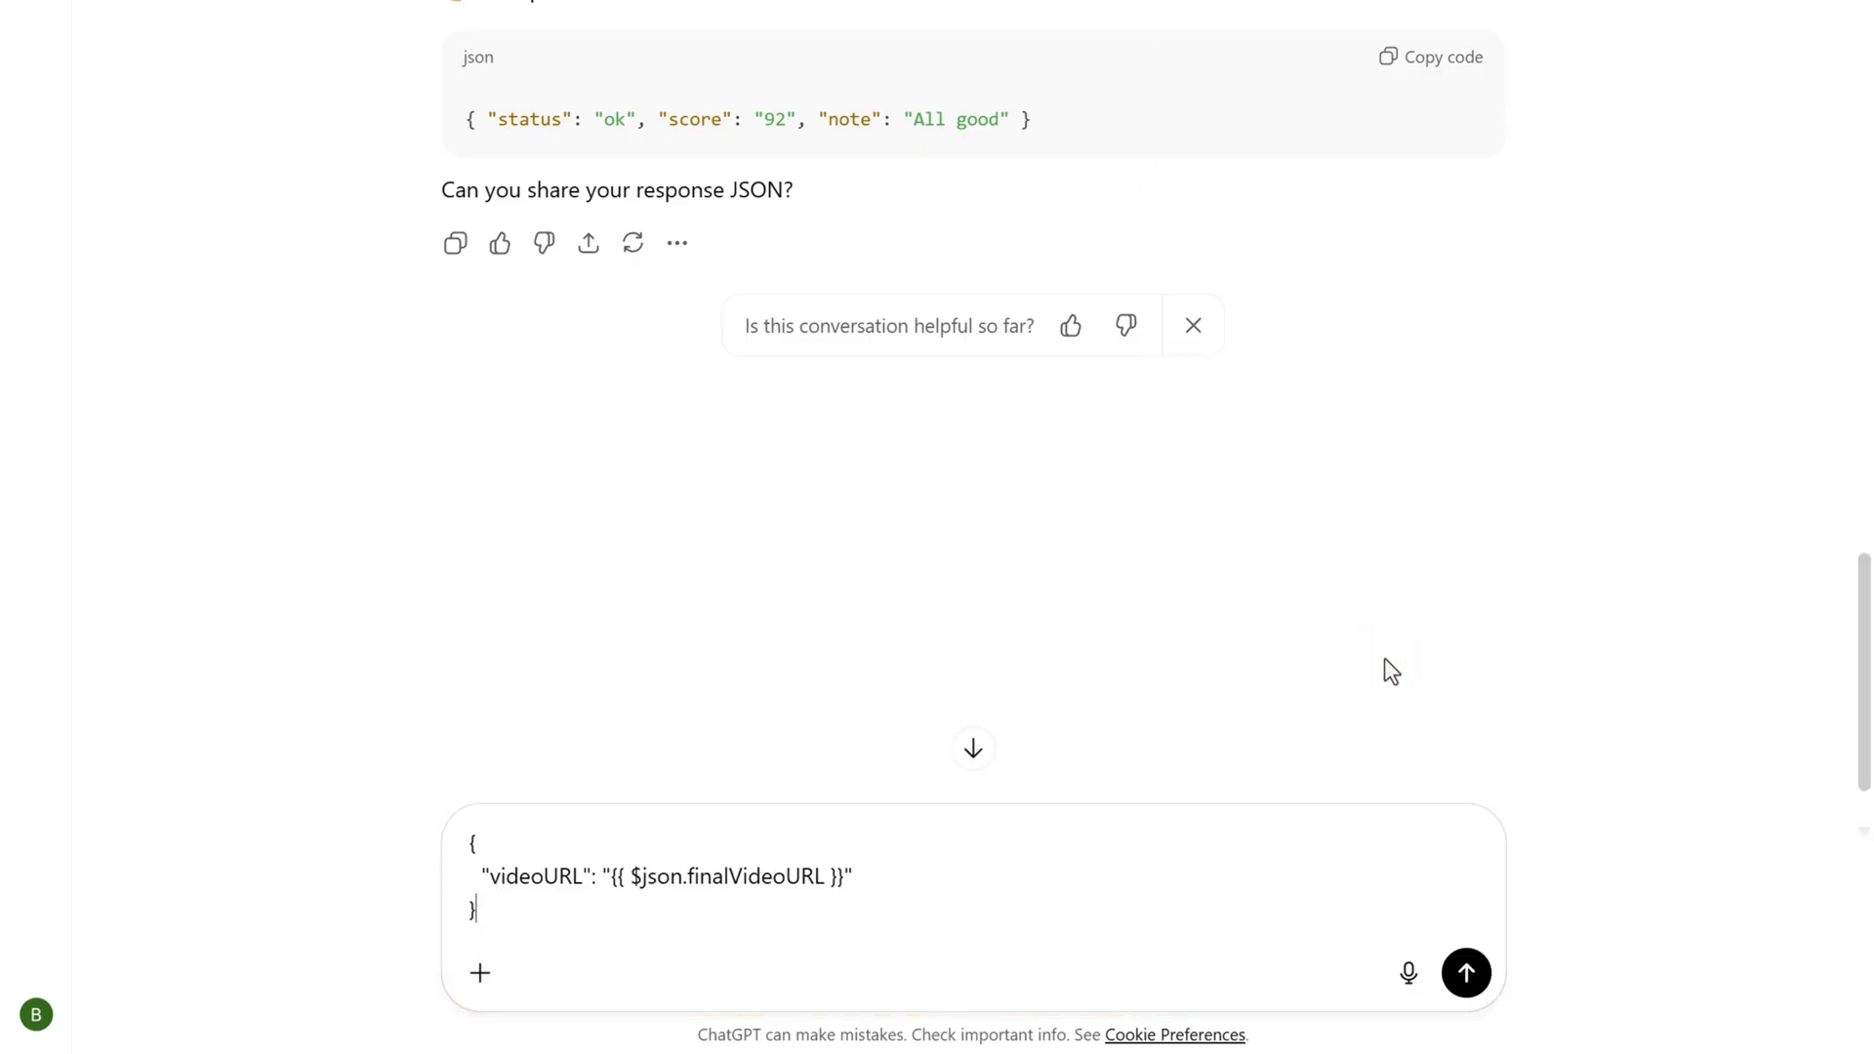
drag(605, 877, 845, 876)
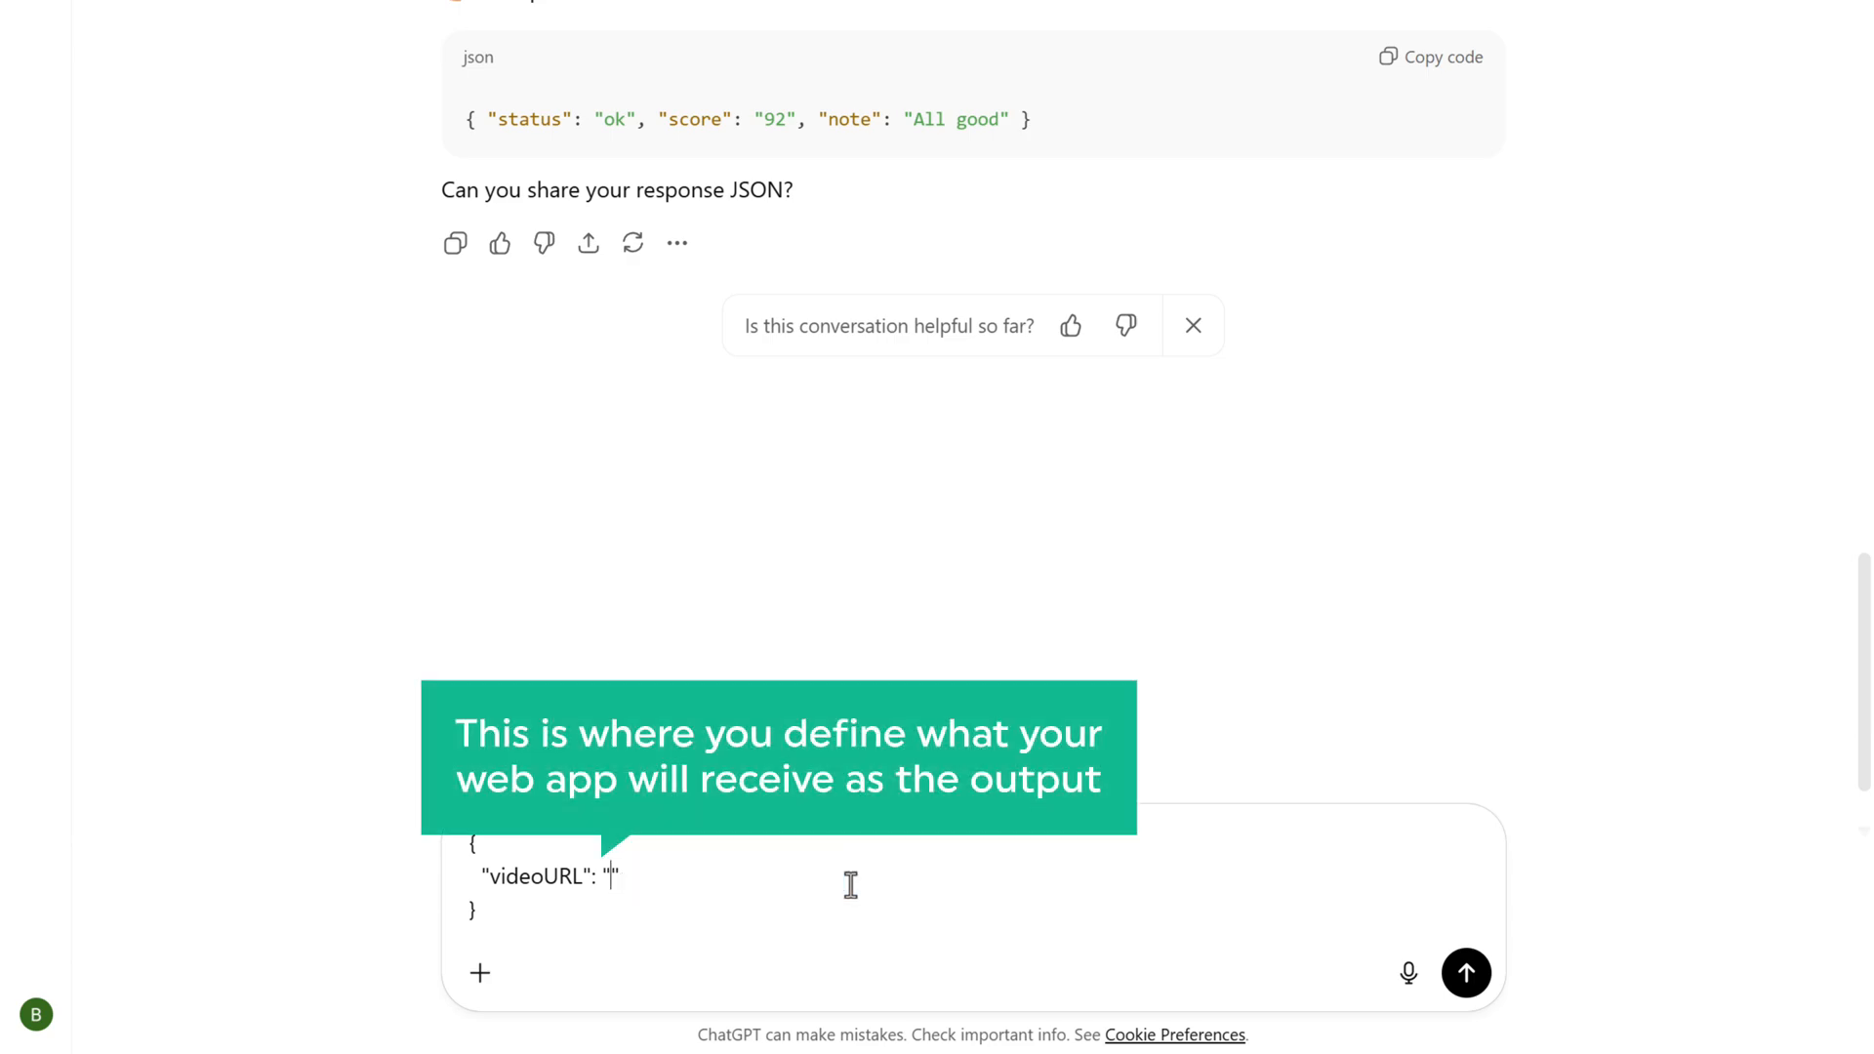
text(")
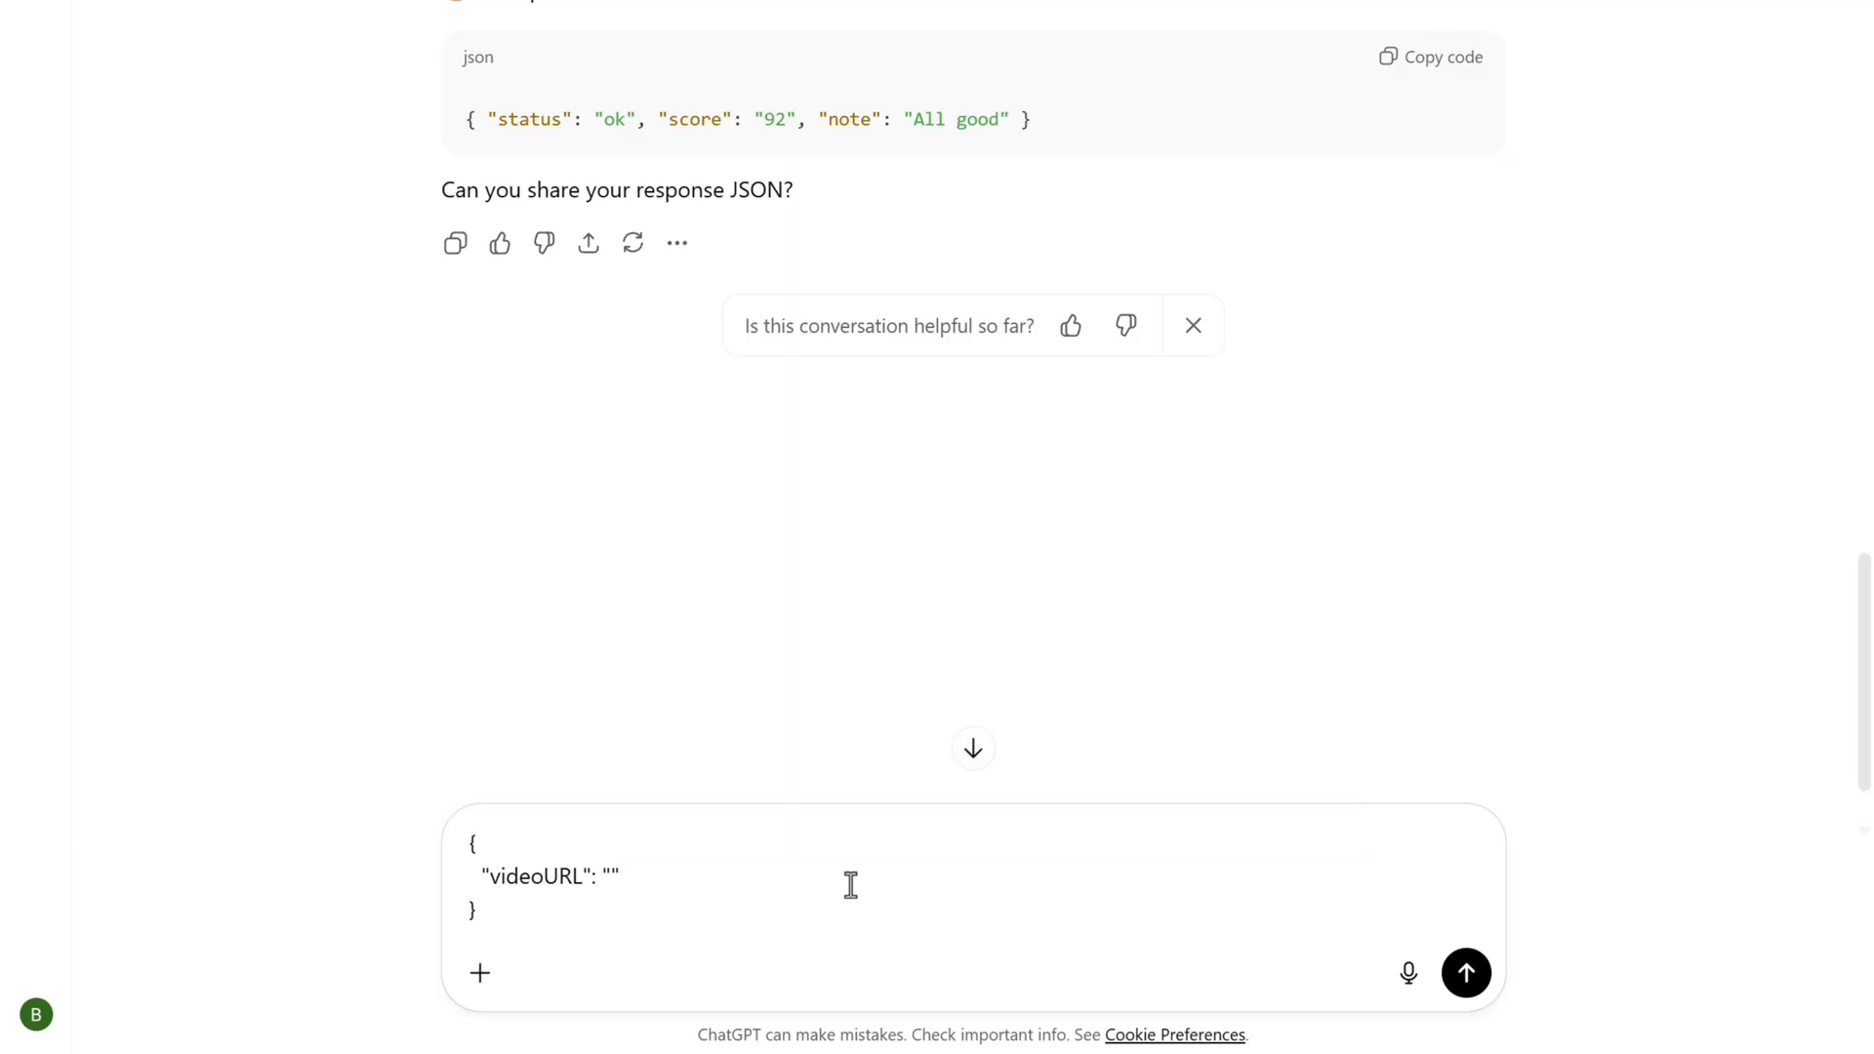
click(1467, 972)
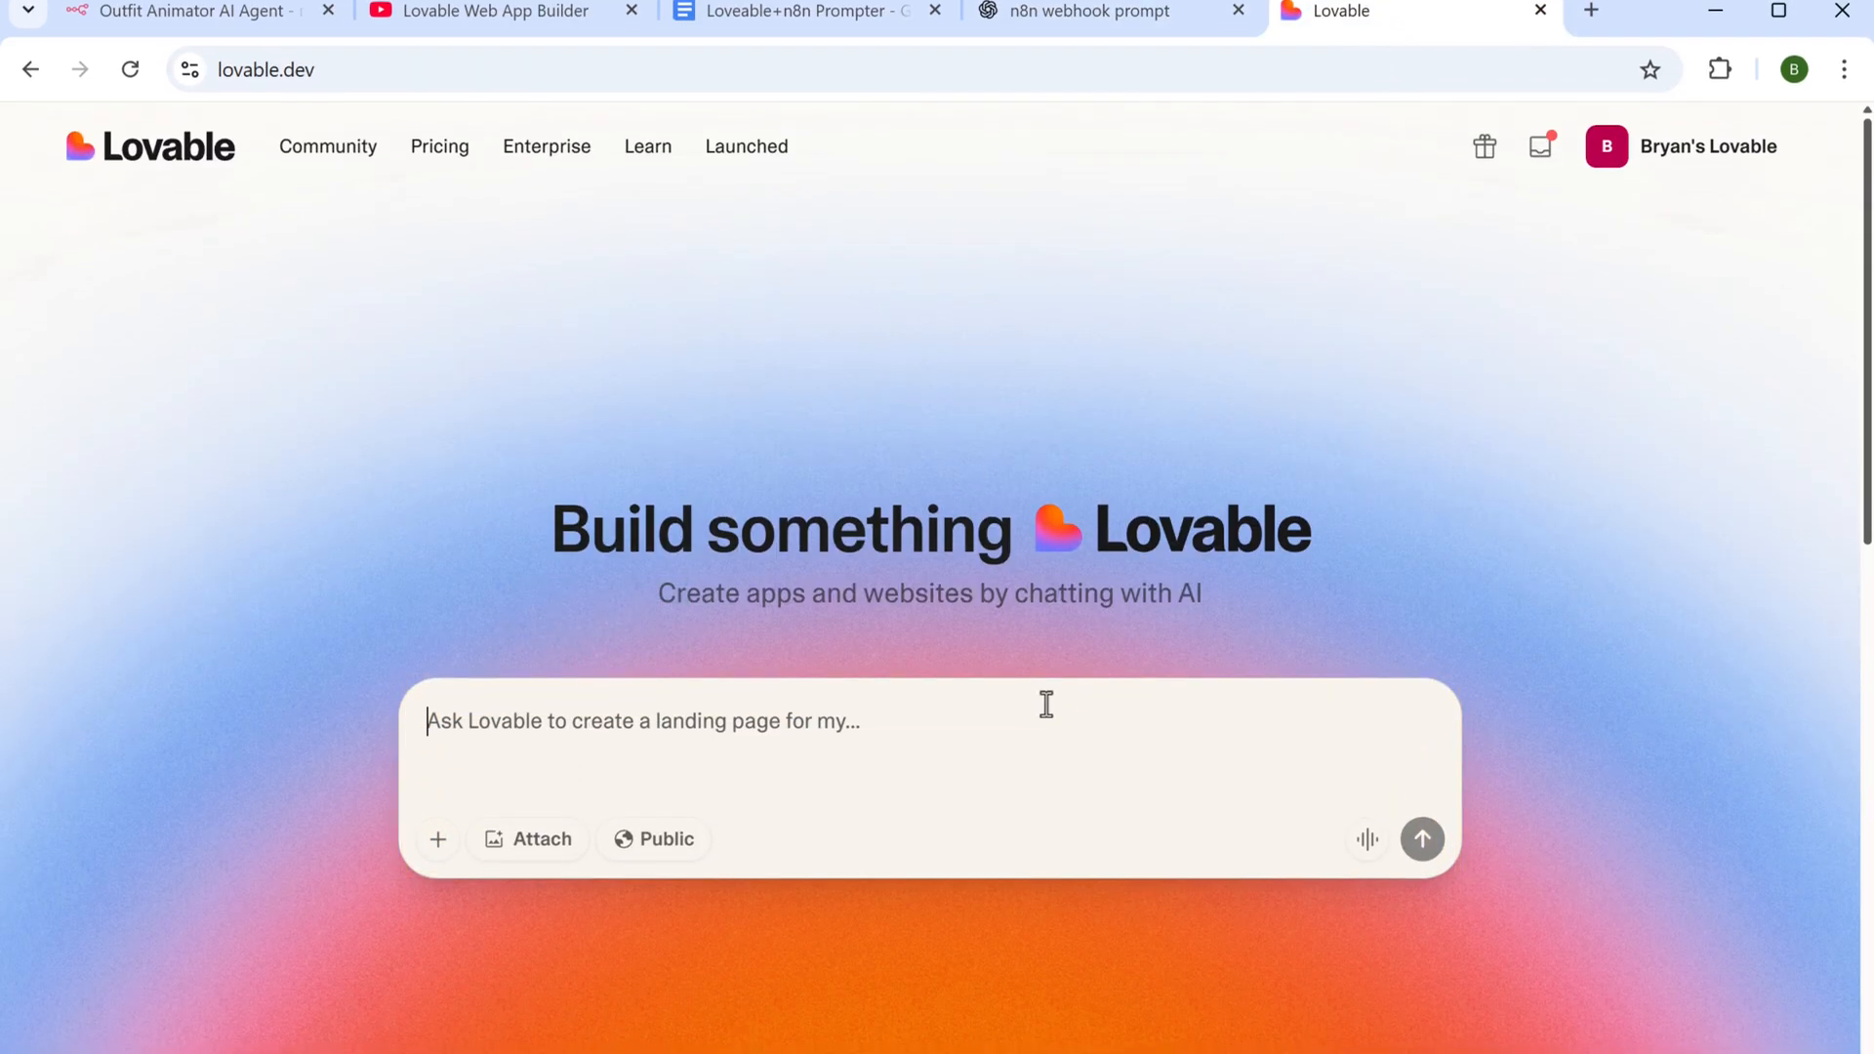
Submit the generated app prompt to Lovable to build the outfit animator app
text(agent with form data as JSON.)
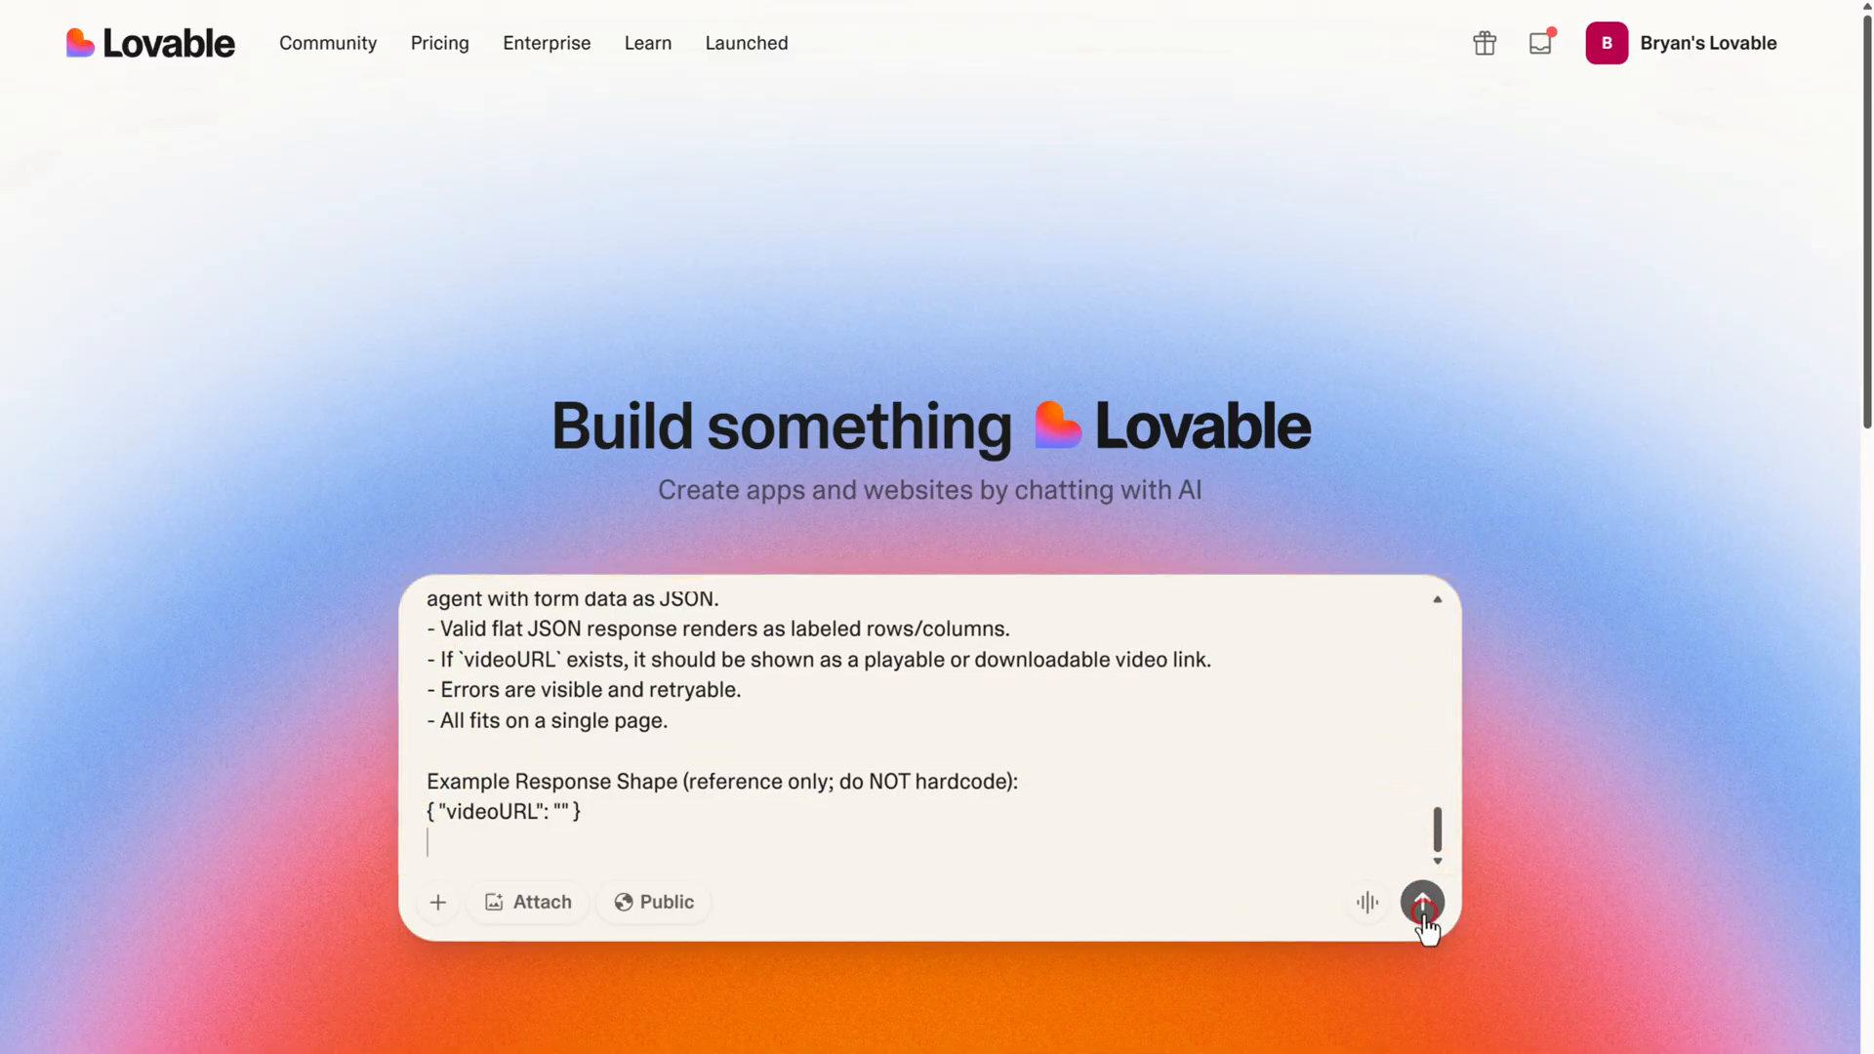
click(1421, 902)
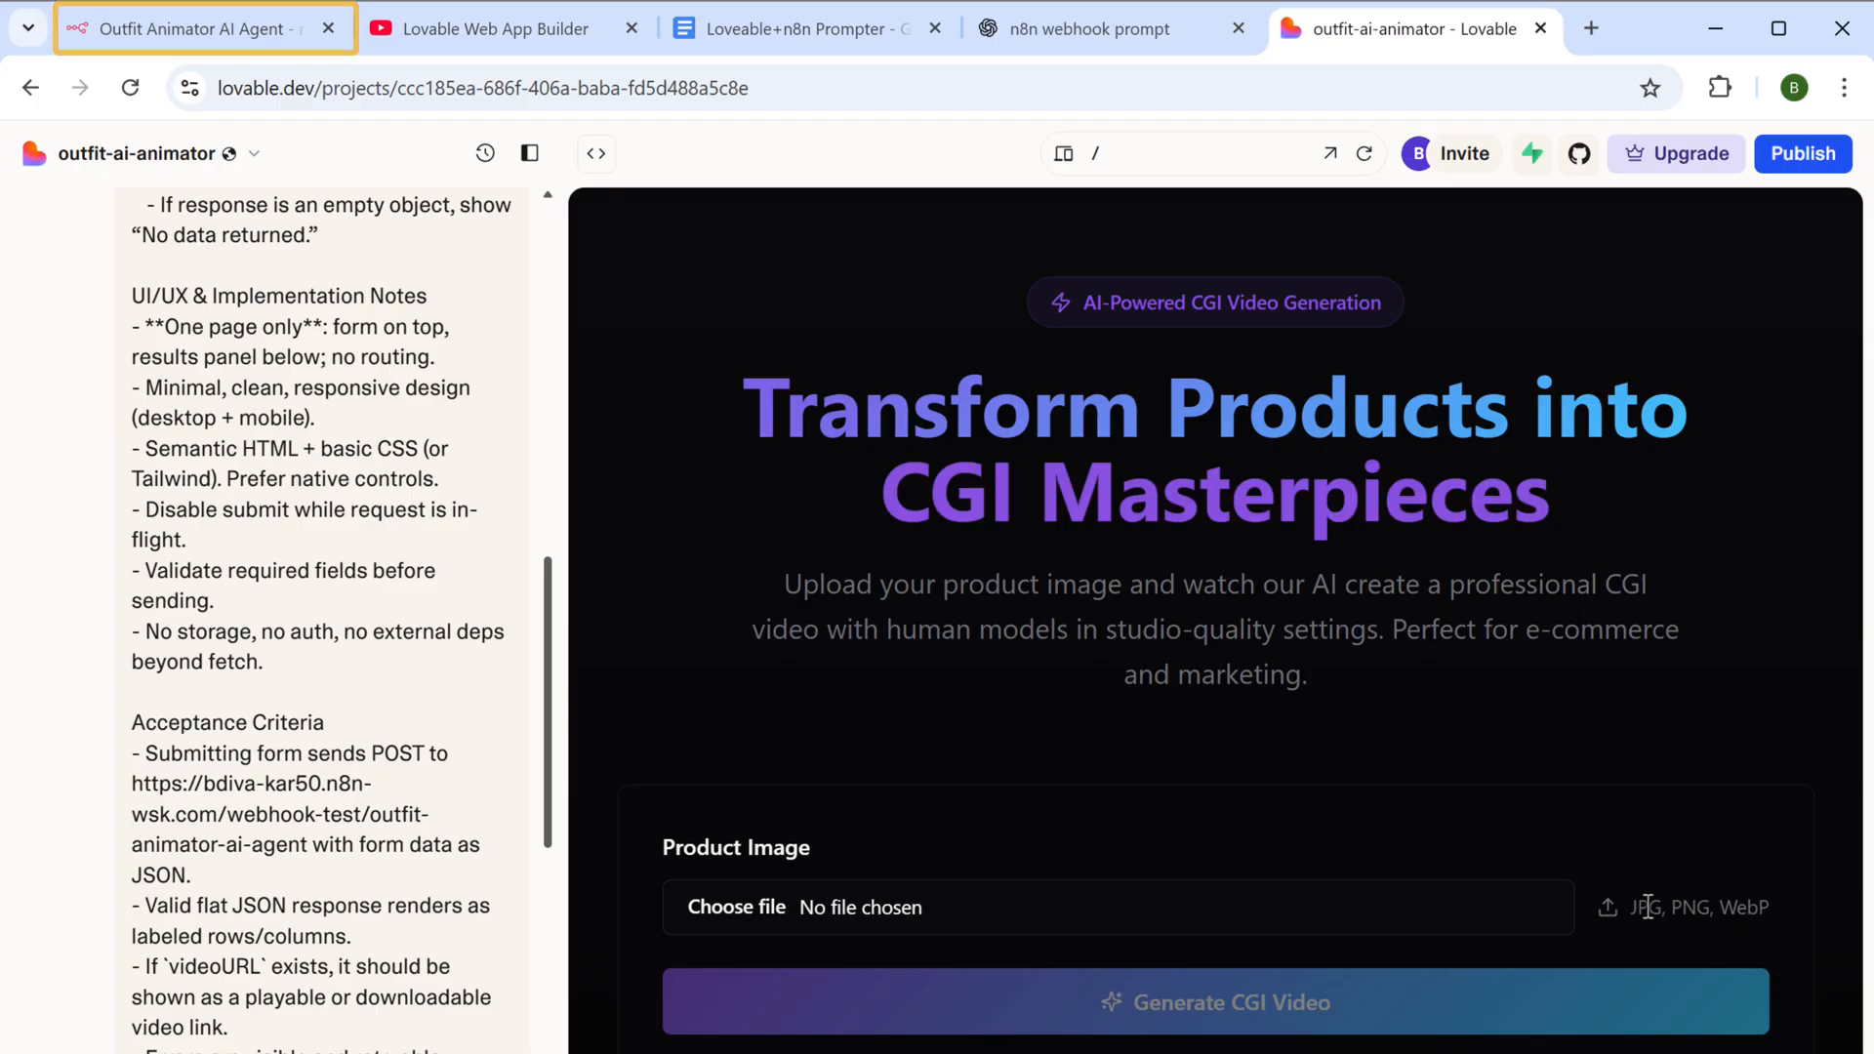
Start the n8n webhook listening for a test call and return to the Lovable preview
click(191, 27)
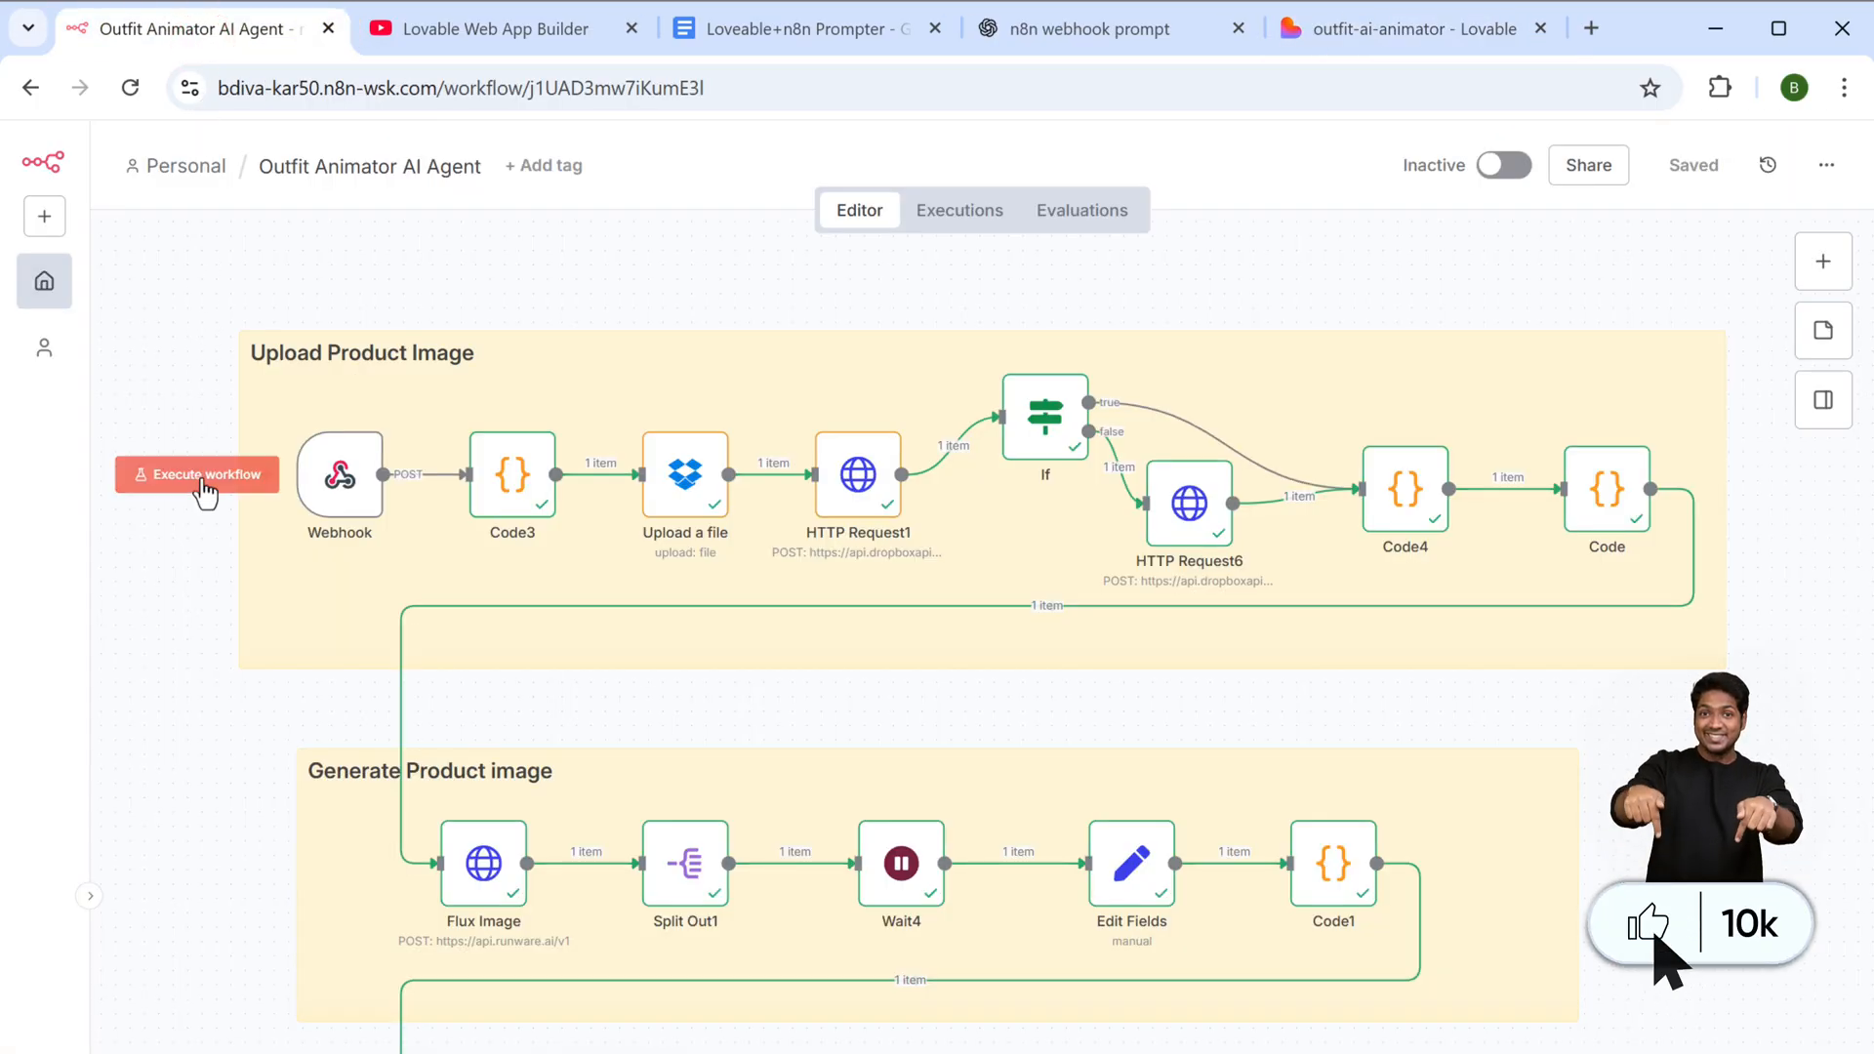
click(195, 474)
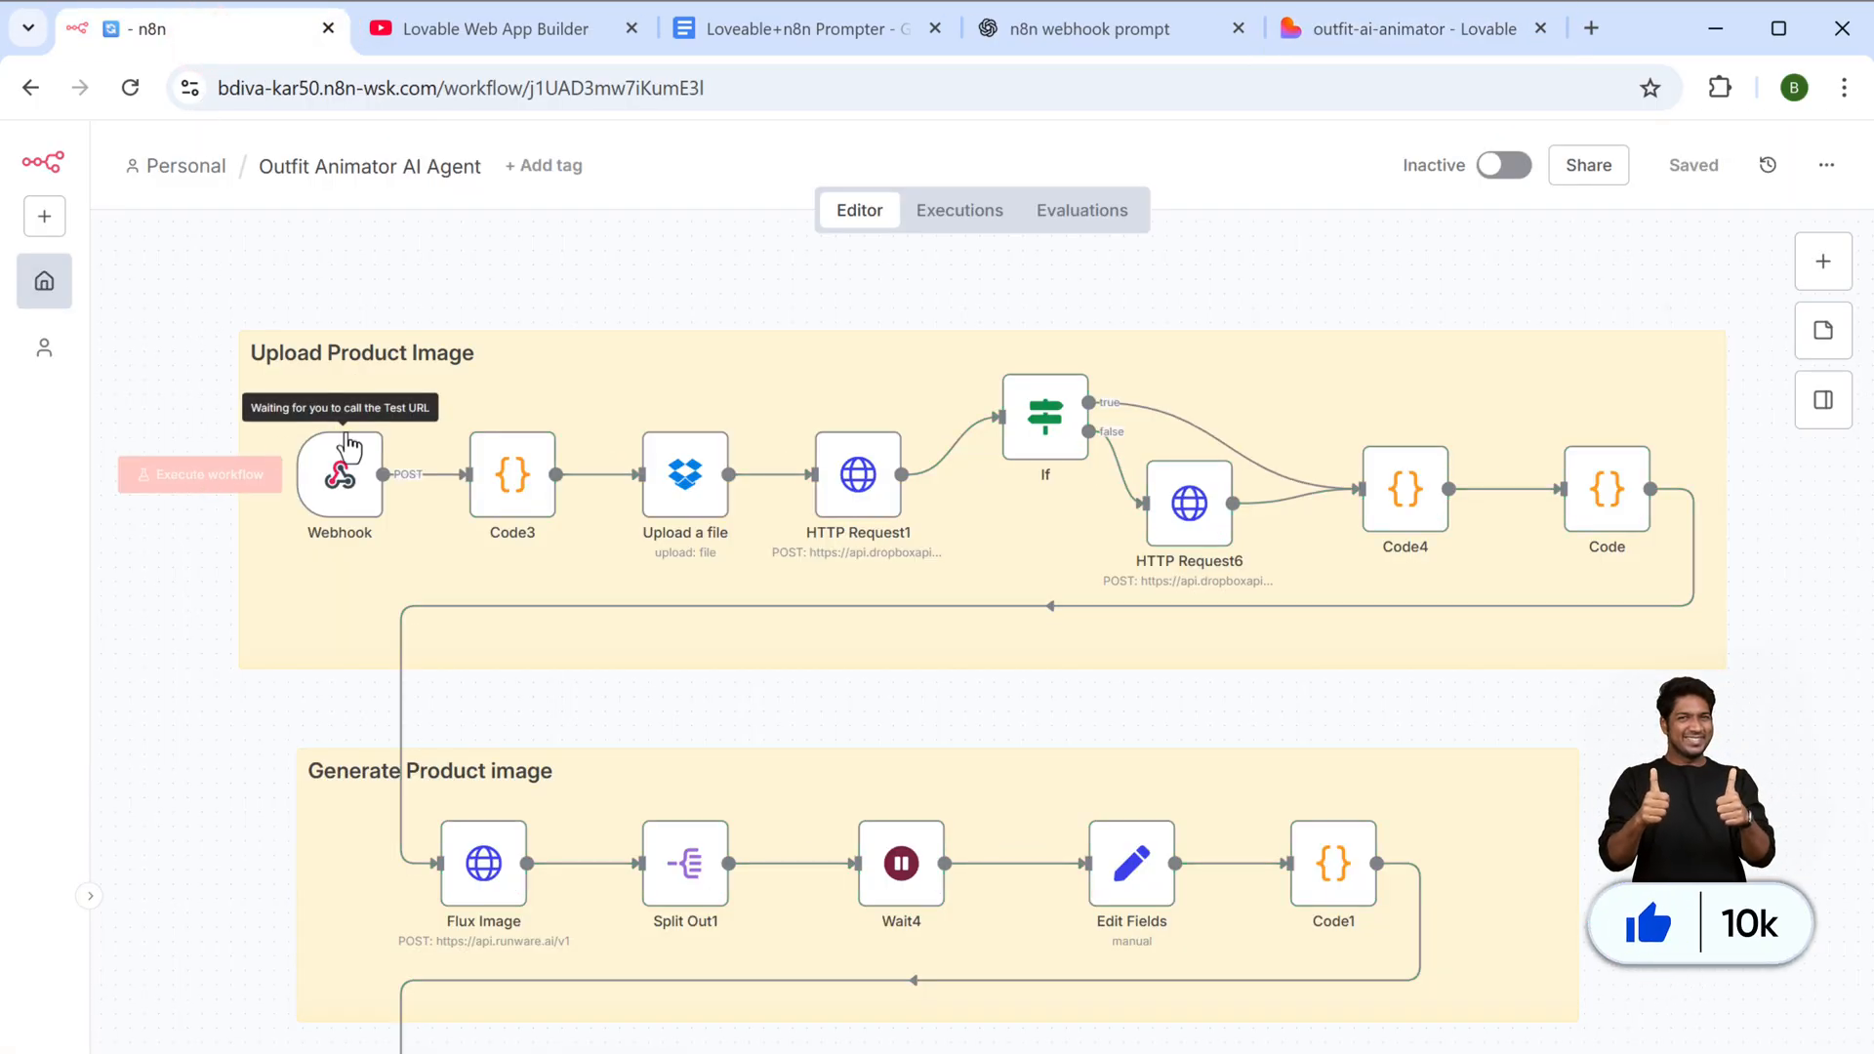
click(1409, 27)
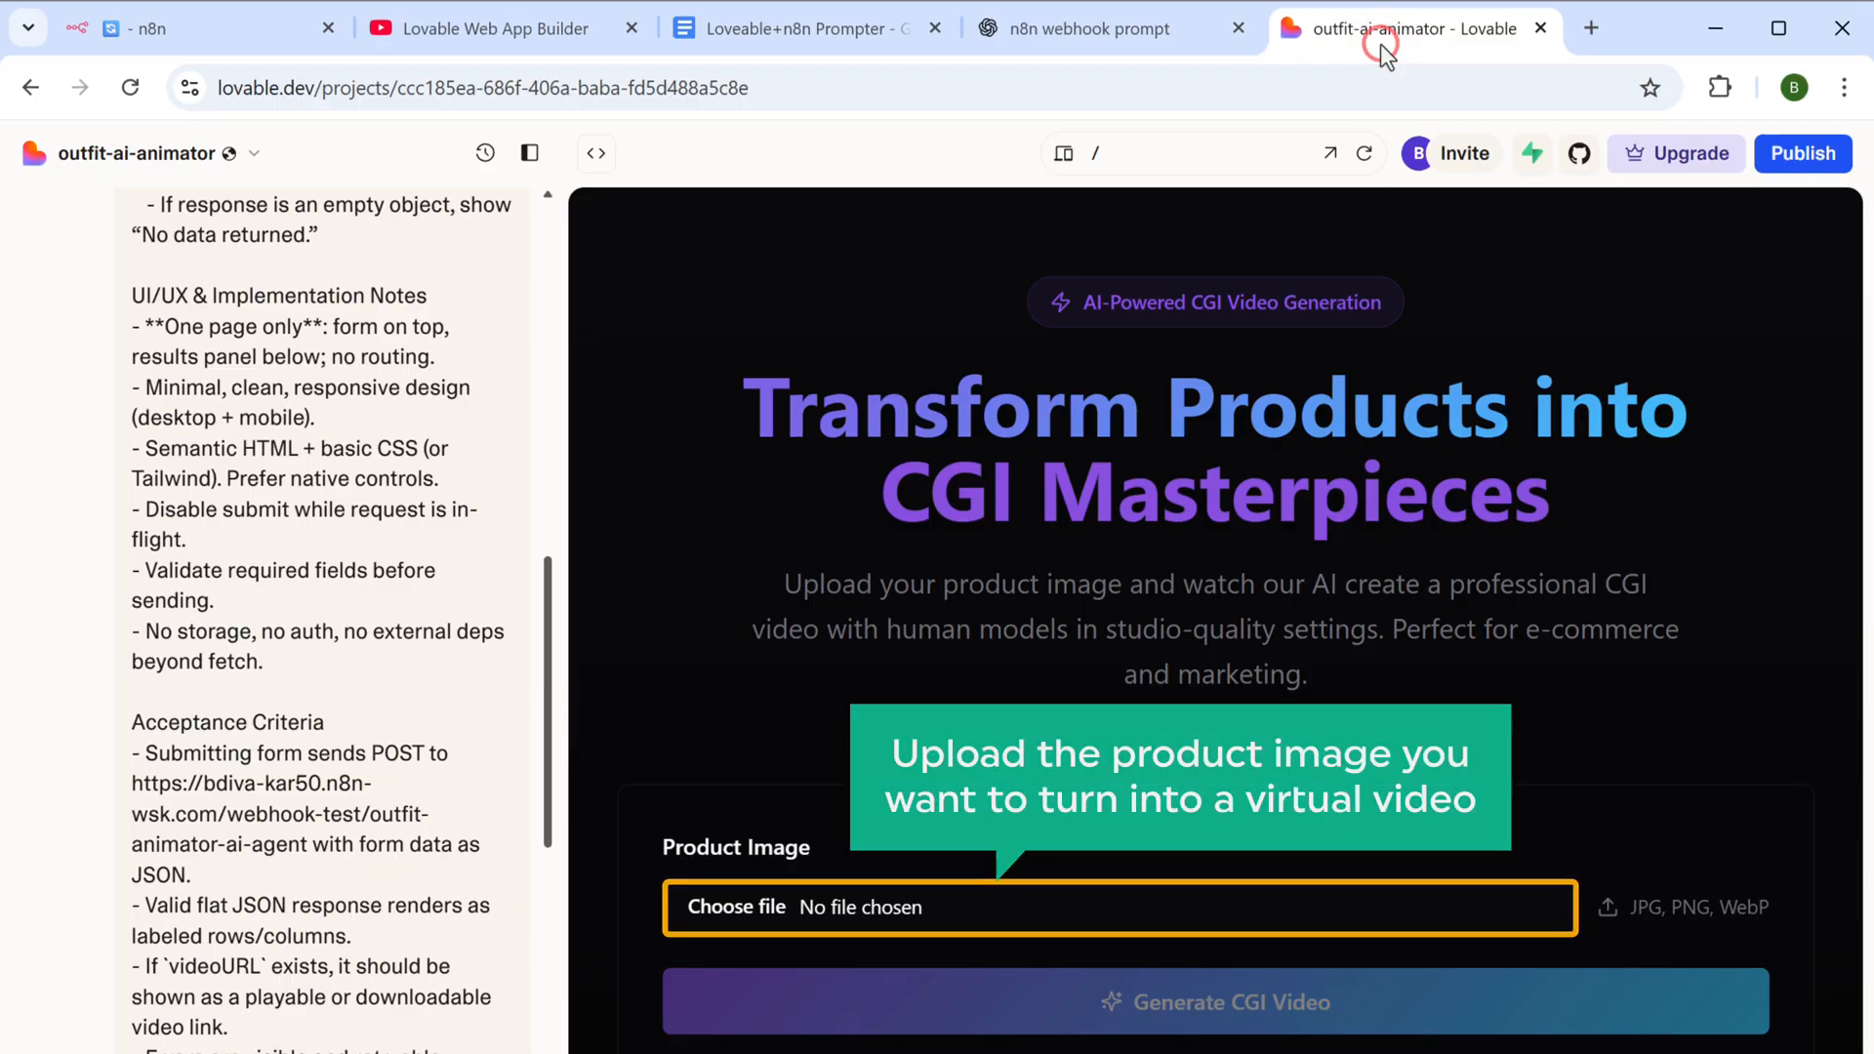
Upload onepiecetshirt.jpg in the app and view the generated CGI video result
click(736, 908)
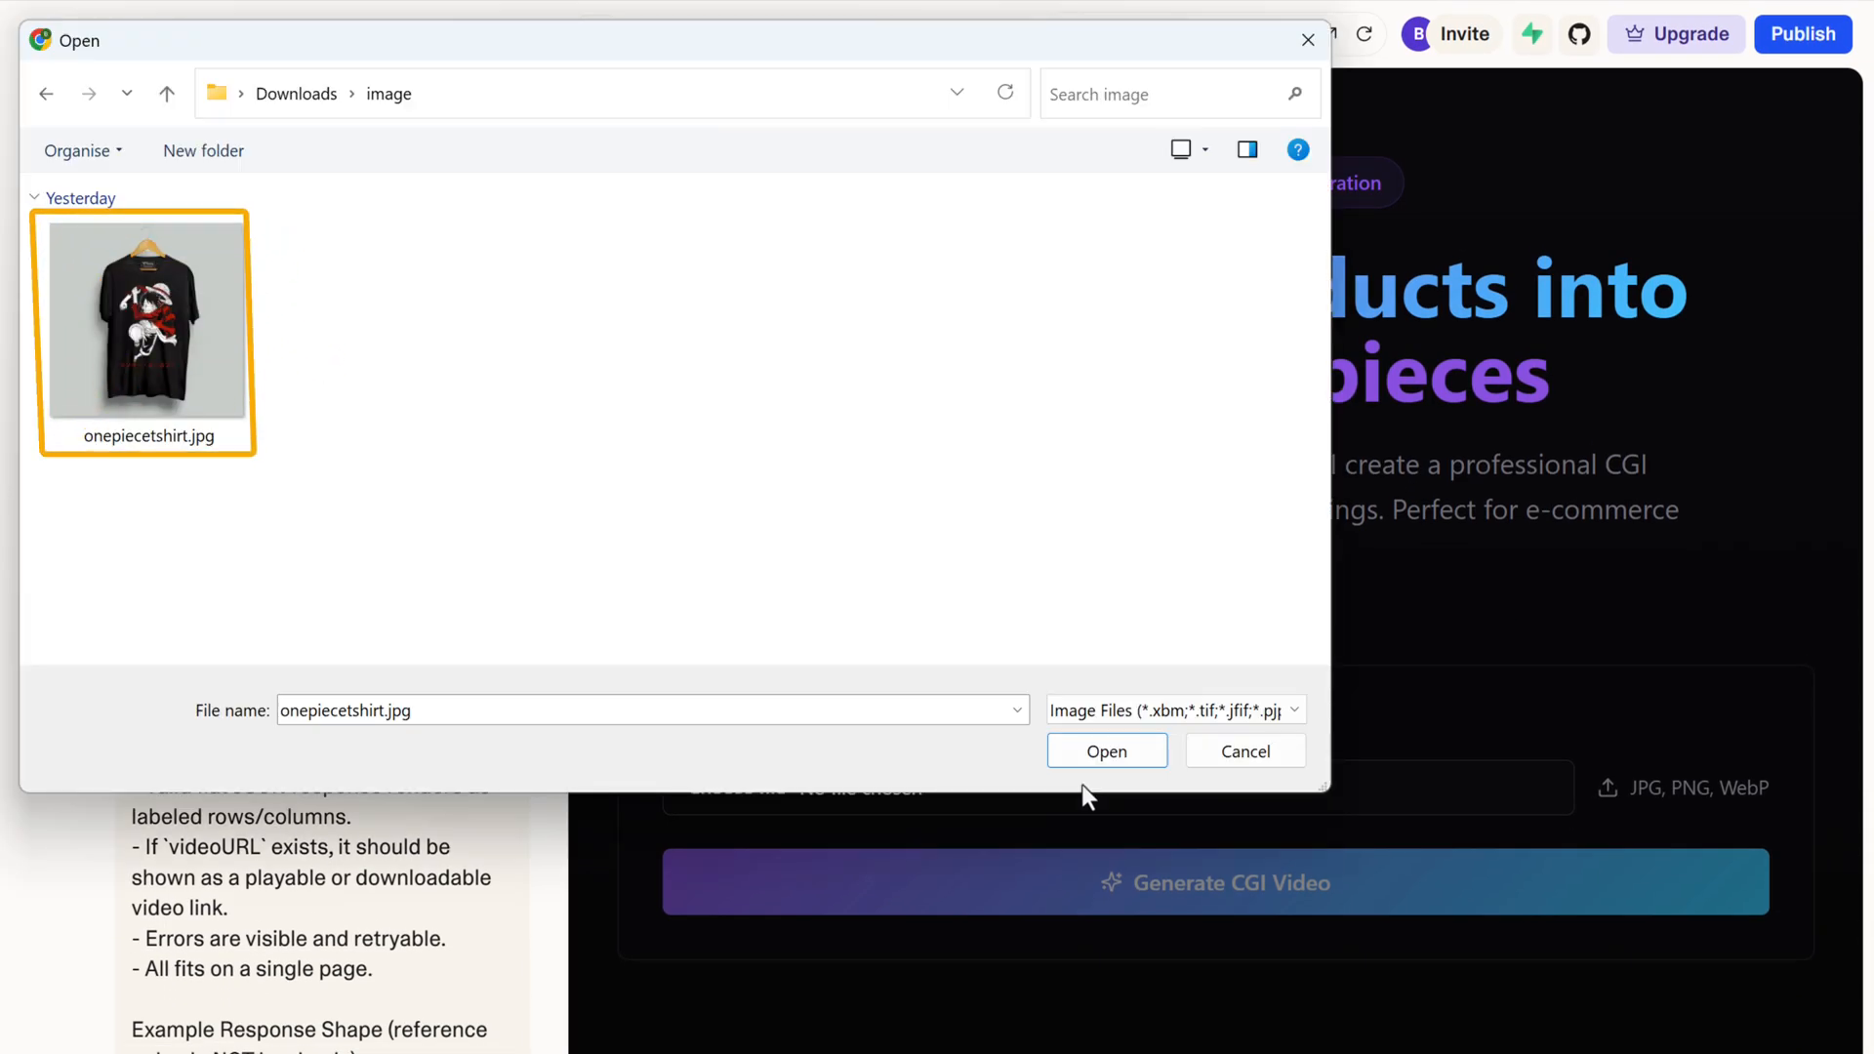
click(144, 316)
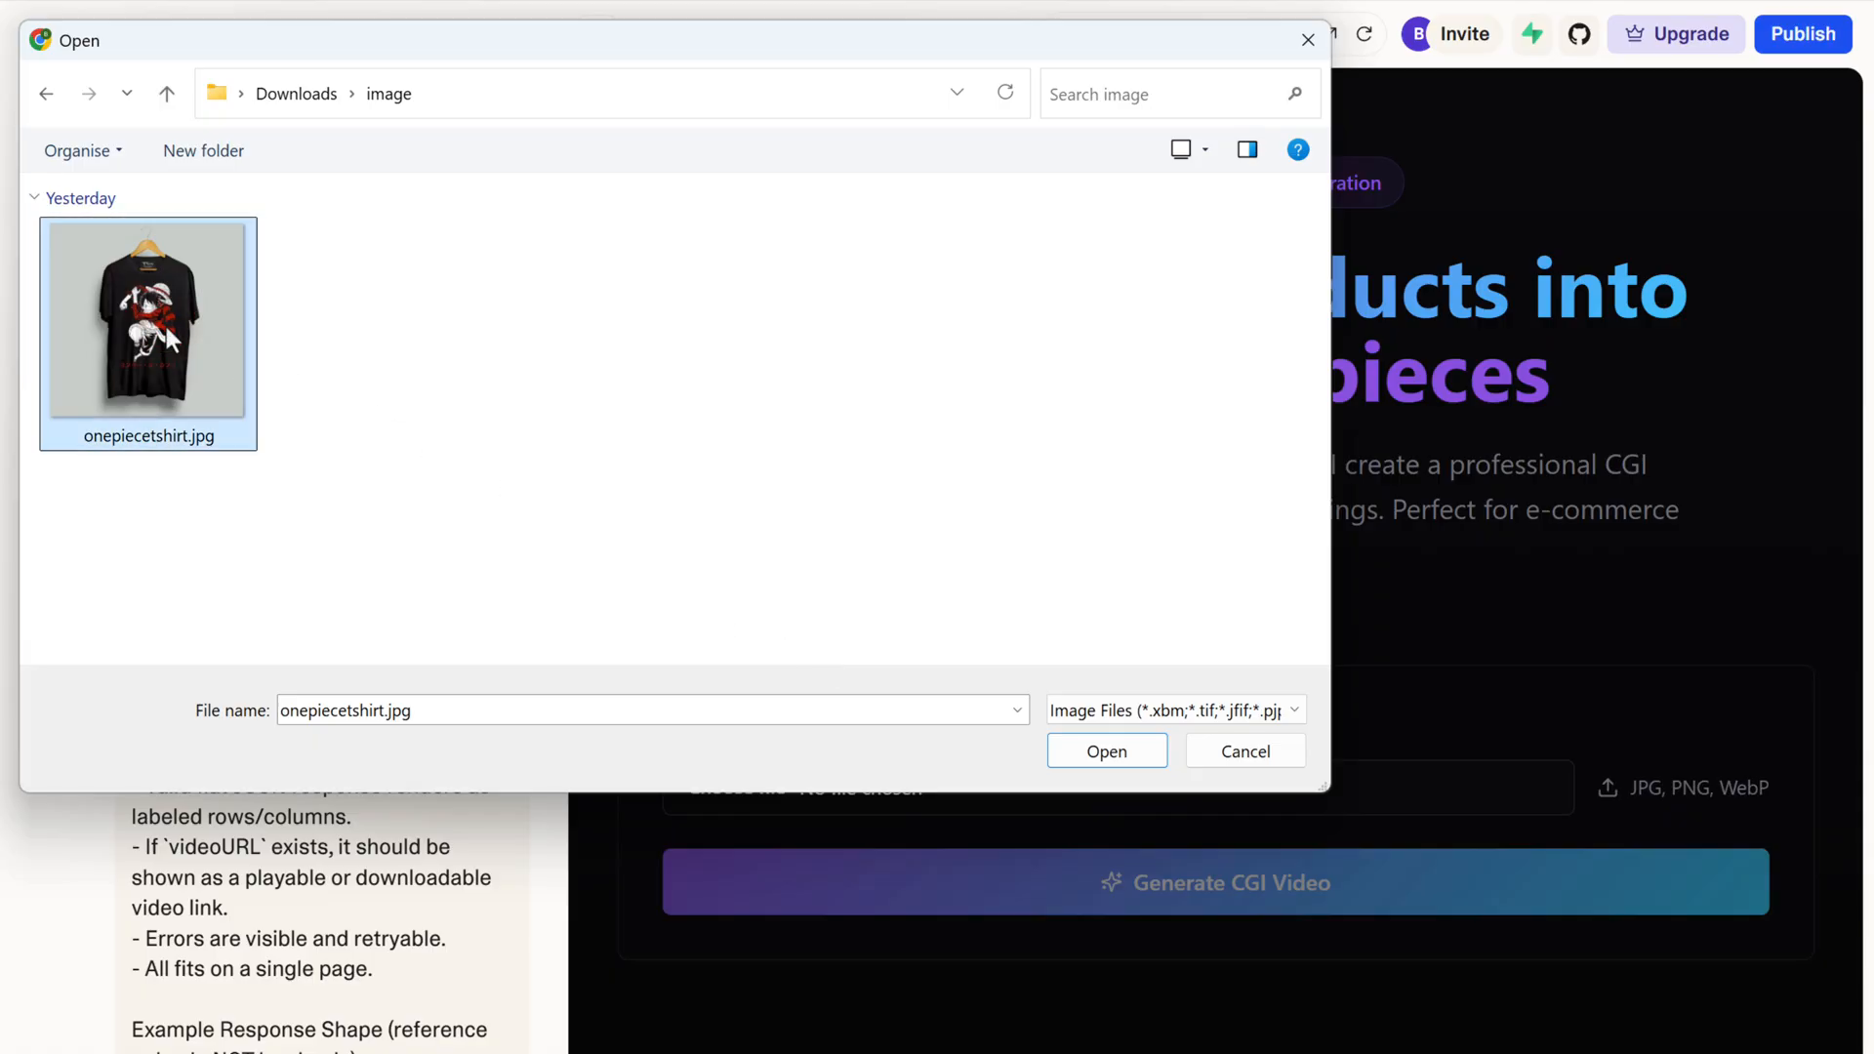
click(1105, 750)
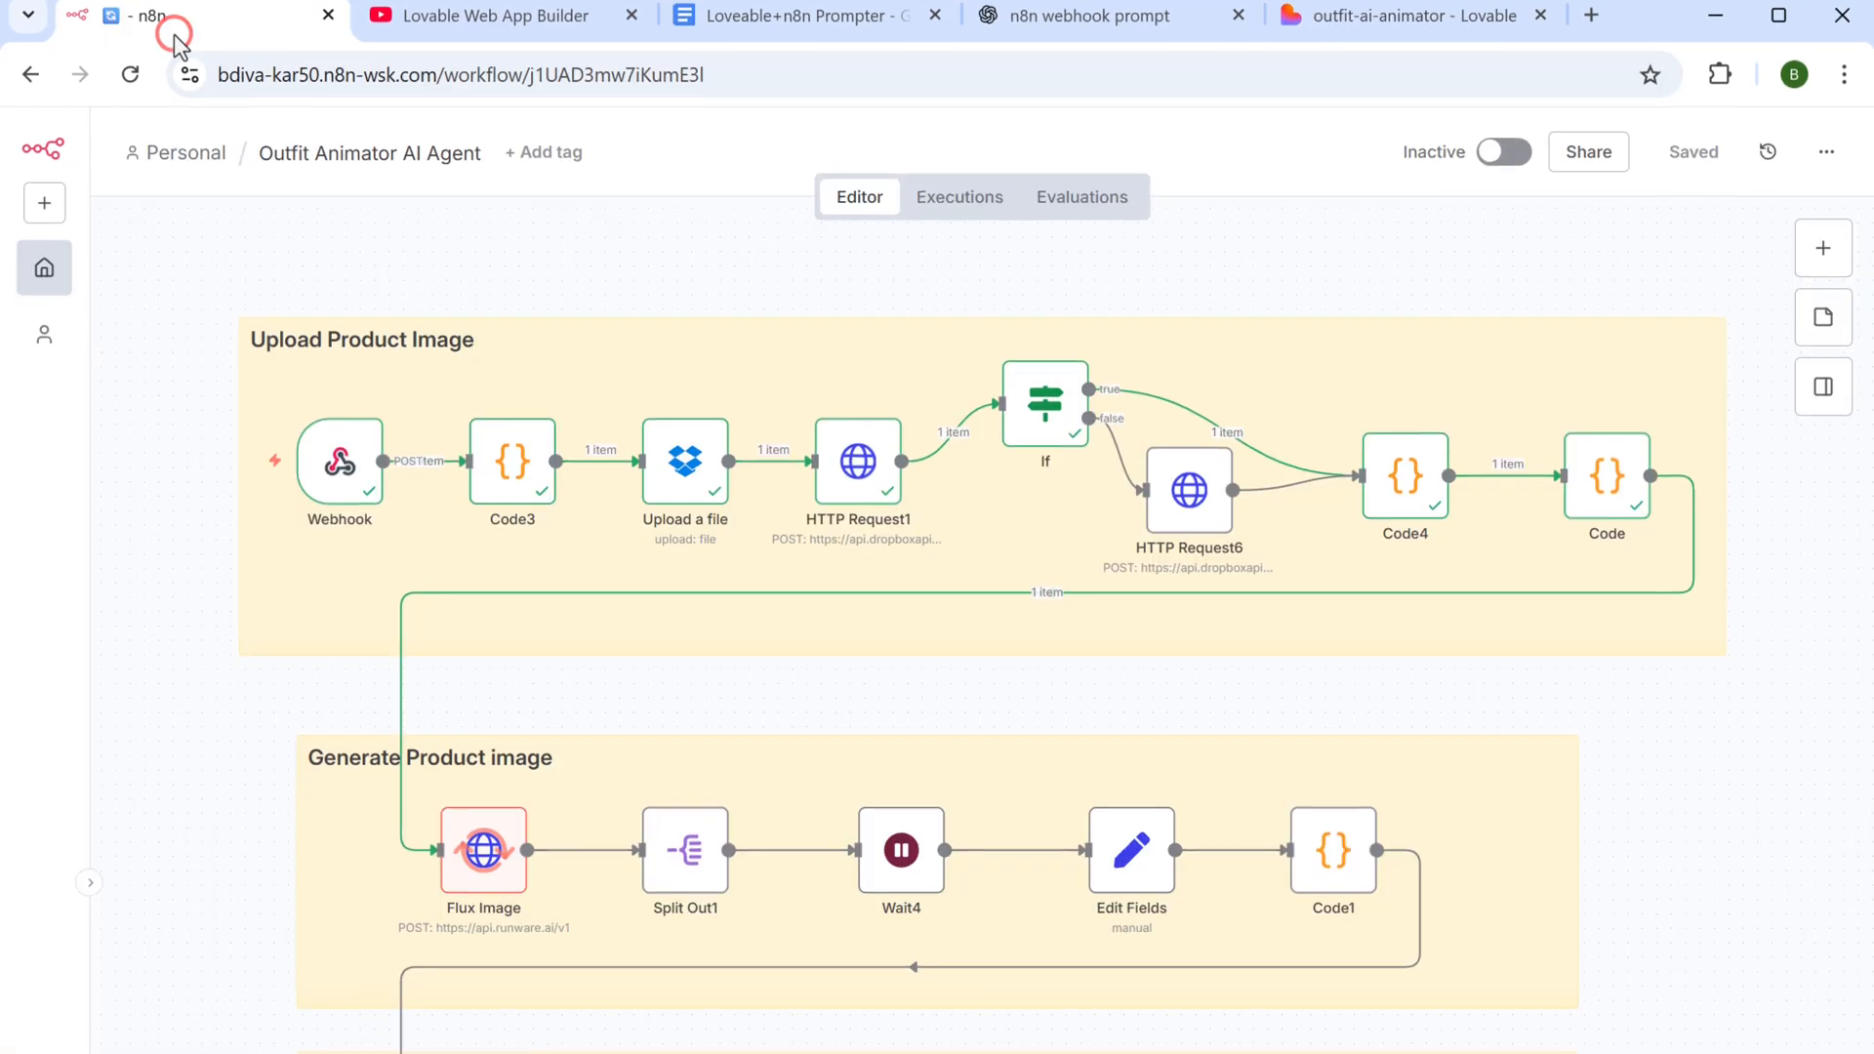
scroll(down, 3)
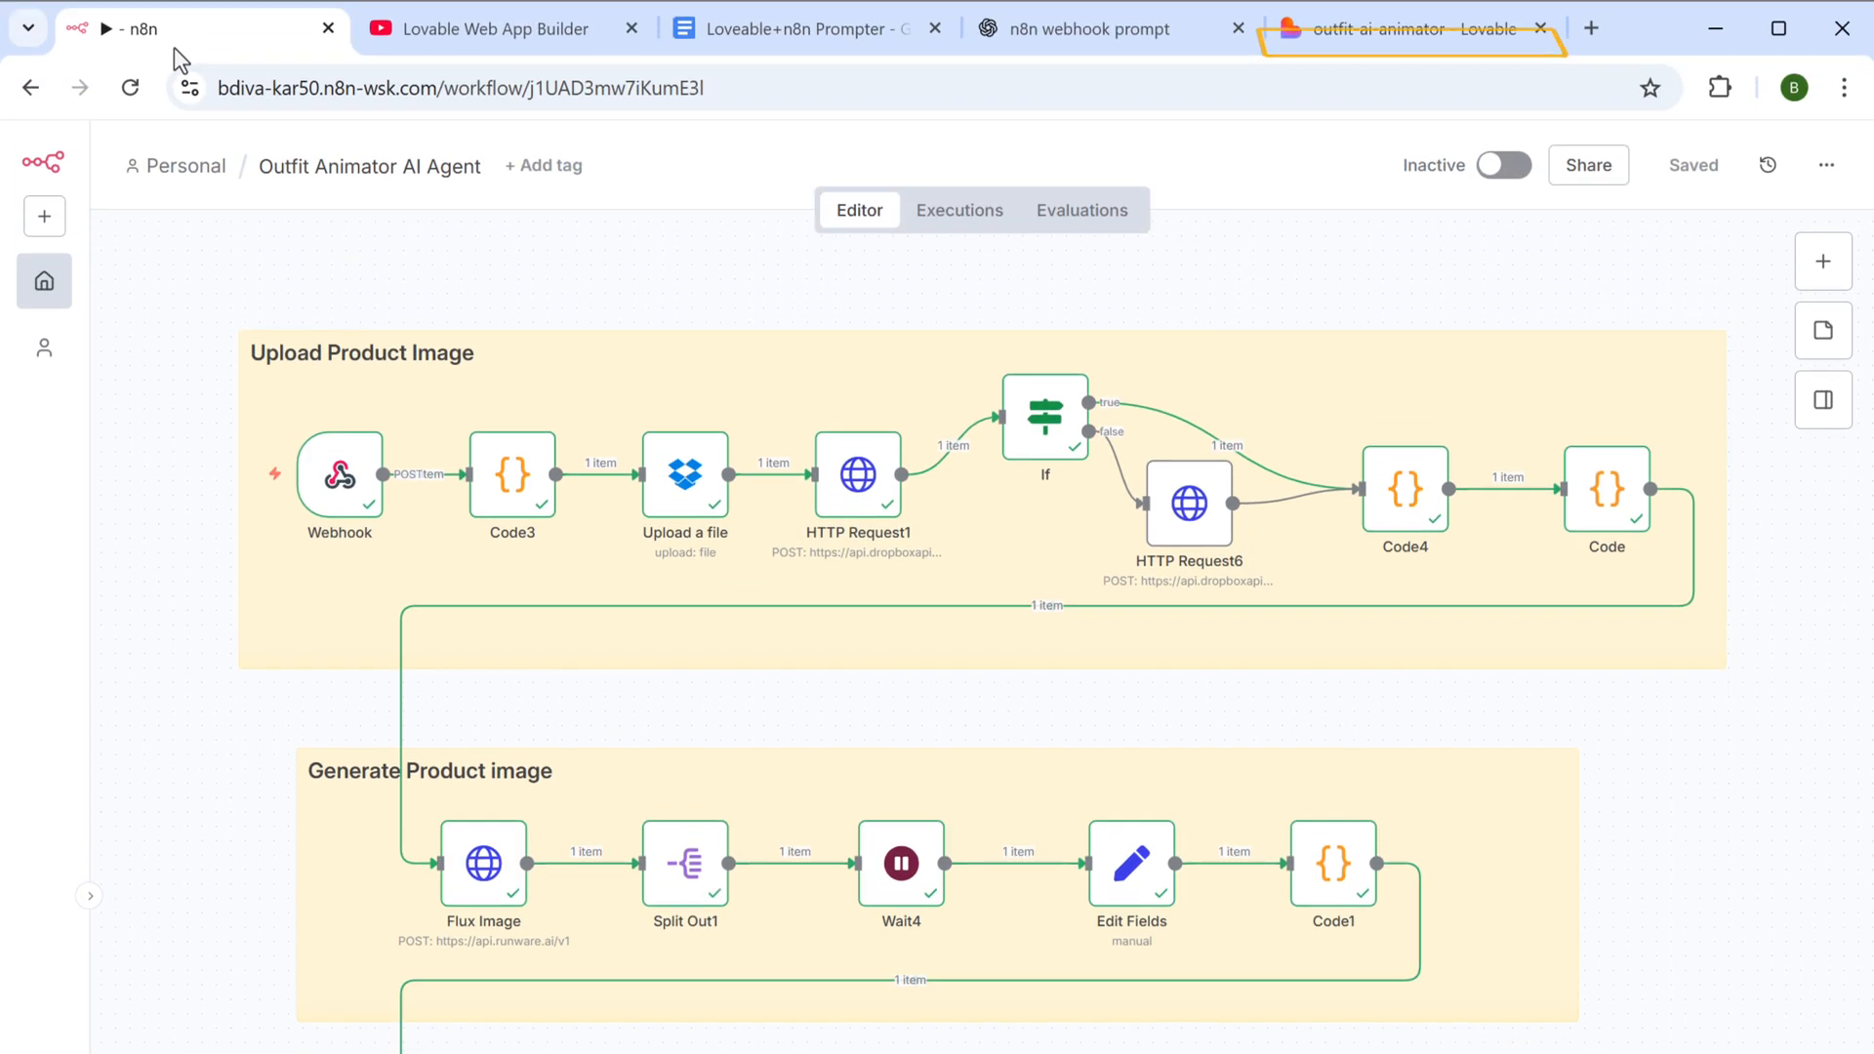
click(1410, 29)
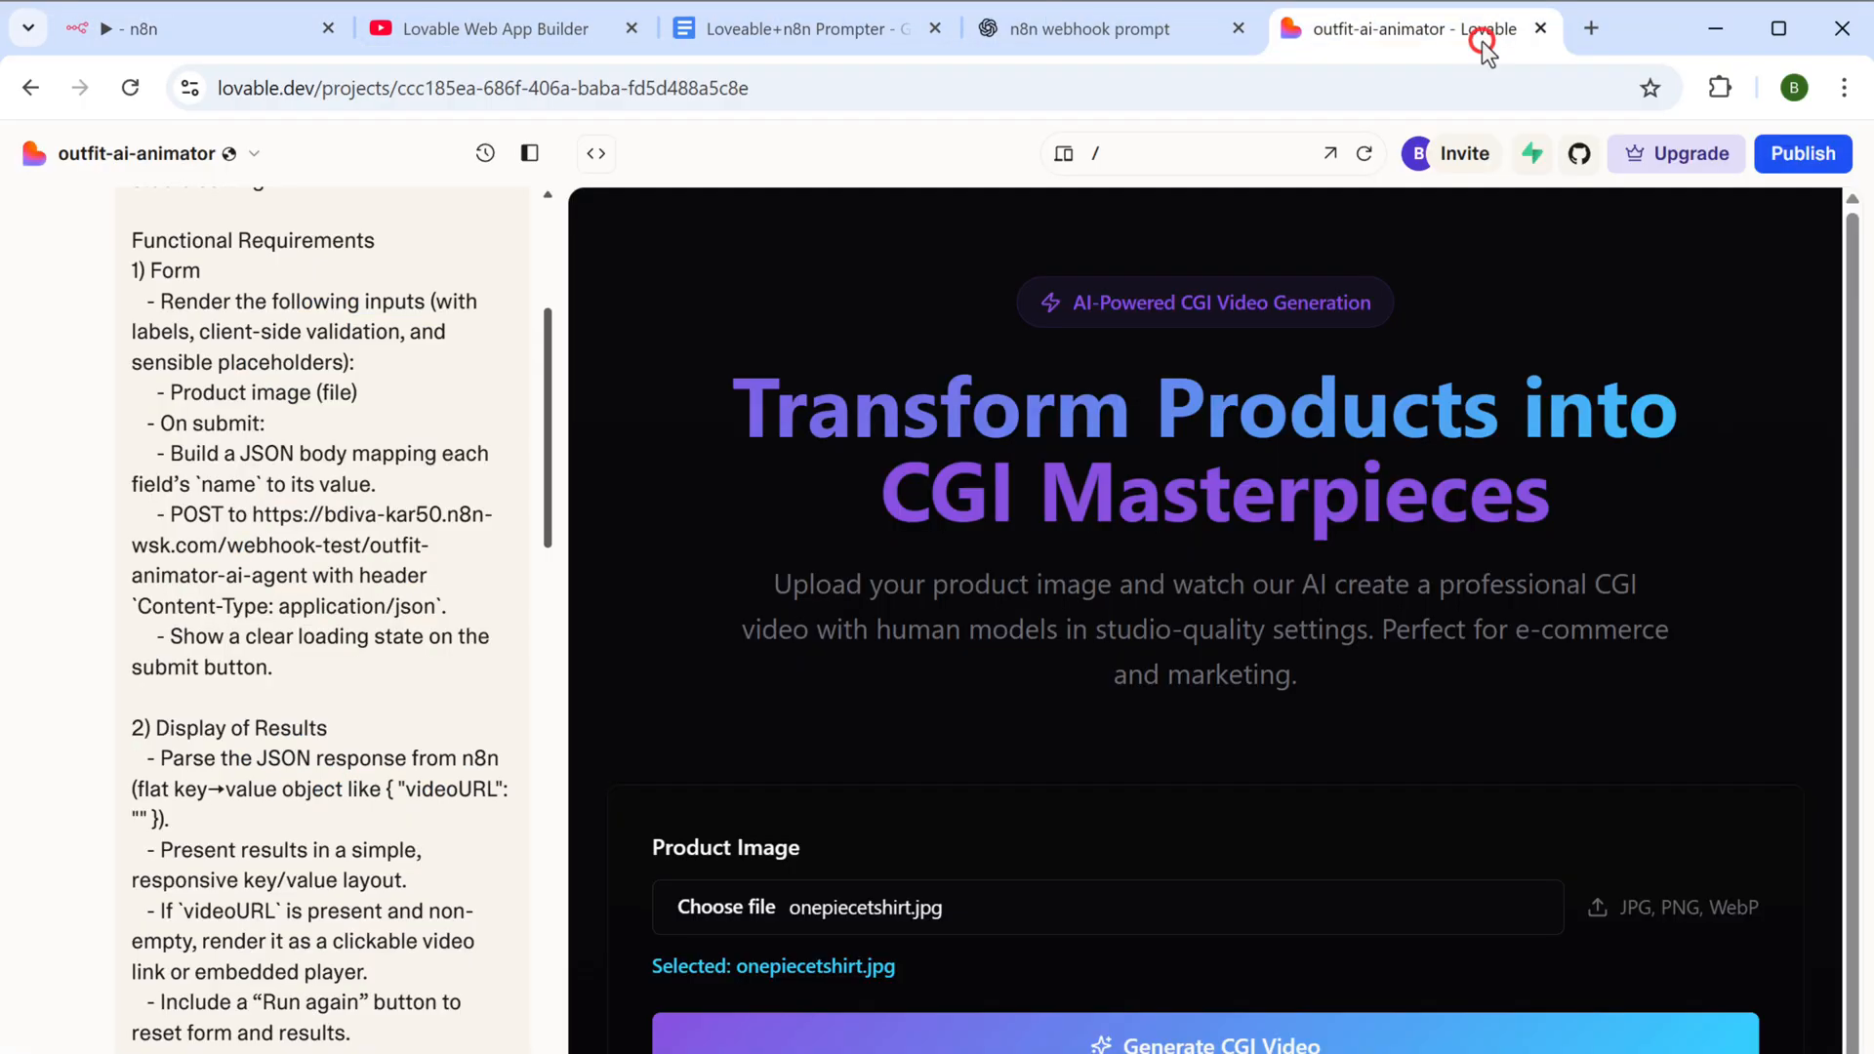
scroll(down, 3)
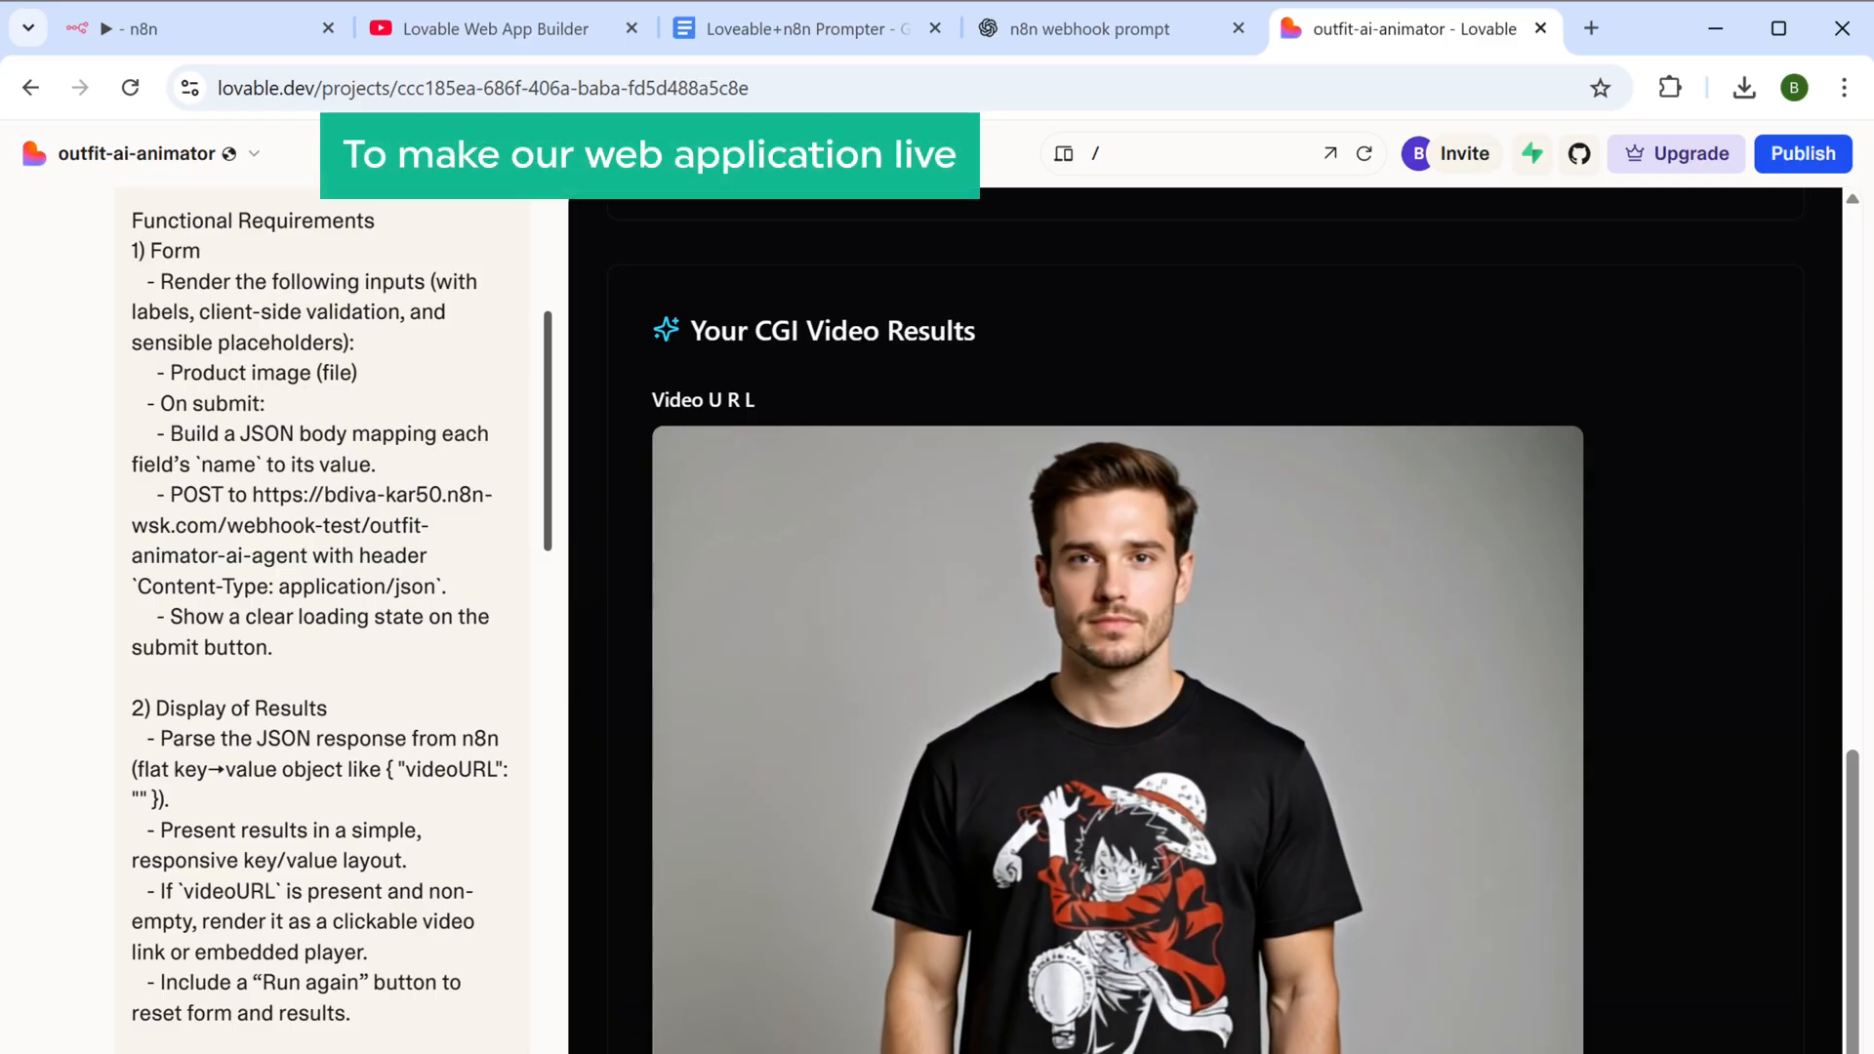
Copy the Webhook node's production URL
click(180, 28)
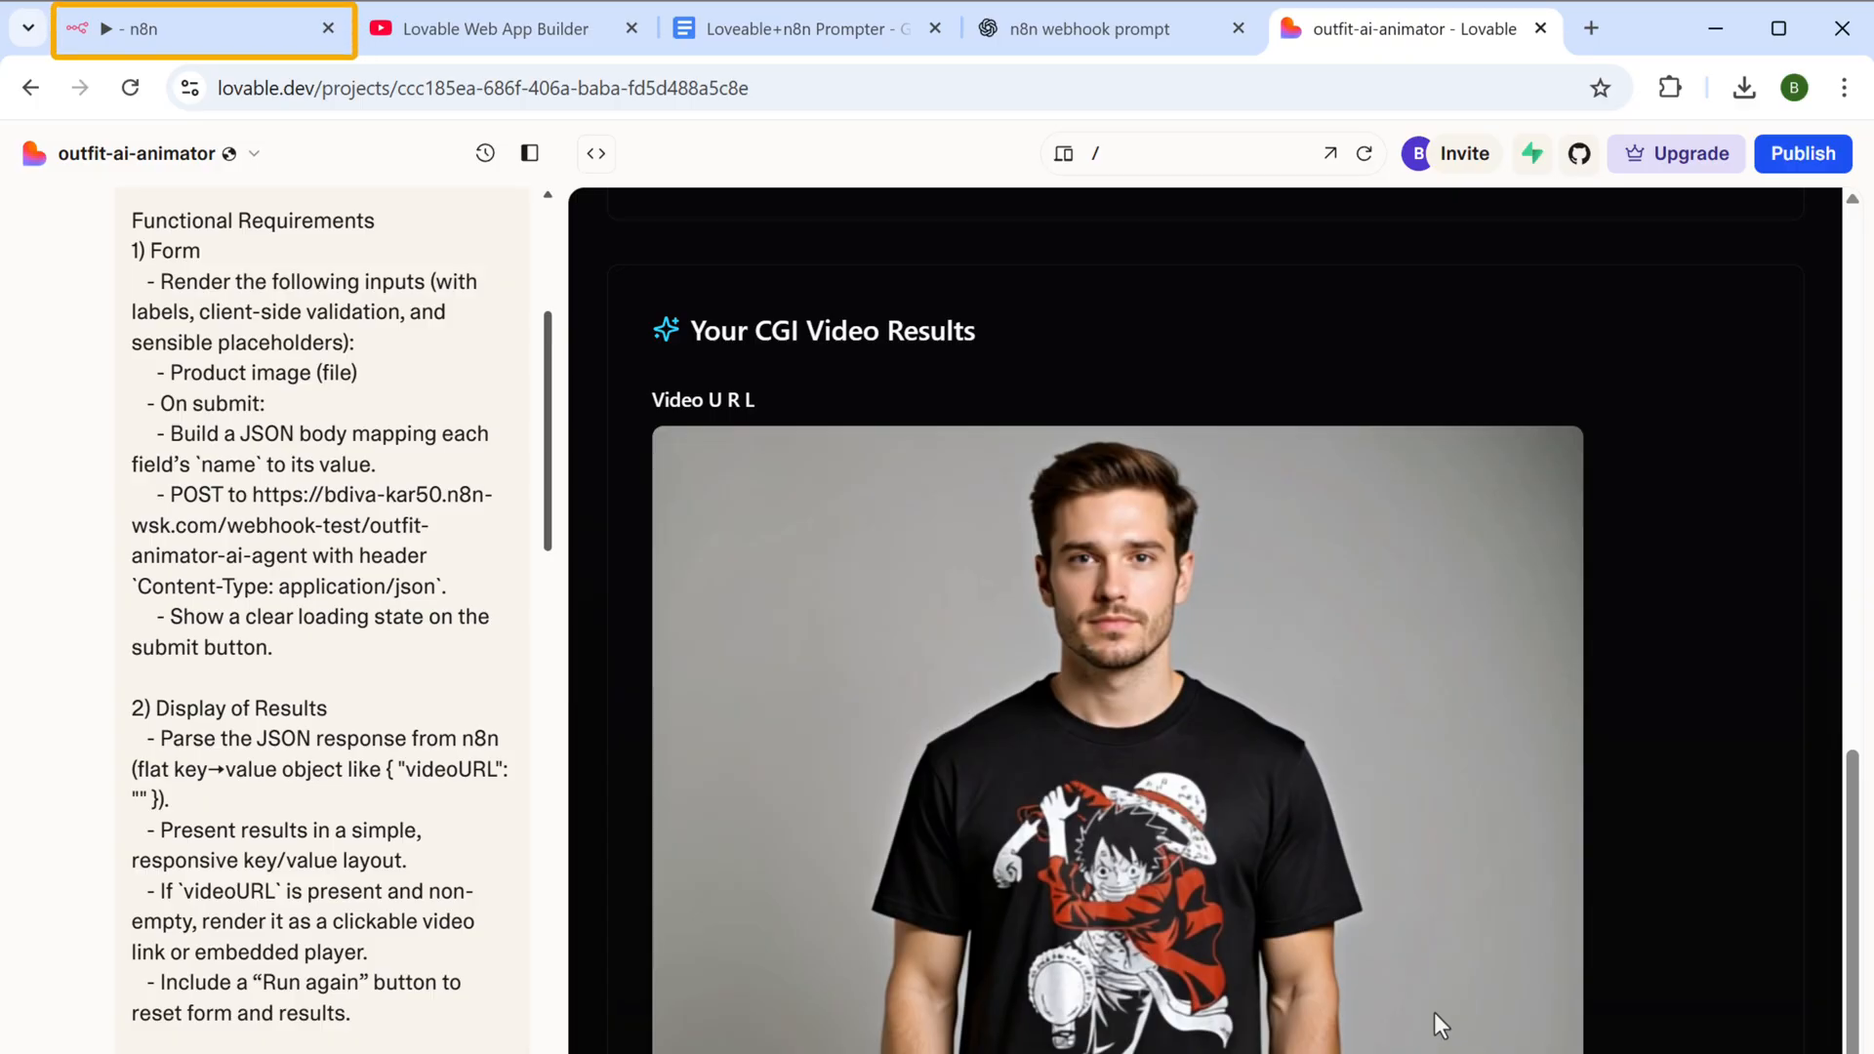
click(156, 27)
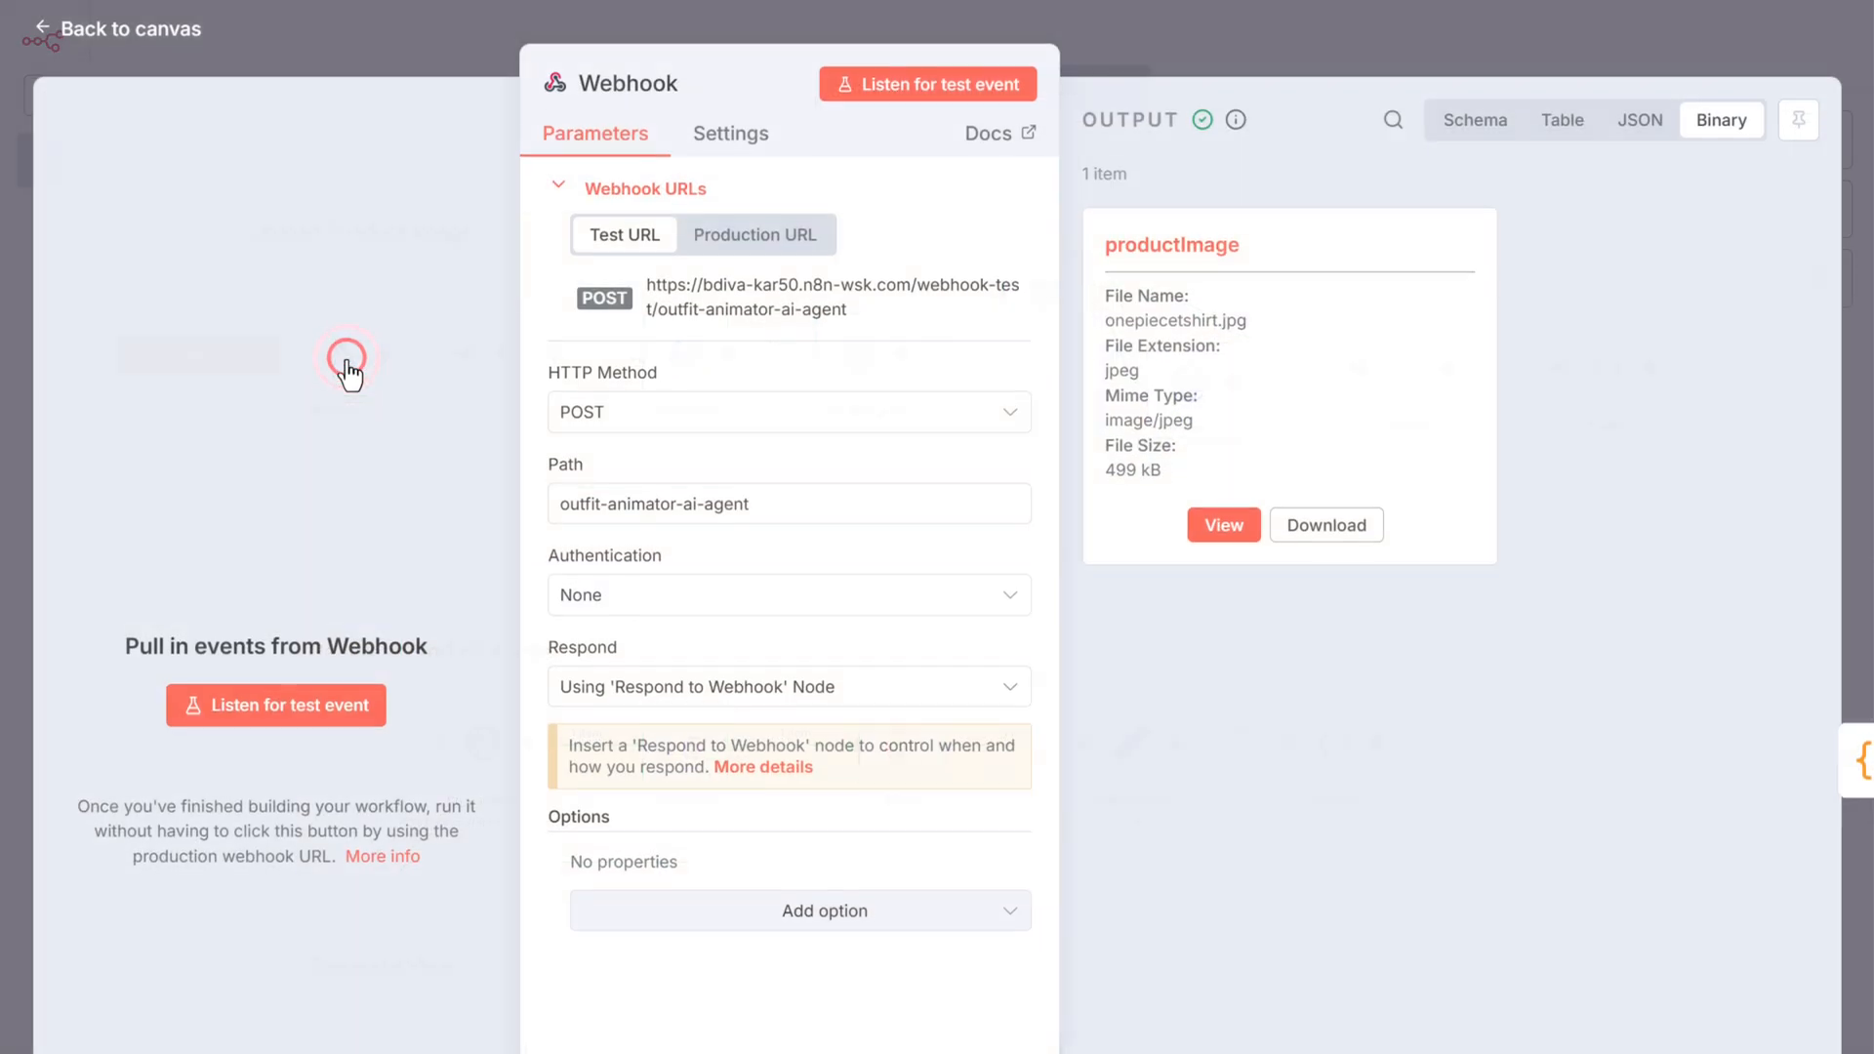
click(758, 234)
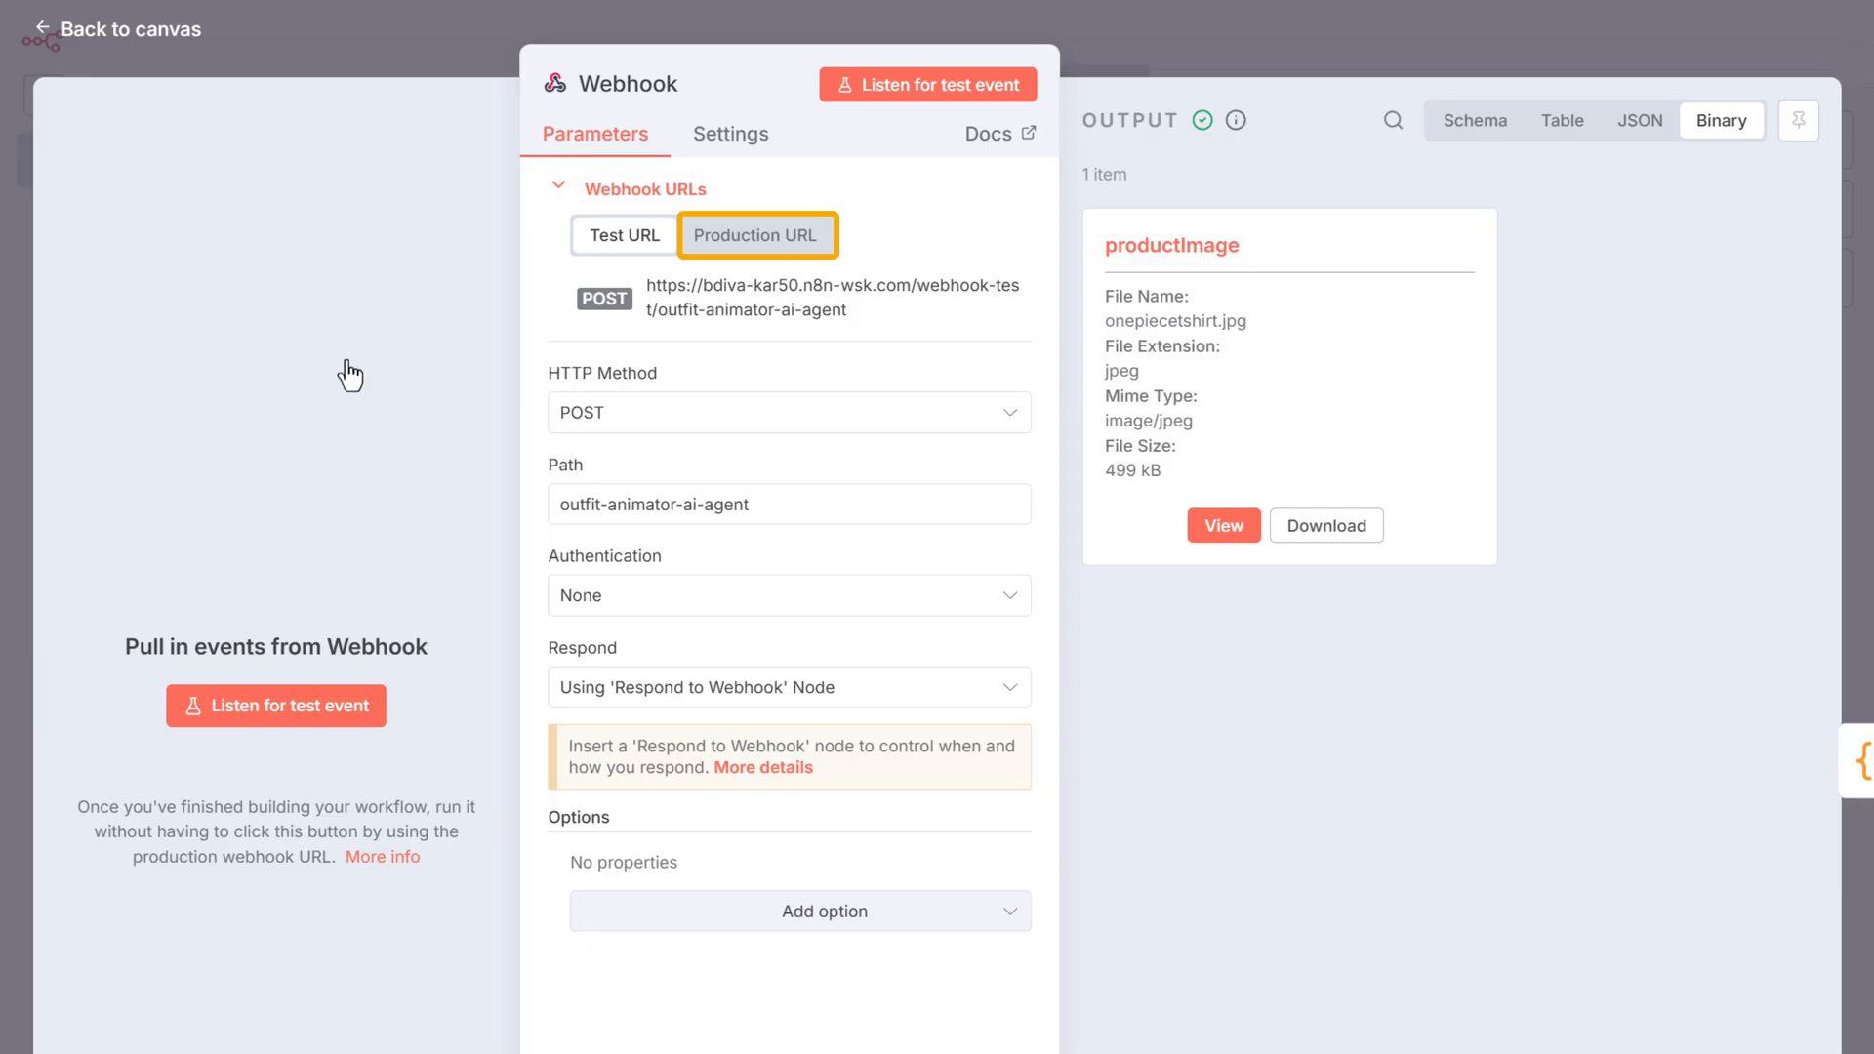
click(757, 234)
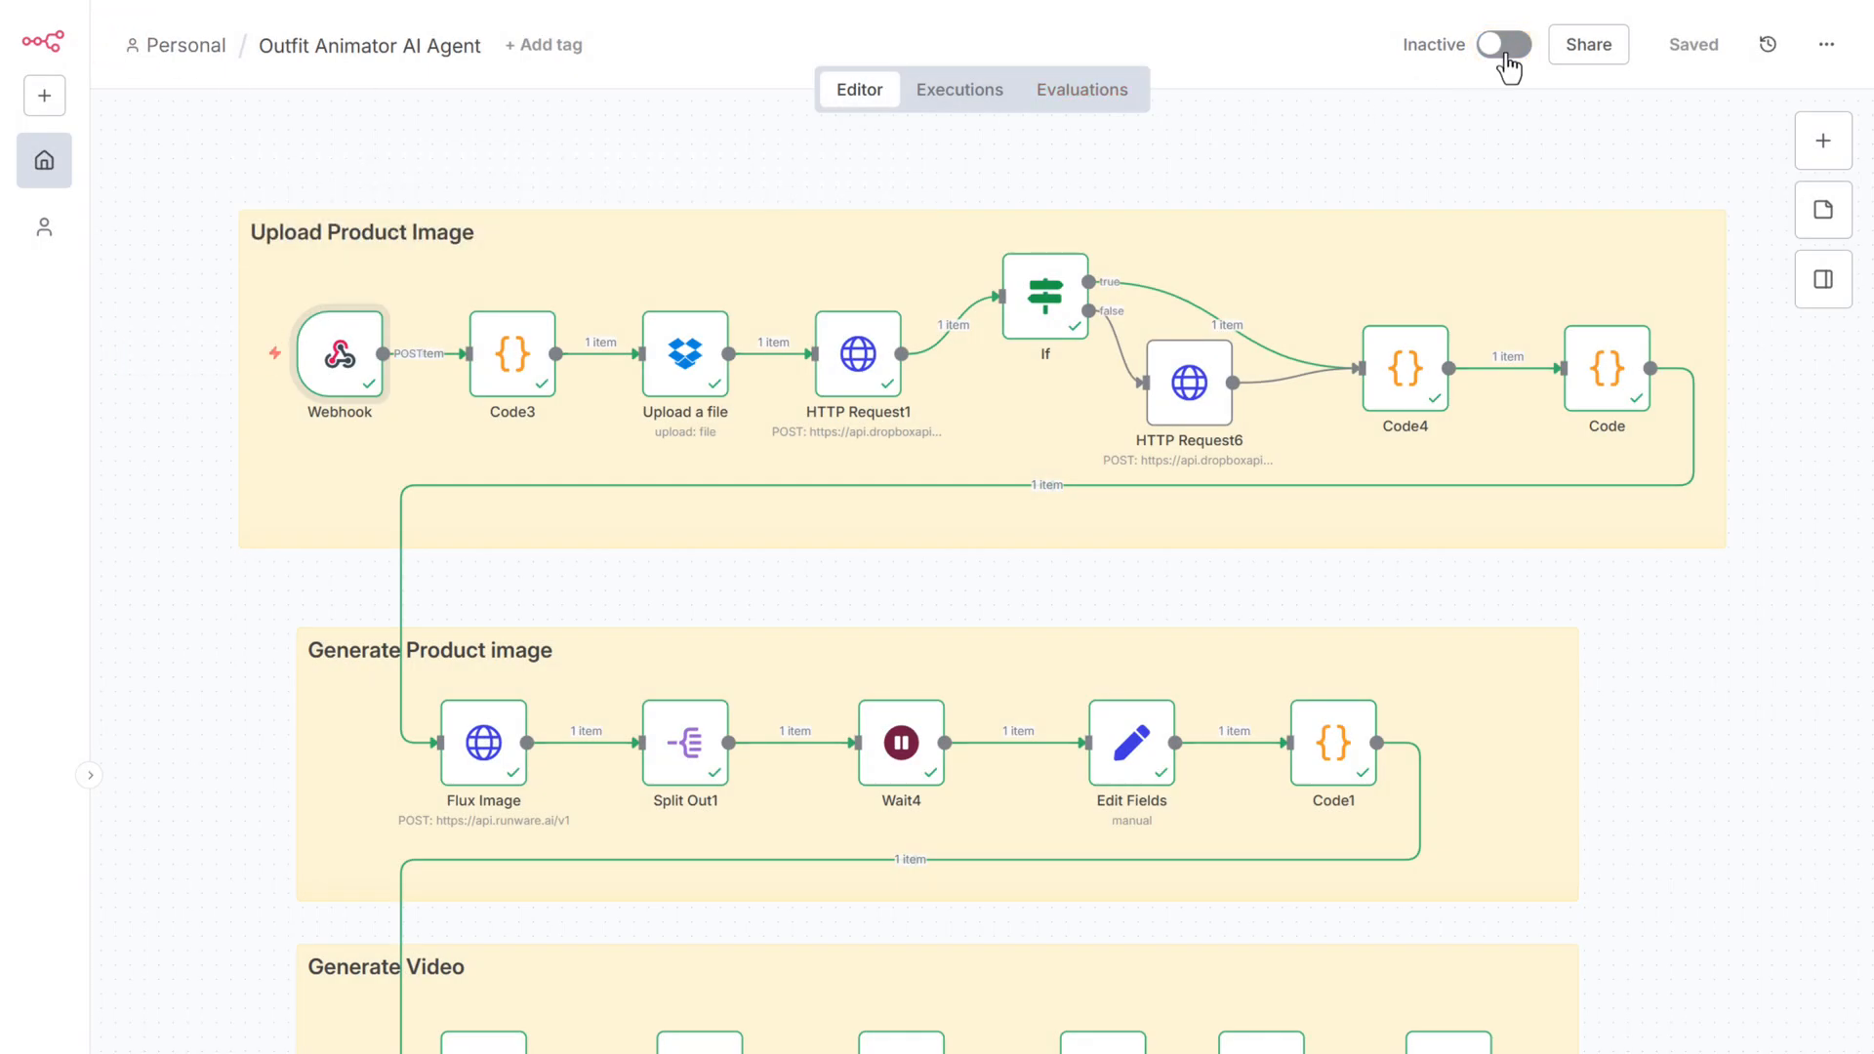
Activate the workflow for production and return to the Lovable project
click(1503, 45)
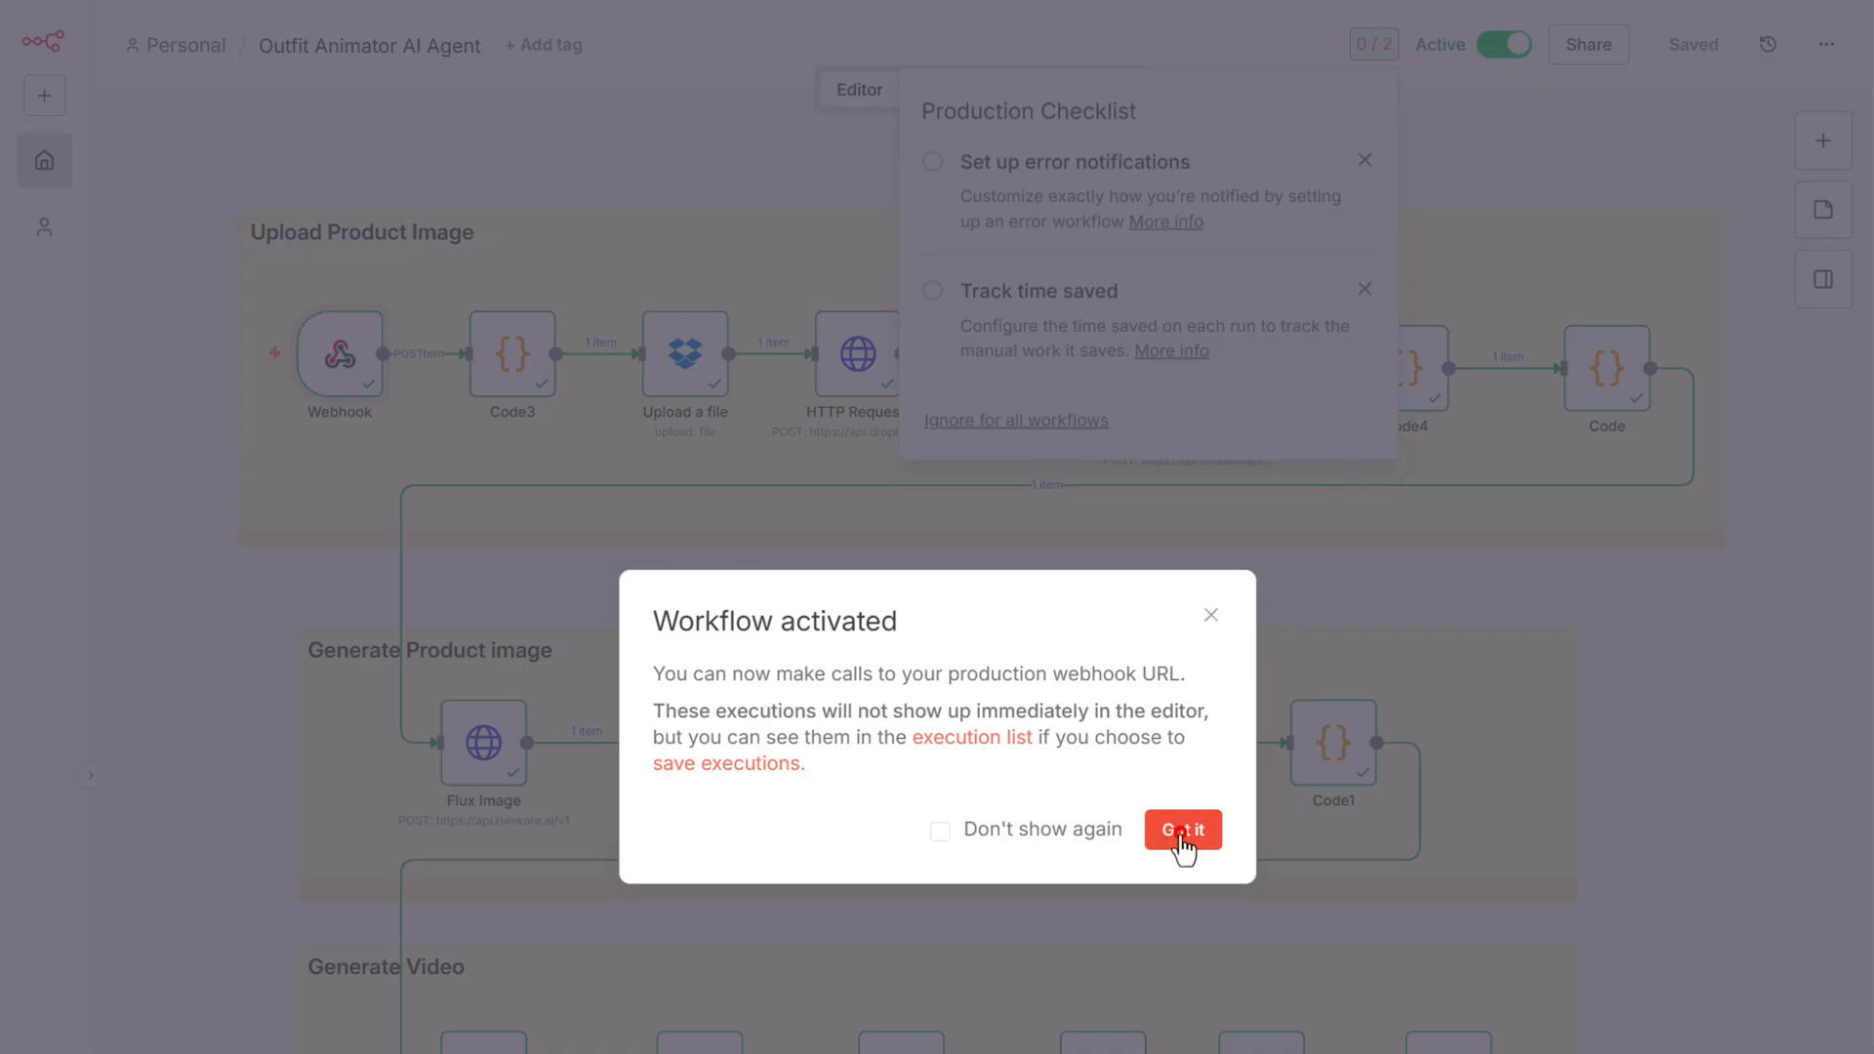
click(1181, 829)
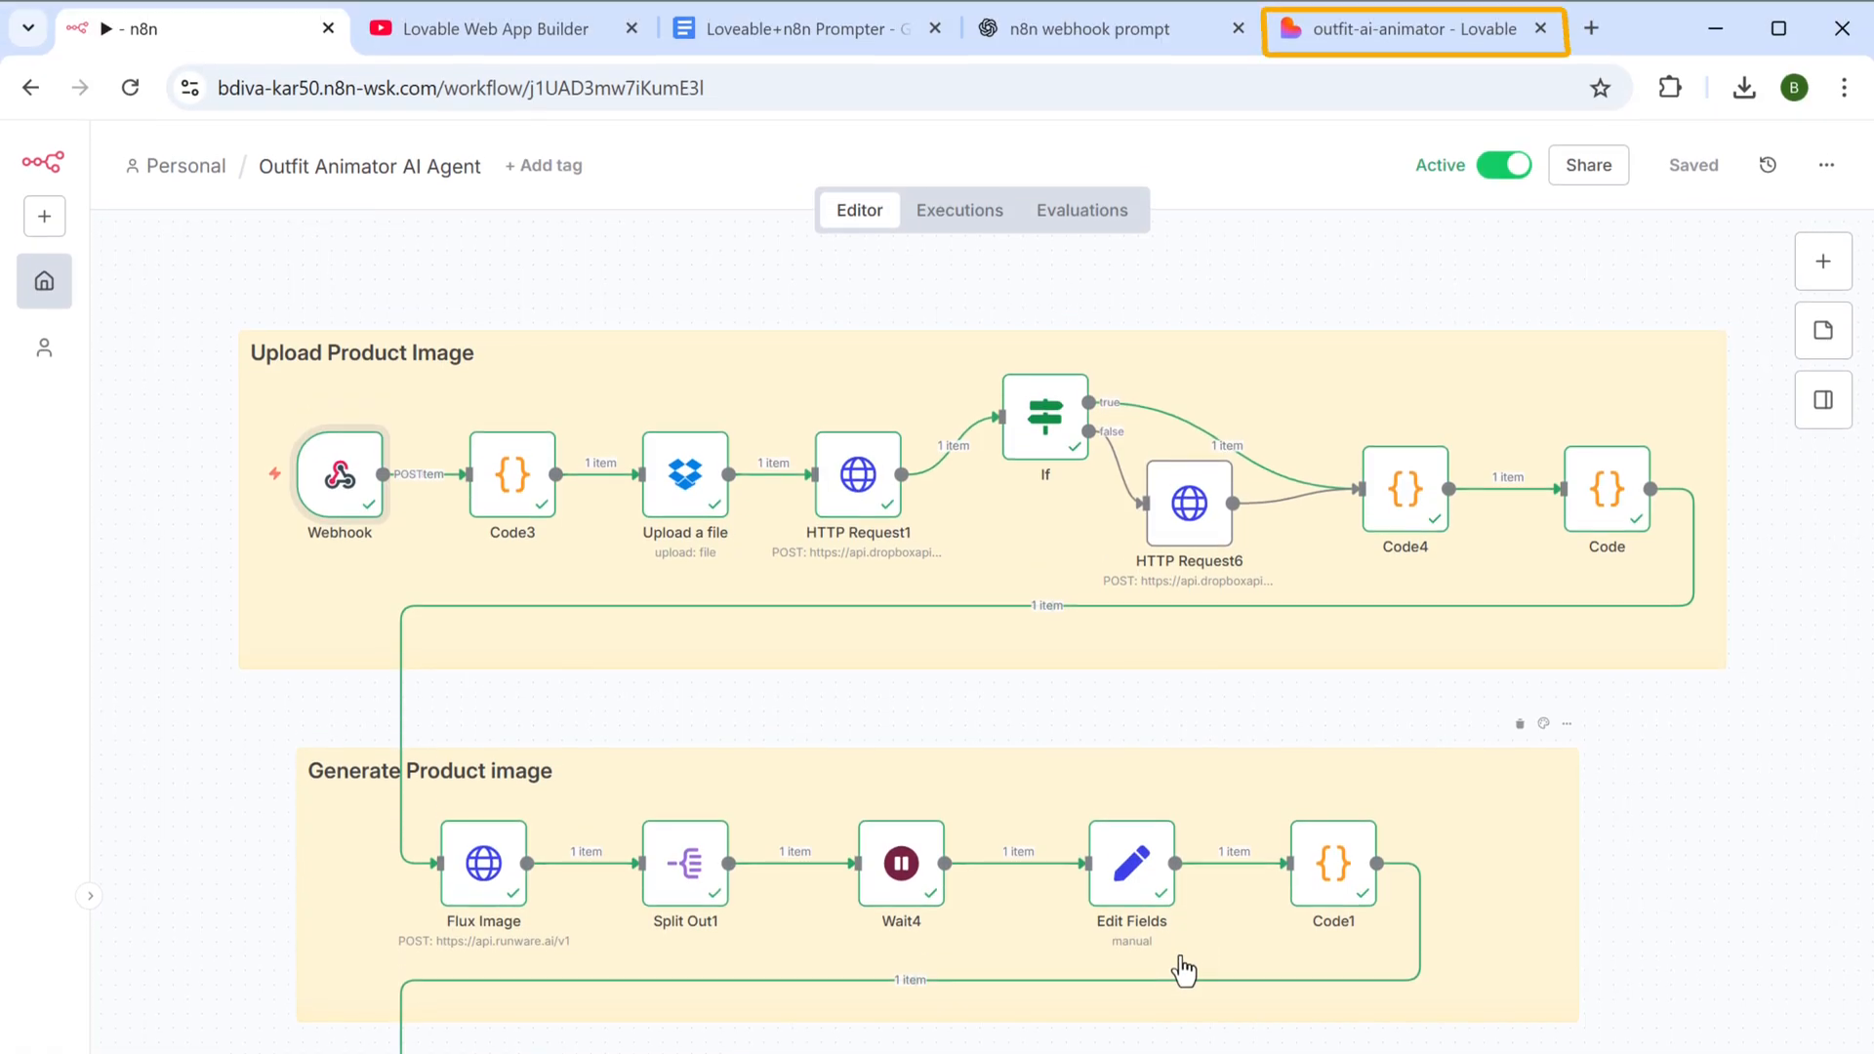
click(1414, 29)
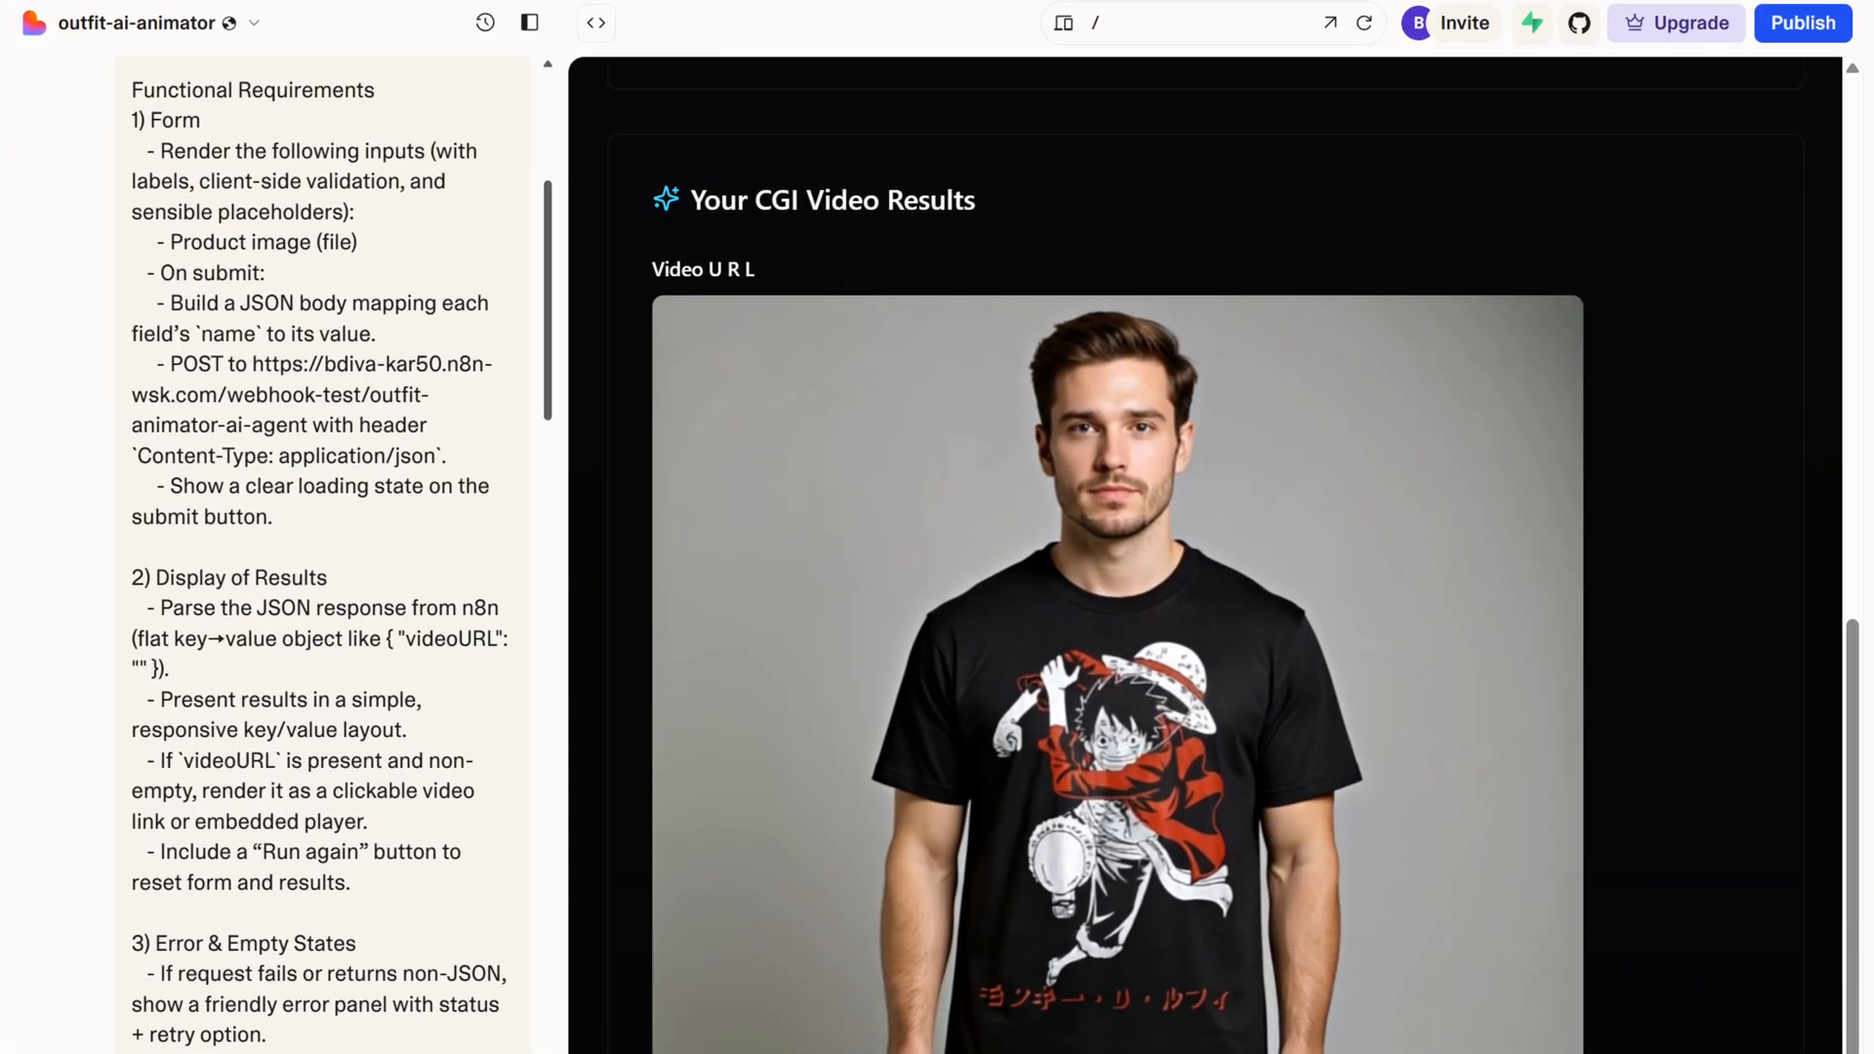
Ask Lovable to switch the app to the production webhook URL and send the request
scroll(down, 3)
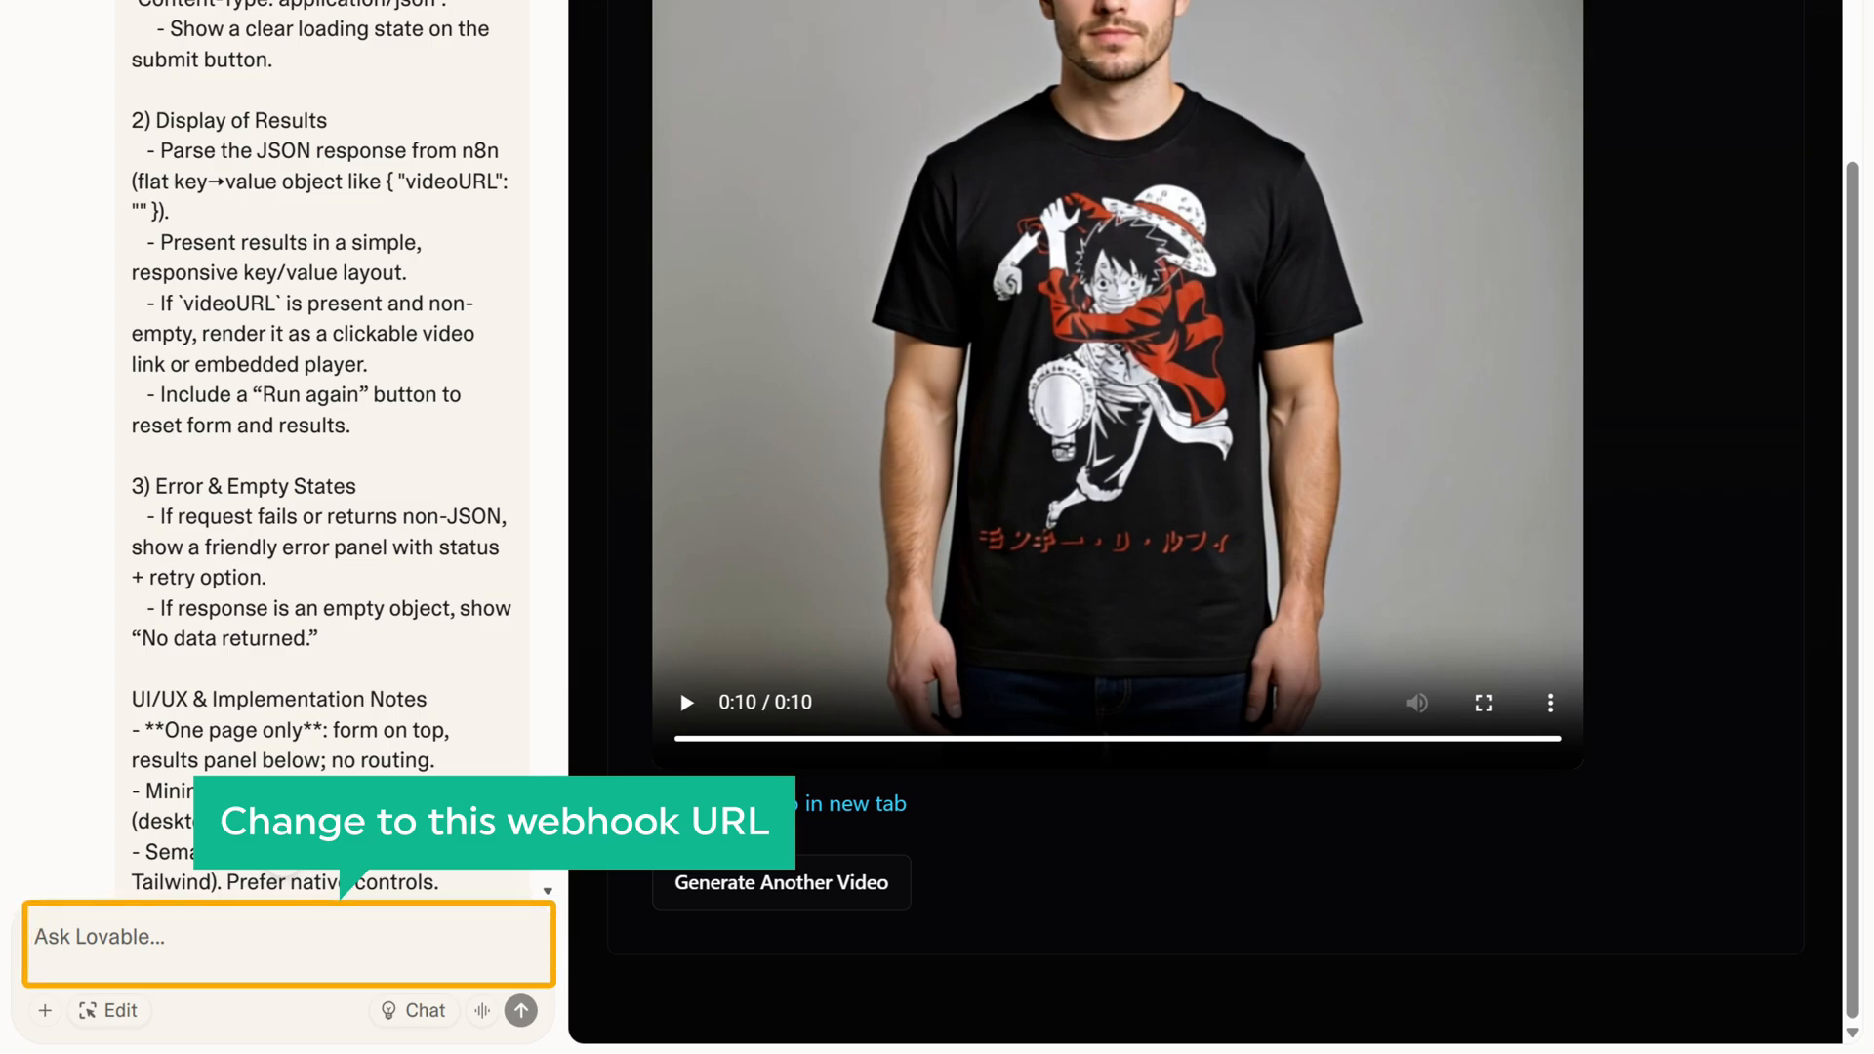
text(Change to this webhook url https://bdiva-kar50.n8n-wsk.c)
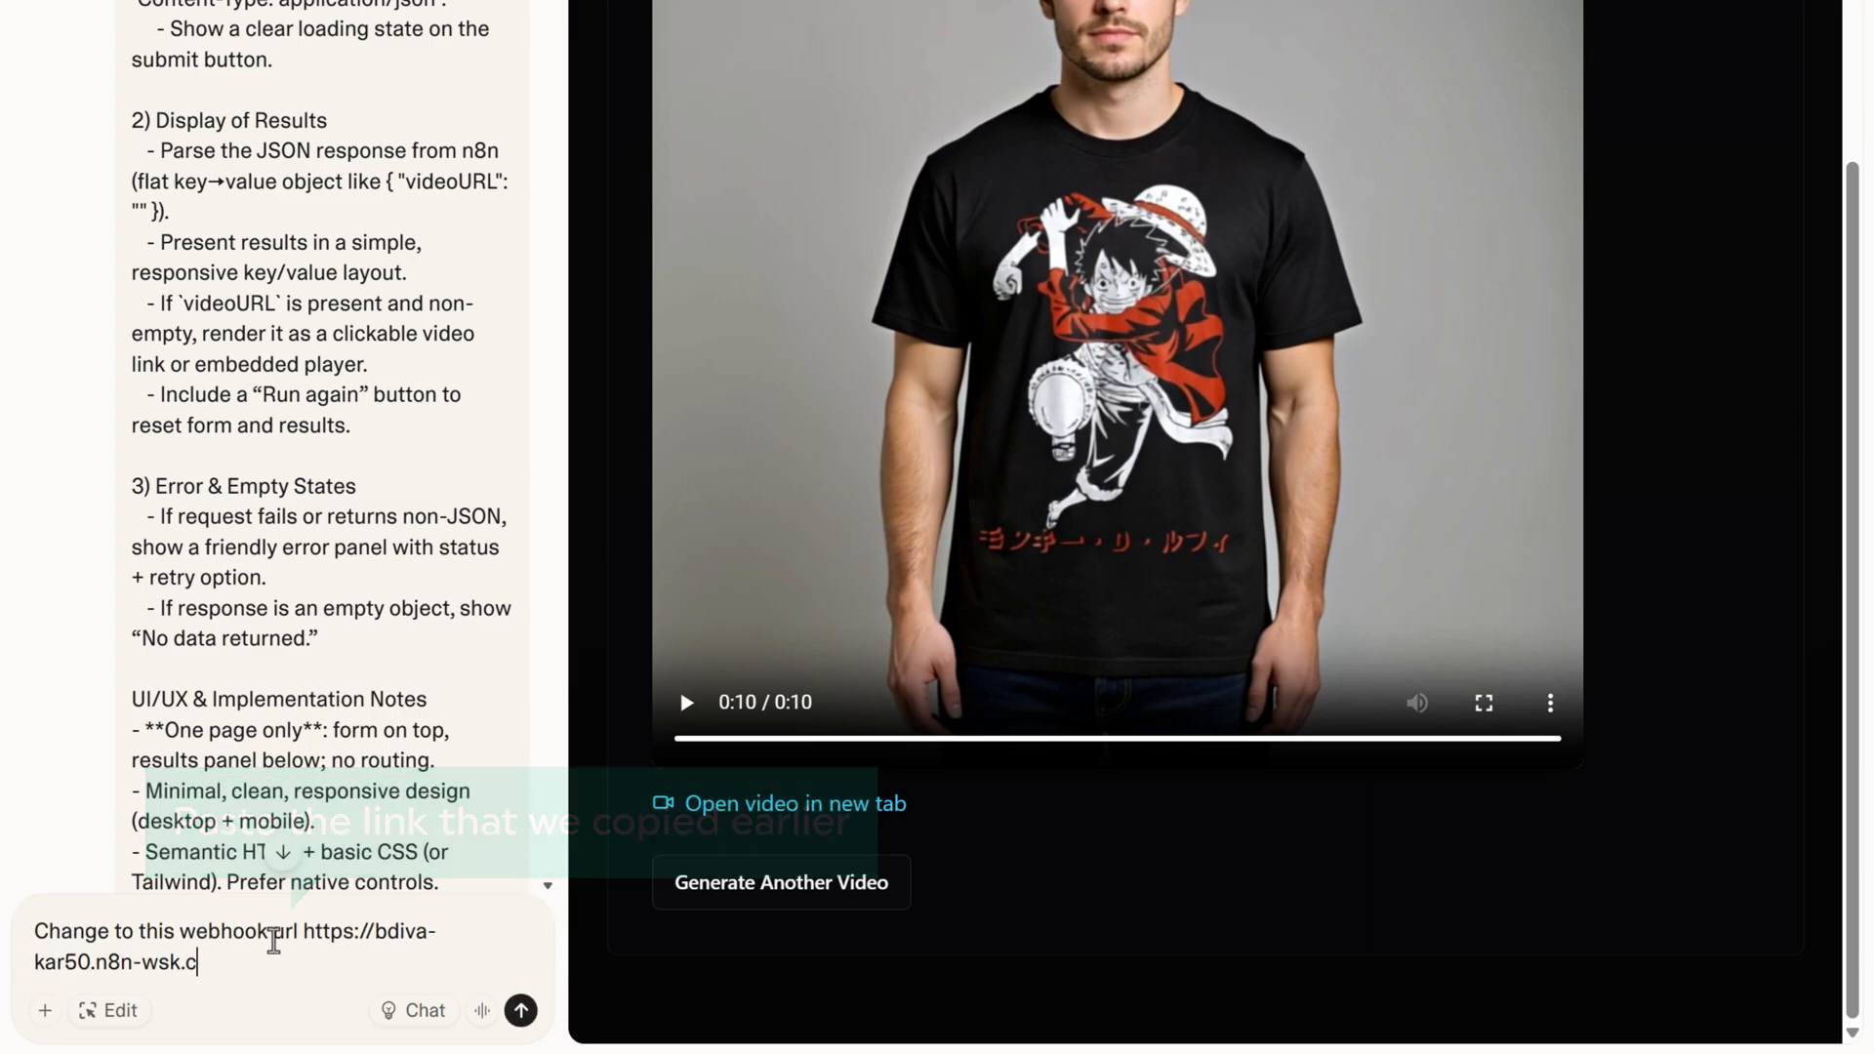
click(519, 1010)
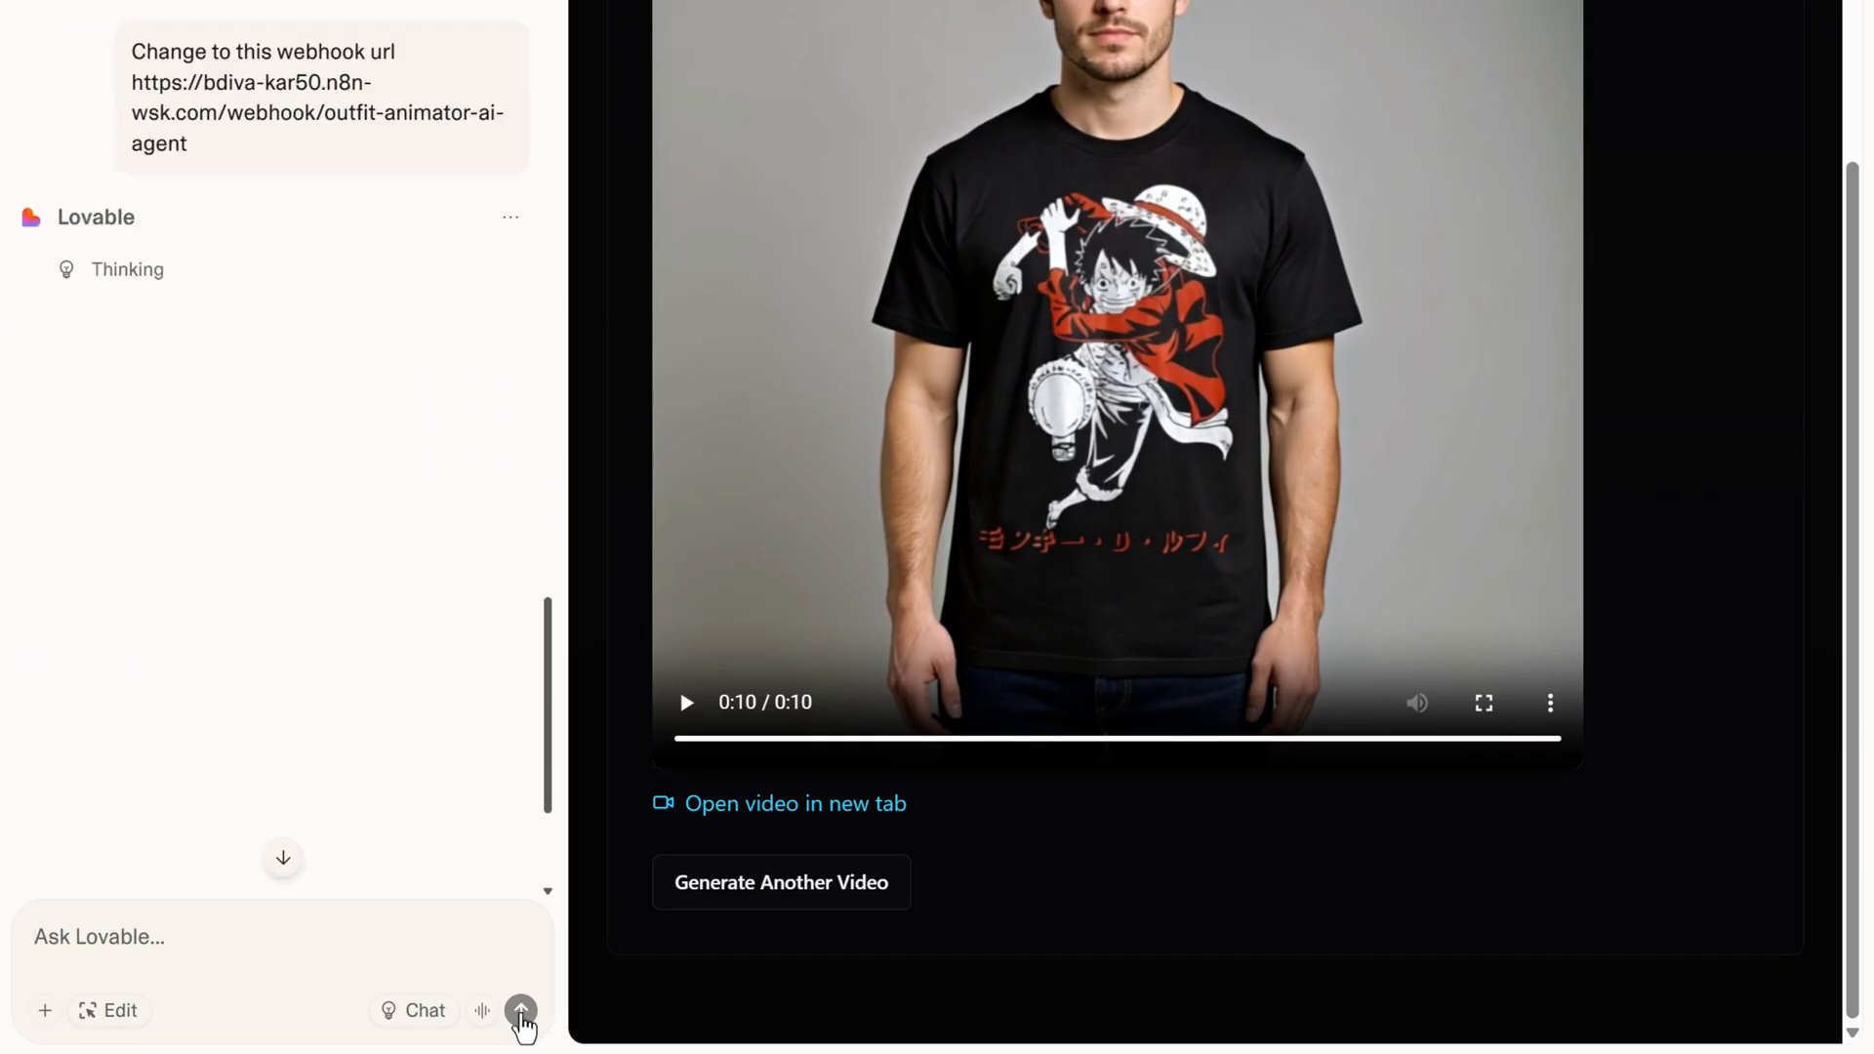
click(519, 1009)
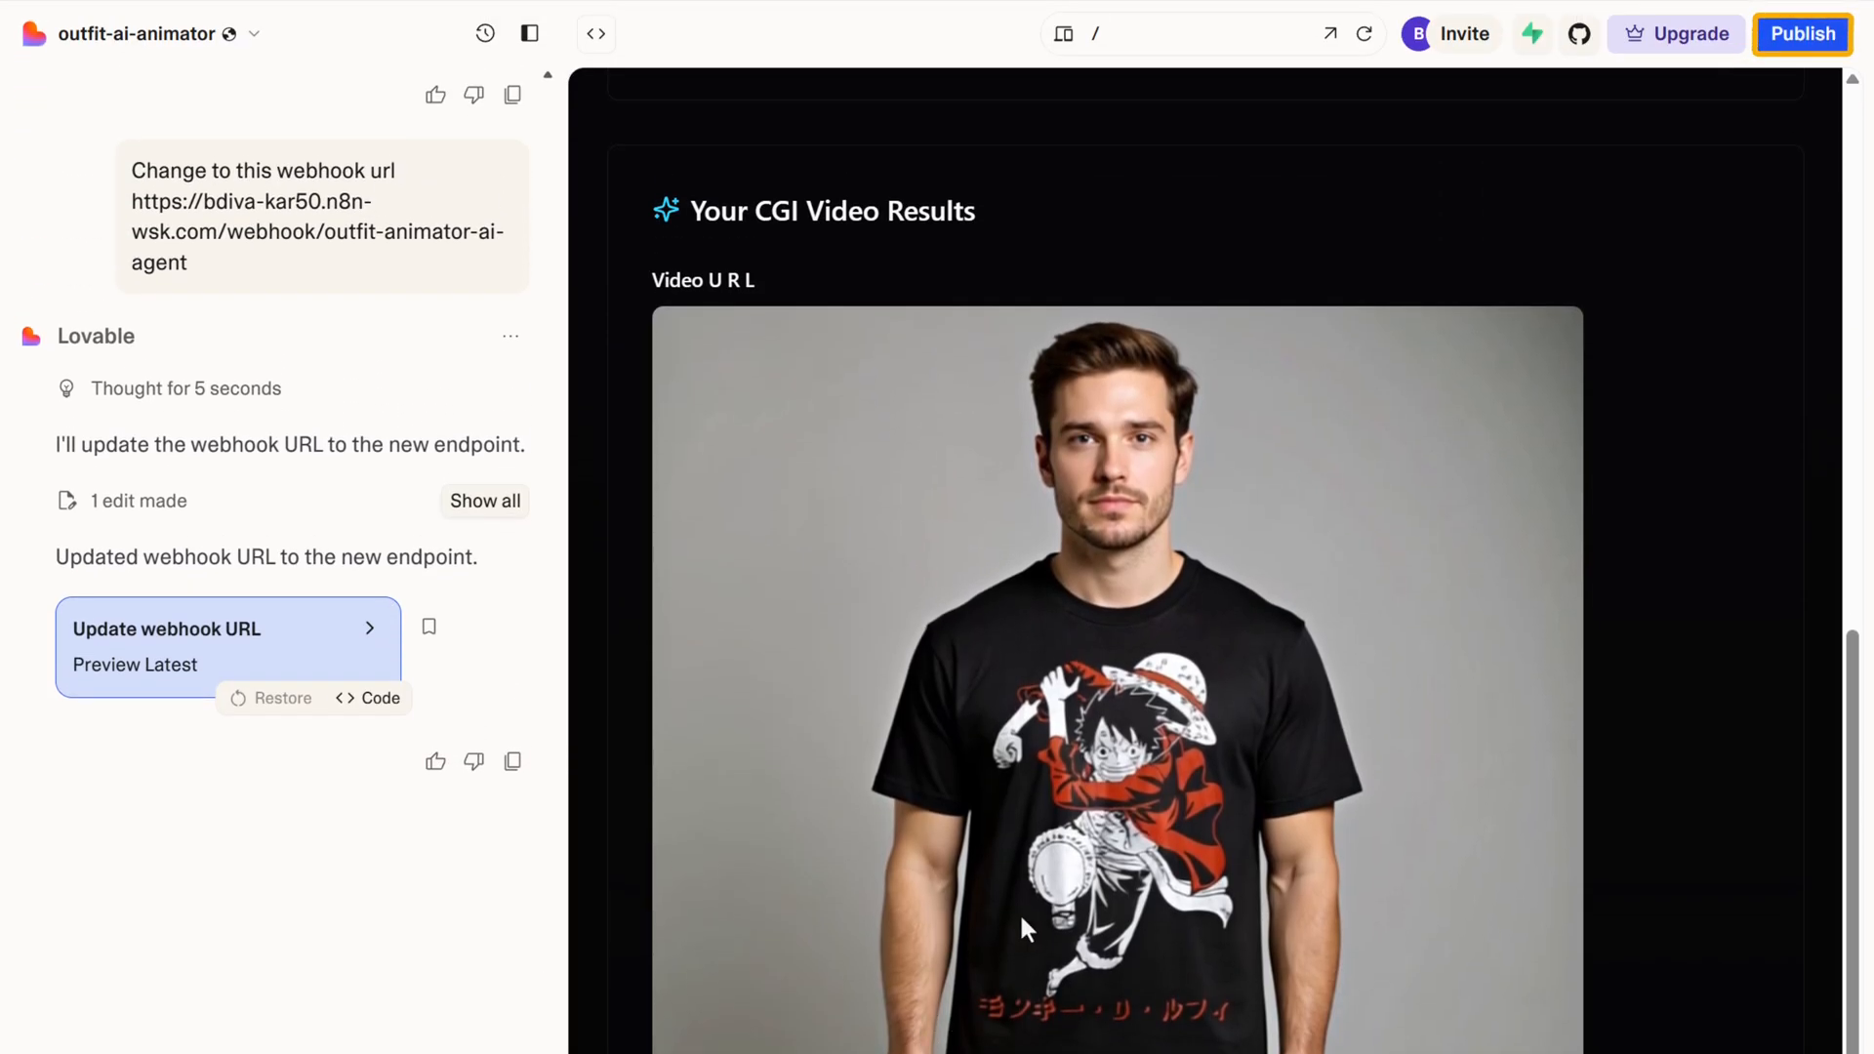
Publish the project live and open outfit-ai-animator.lovable.app
click(1802, 34)
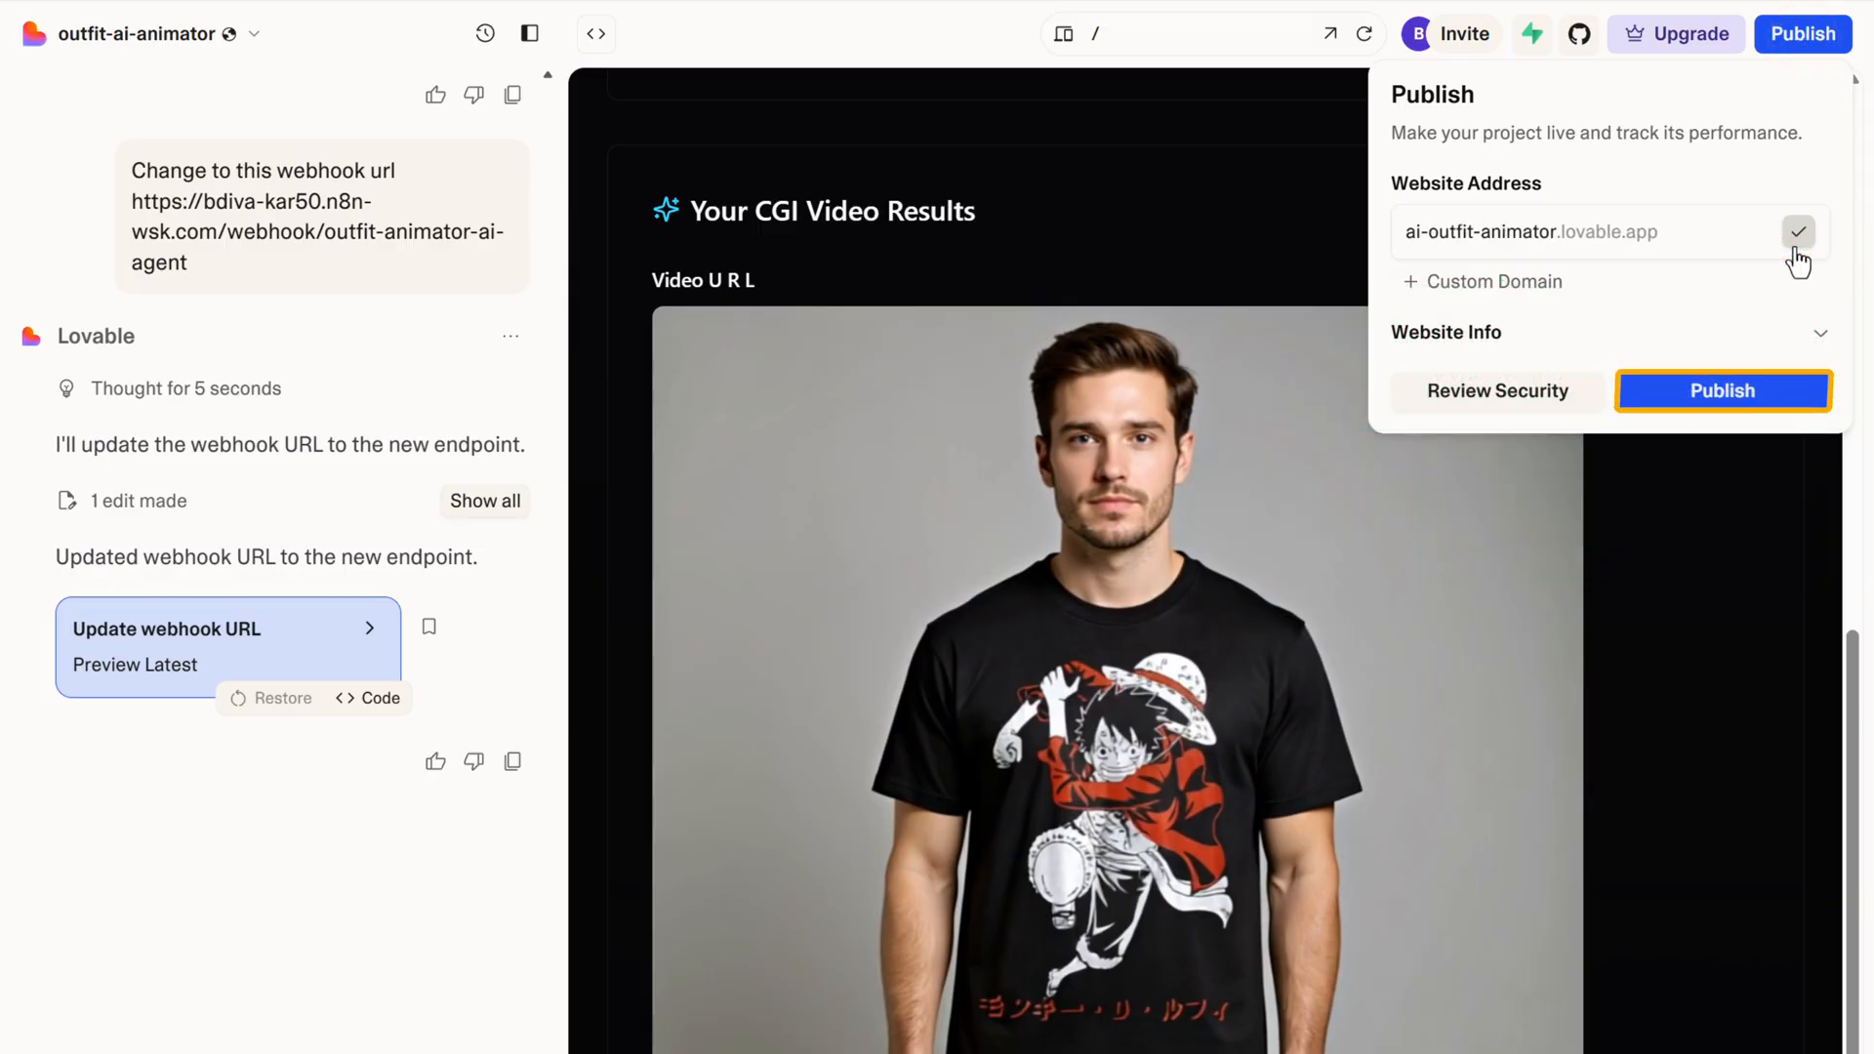
click(1721, 391)
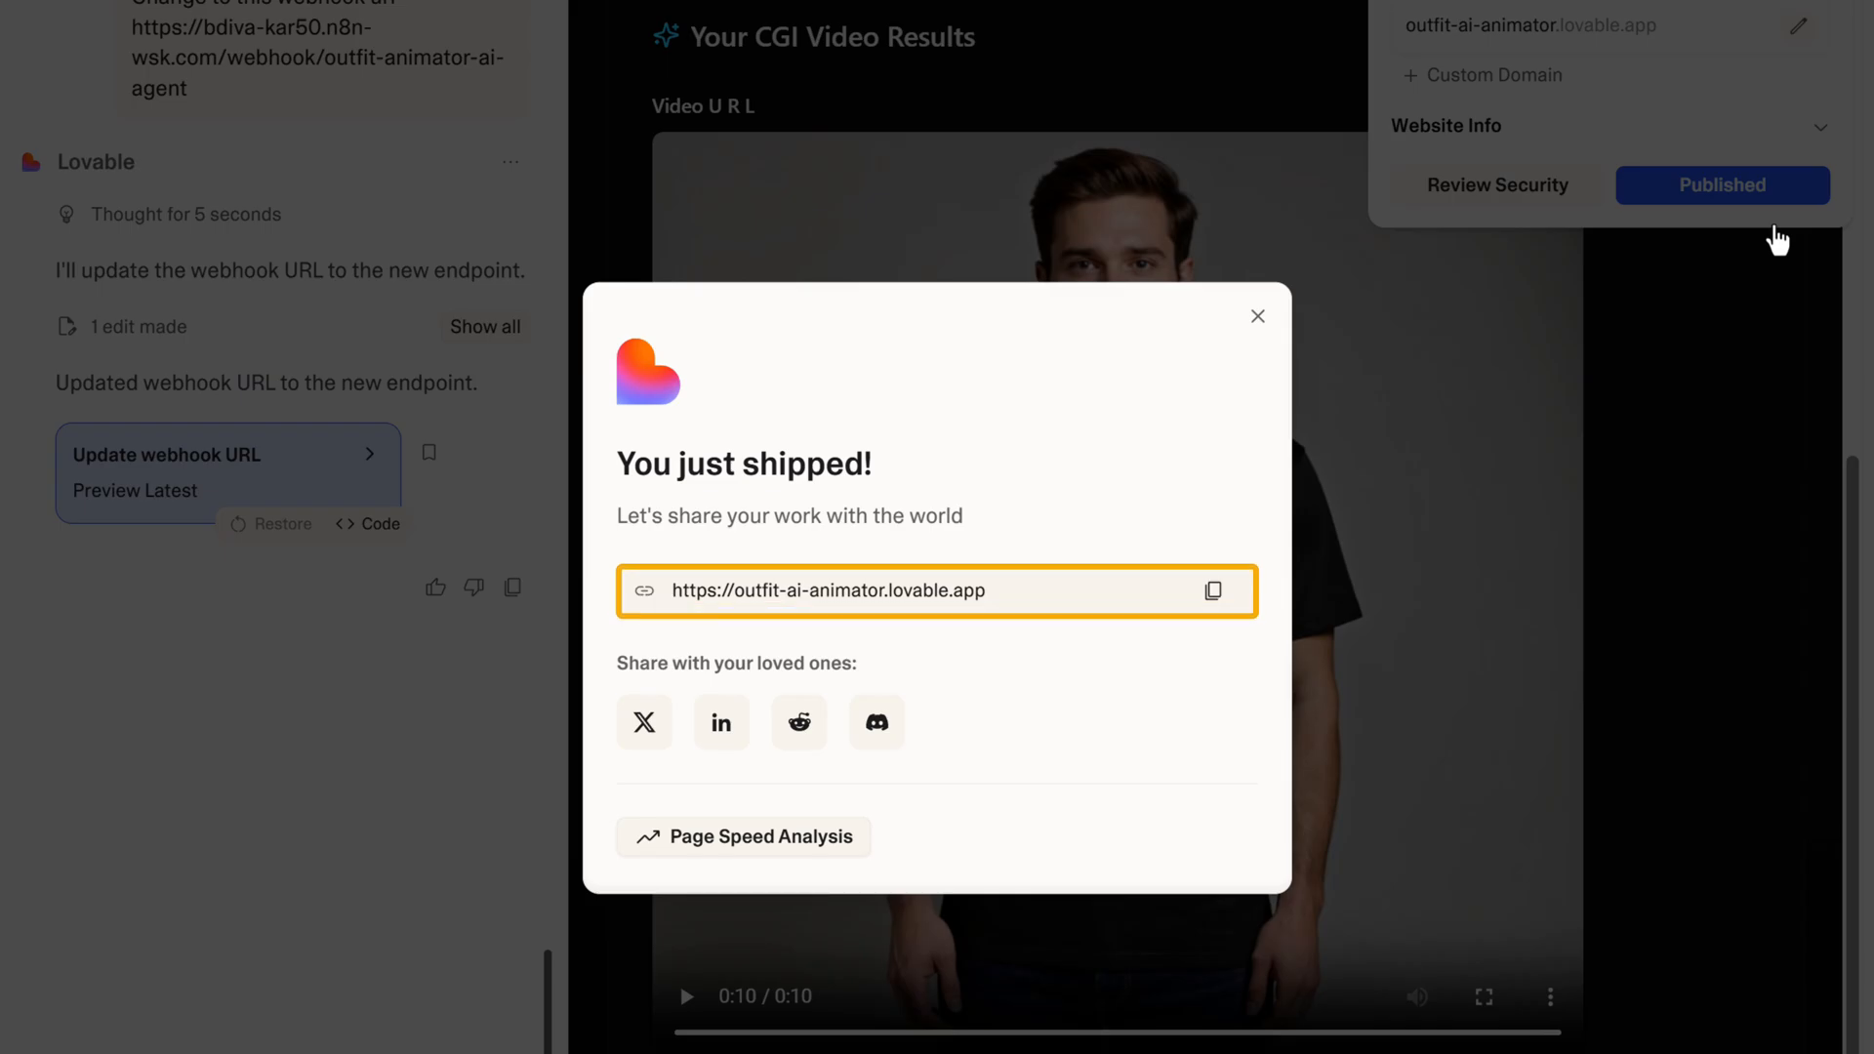
click(1256, 316)
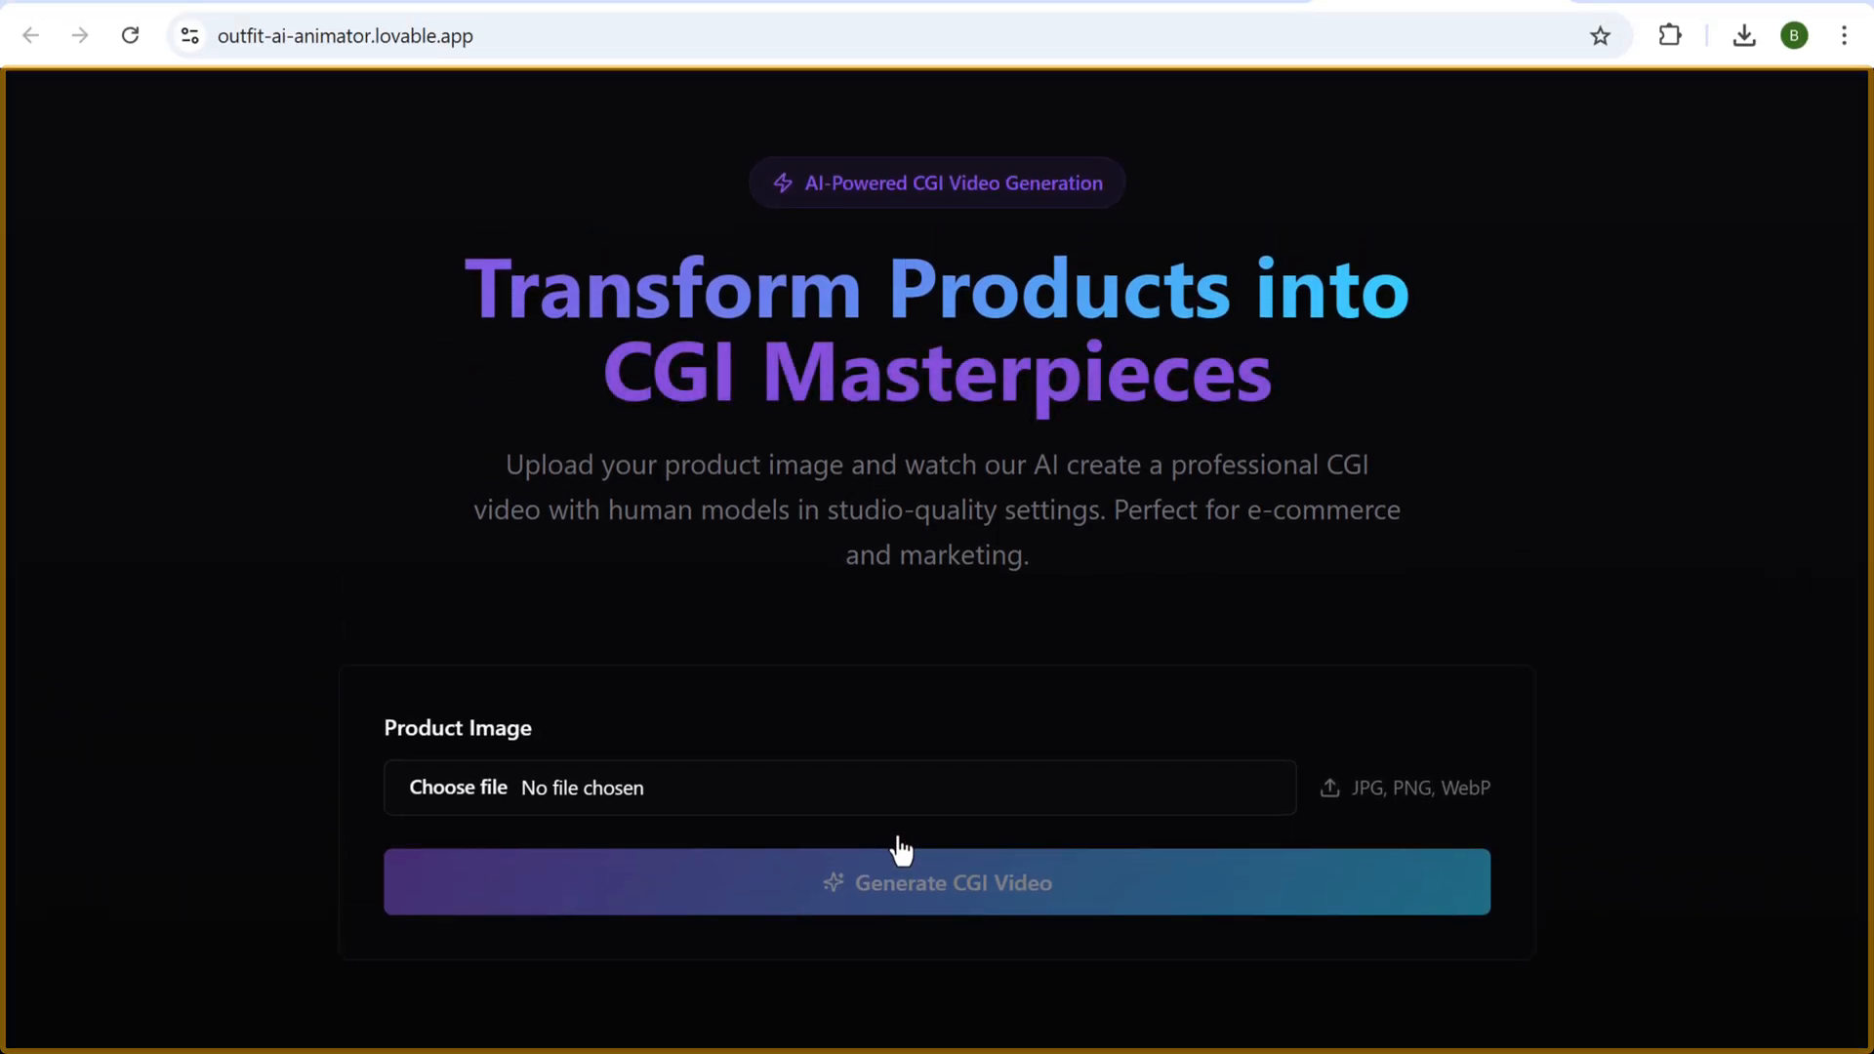
Select the green striped shirt JPG as the product image in the upload form
click(837, 787)
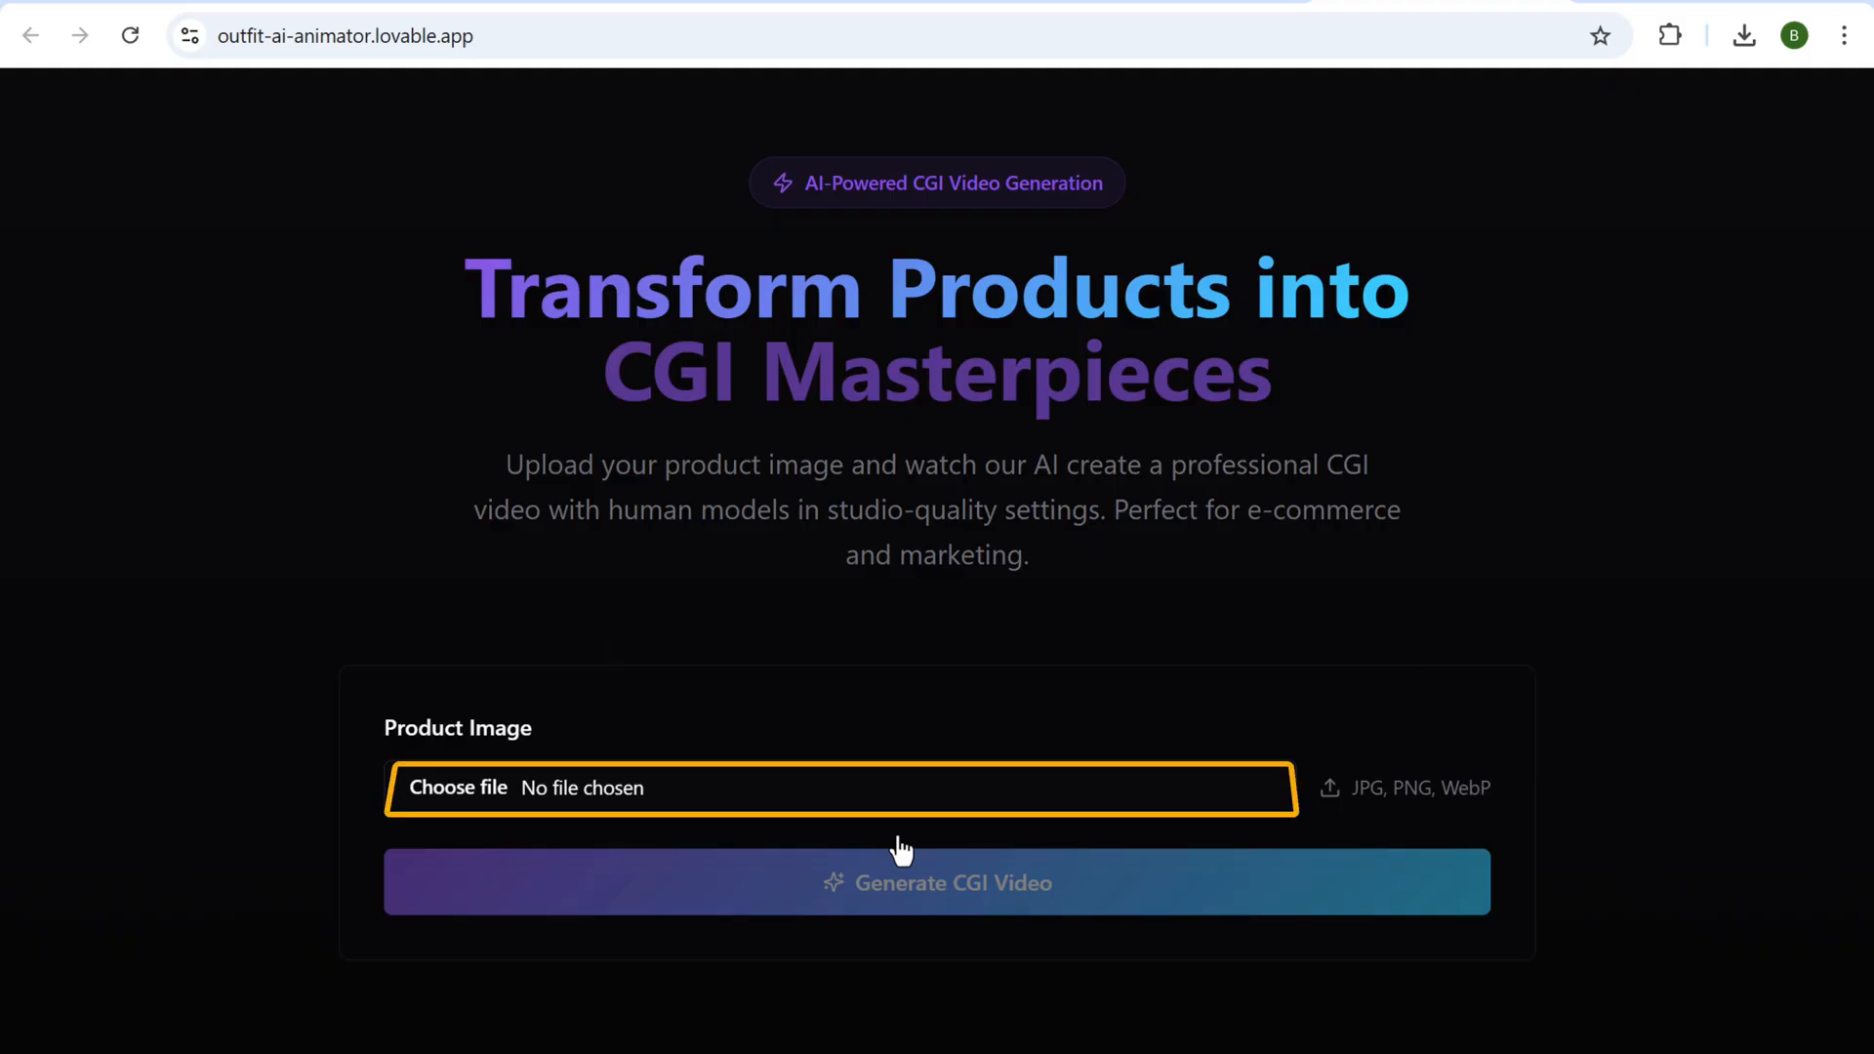
click(459, 787)
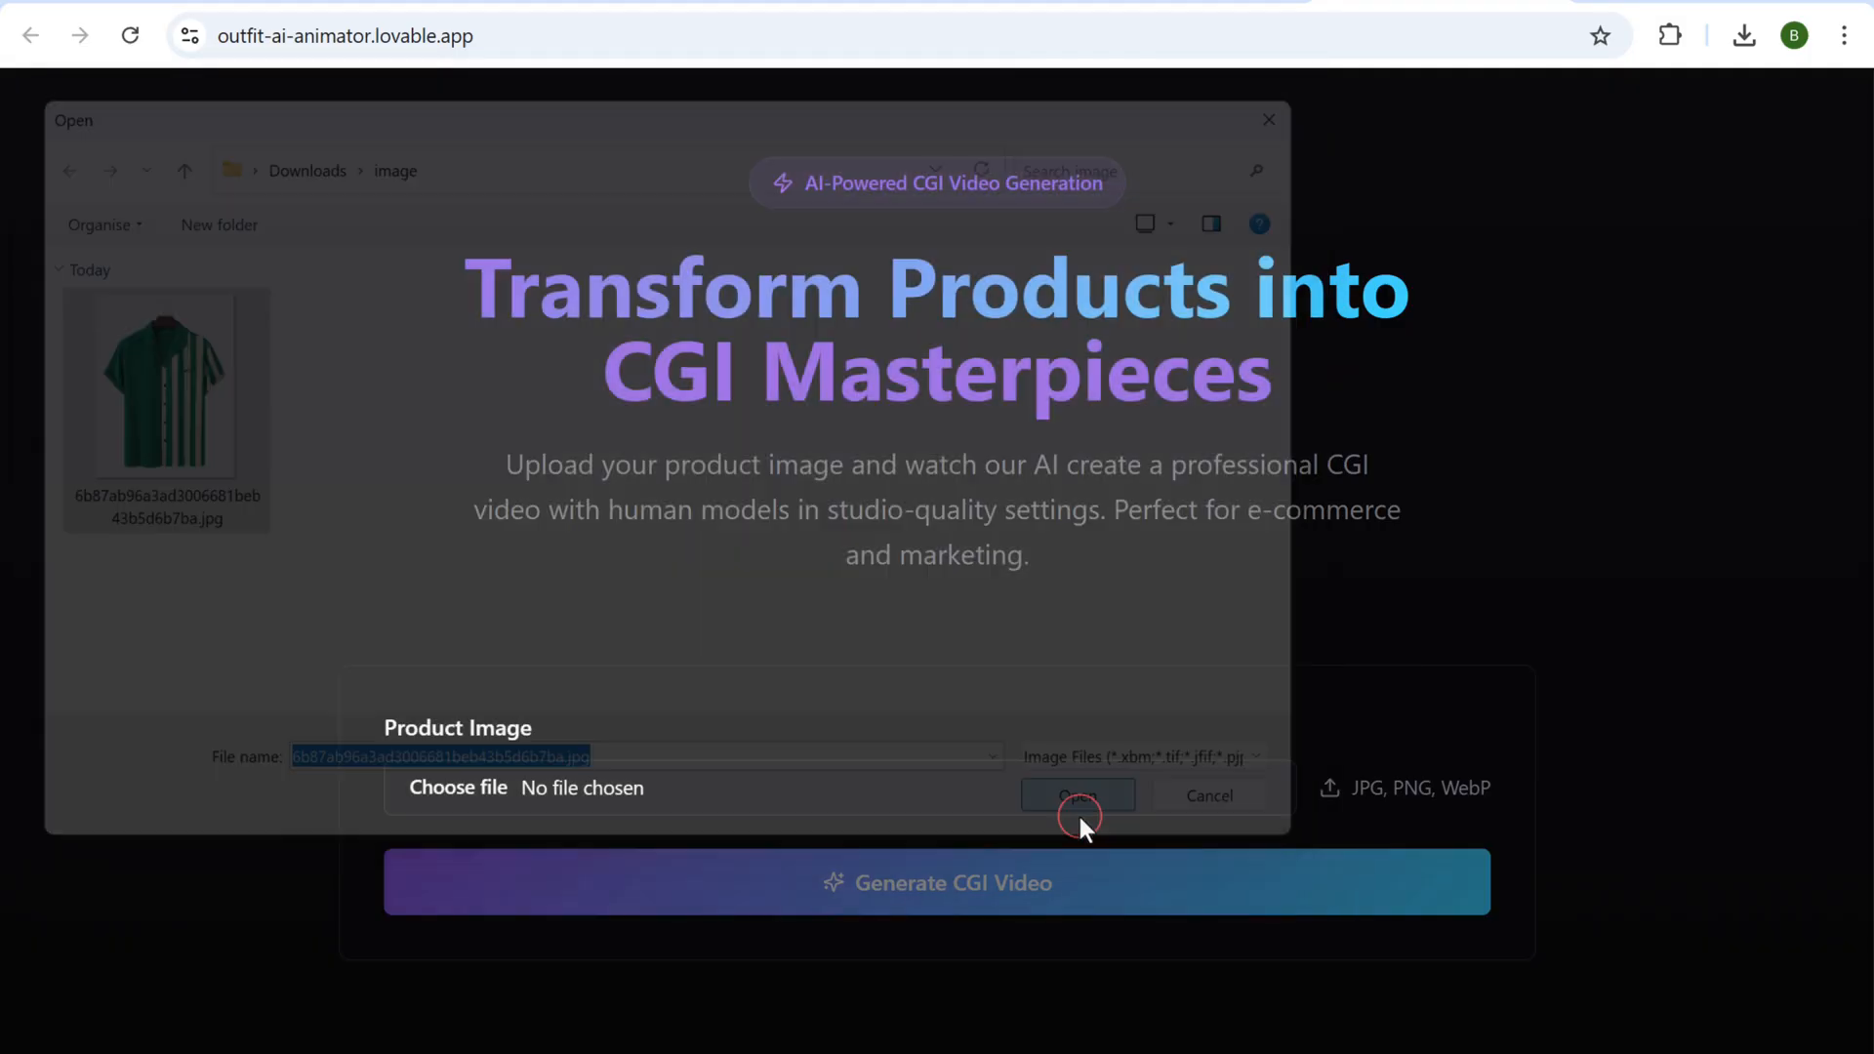
click(1074, 795)
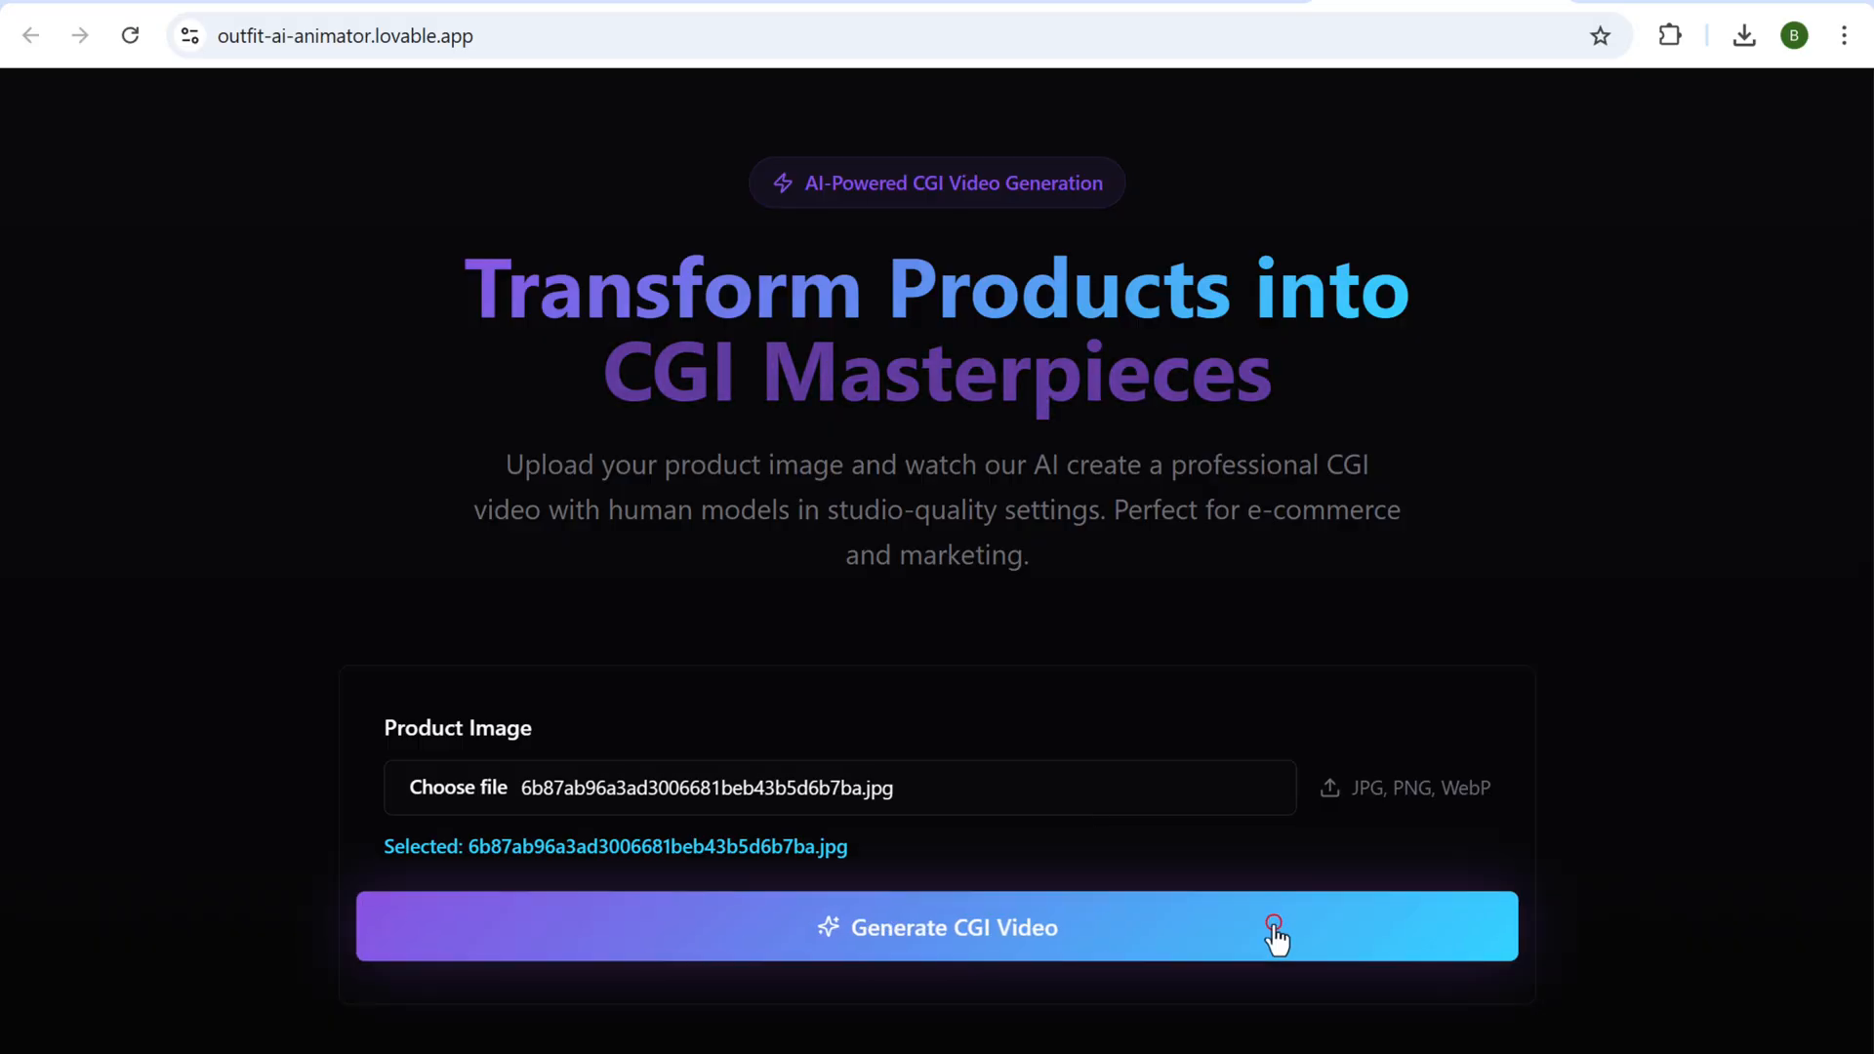